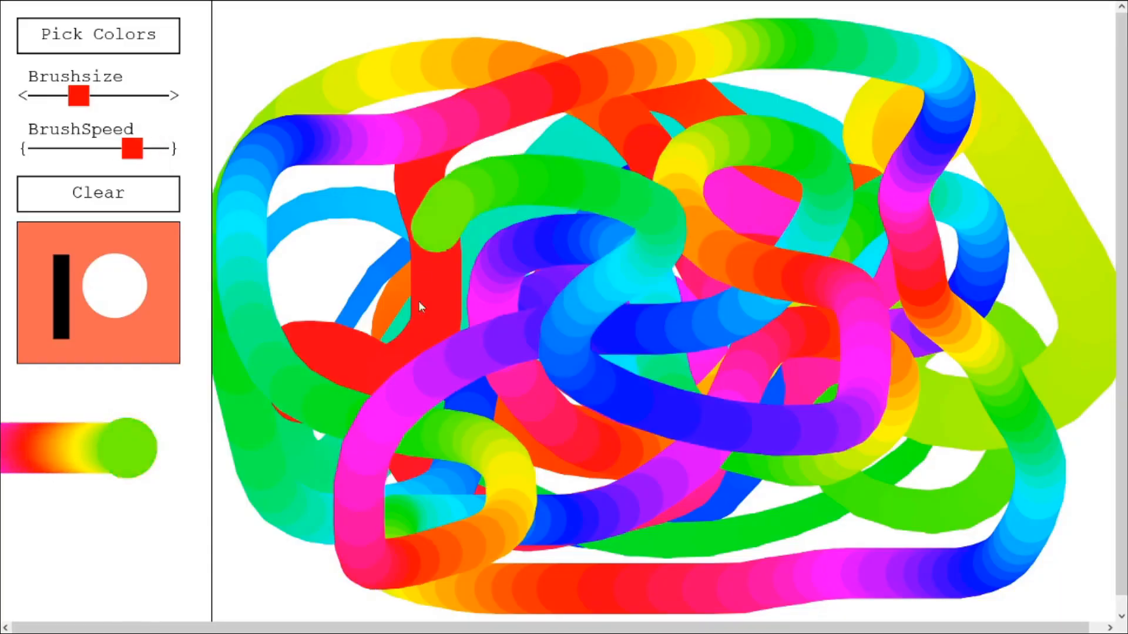
Step: Leave the browser spectrum painter and switch to the Blender scene with only a camera
{"action": "left_click", "coordinate": [98, 192]}
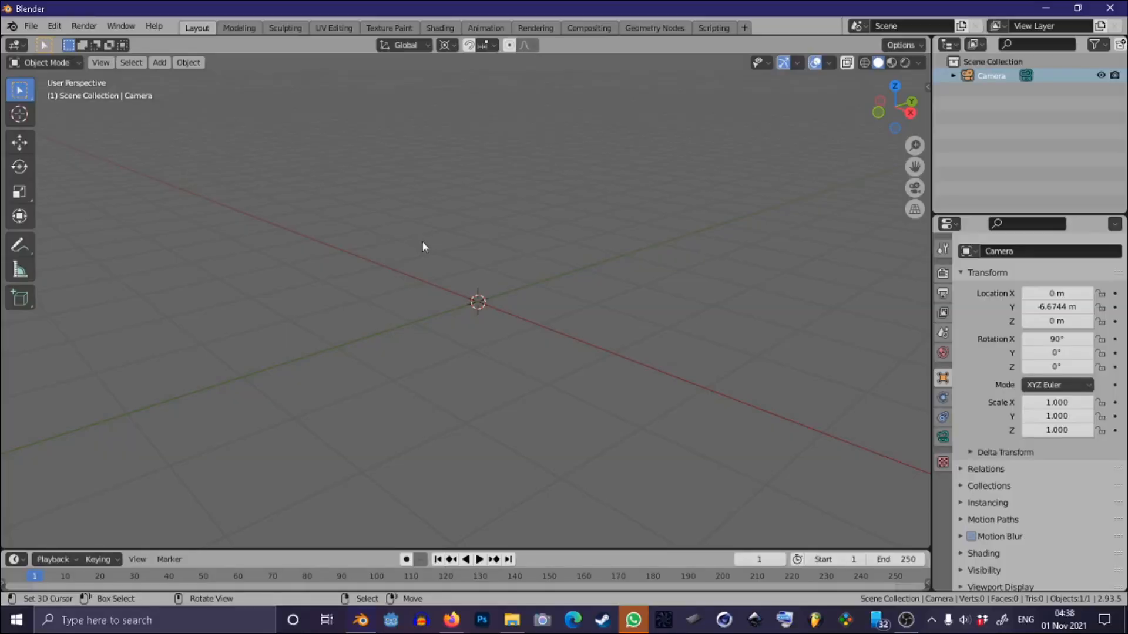
{"action": "mouse_move", "coordinate": [430, 338]}
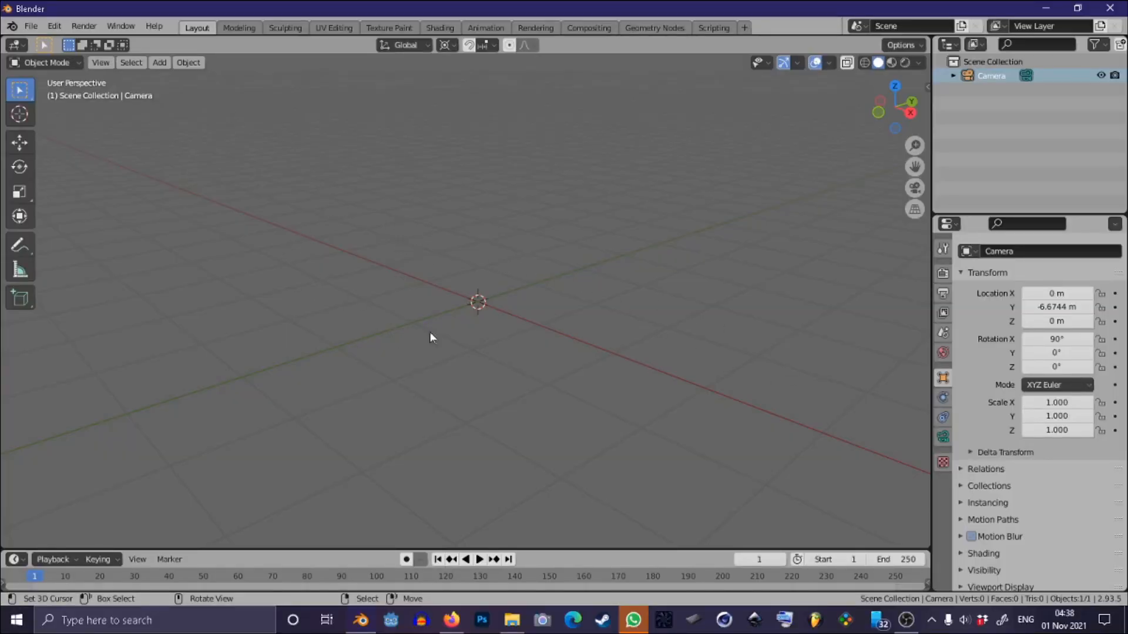
Step: Add a mesh plane and scale it about 4.7 times along X into a long strip
{"action": "left_click", "coordinate": [159, 62]}
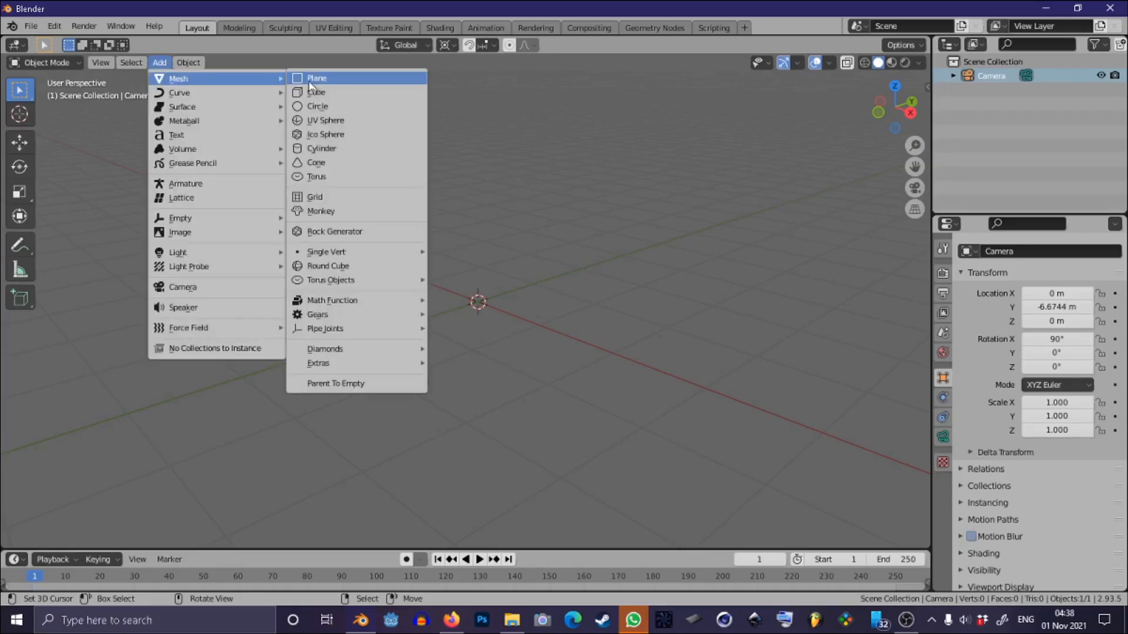
{"action": "left_click", "coordinate": [316, 78]}
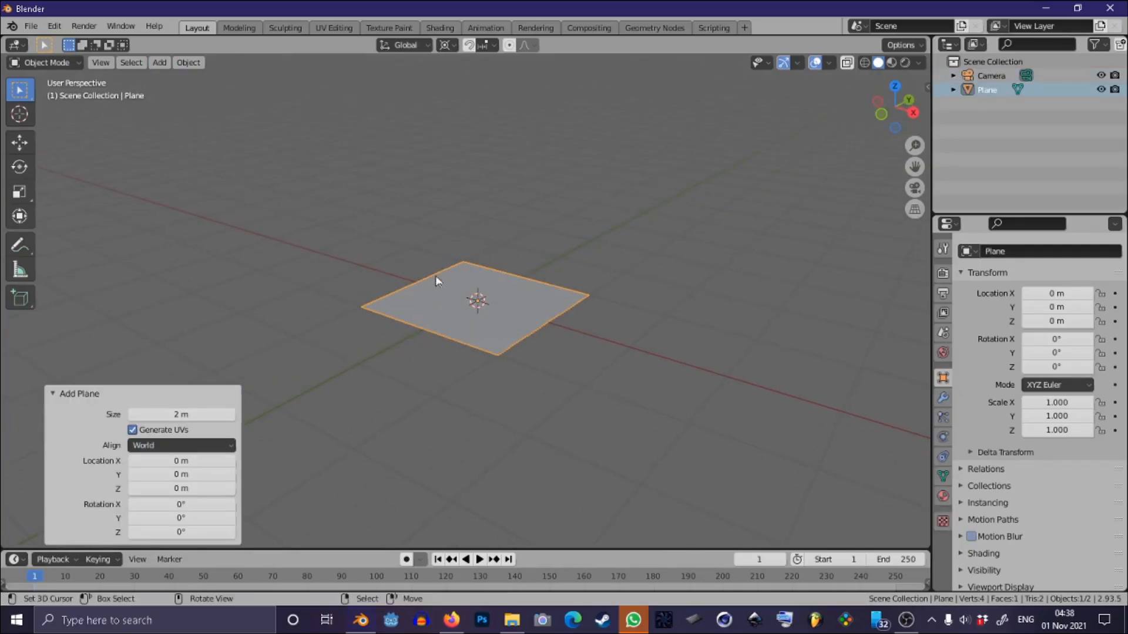
{"action": "key", "text": "Tab"}
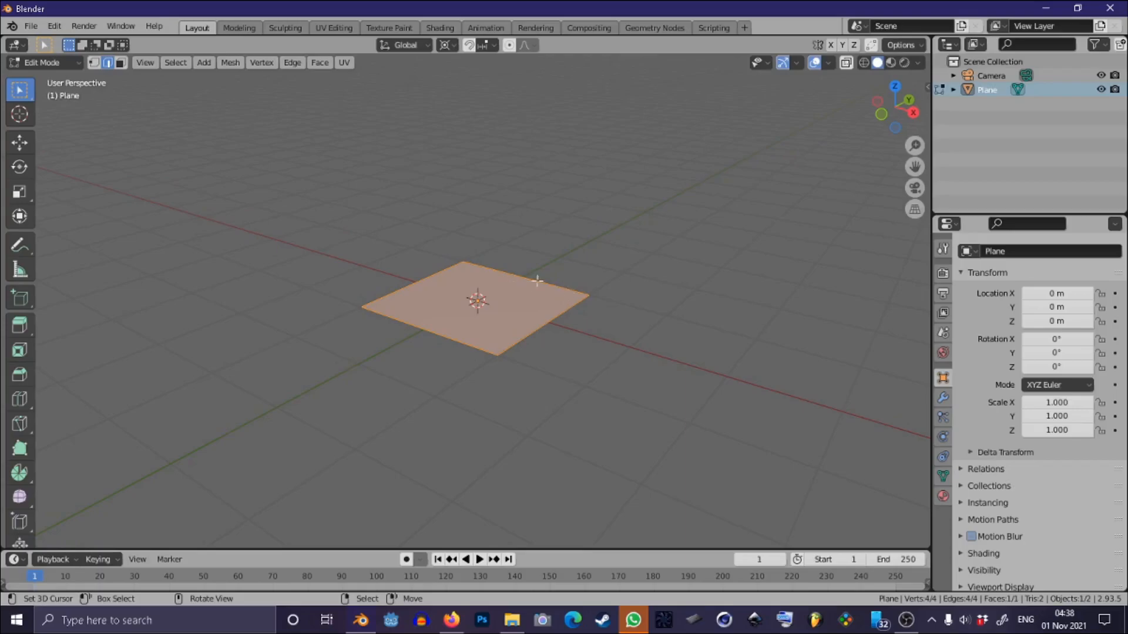
{"action": "key", "text": "s"}
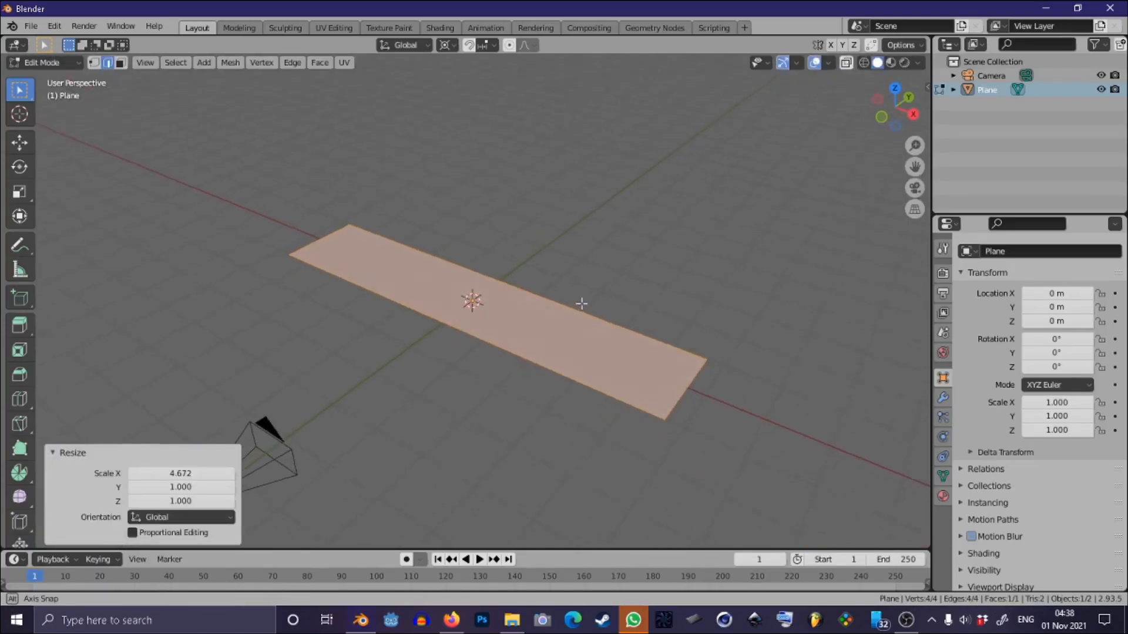
{"action": "key", "text": "Tab"}
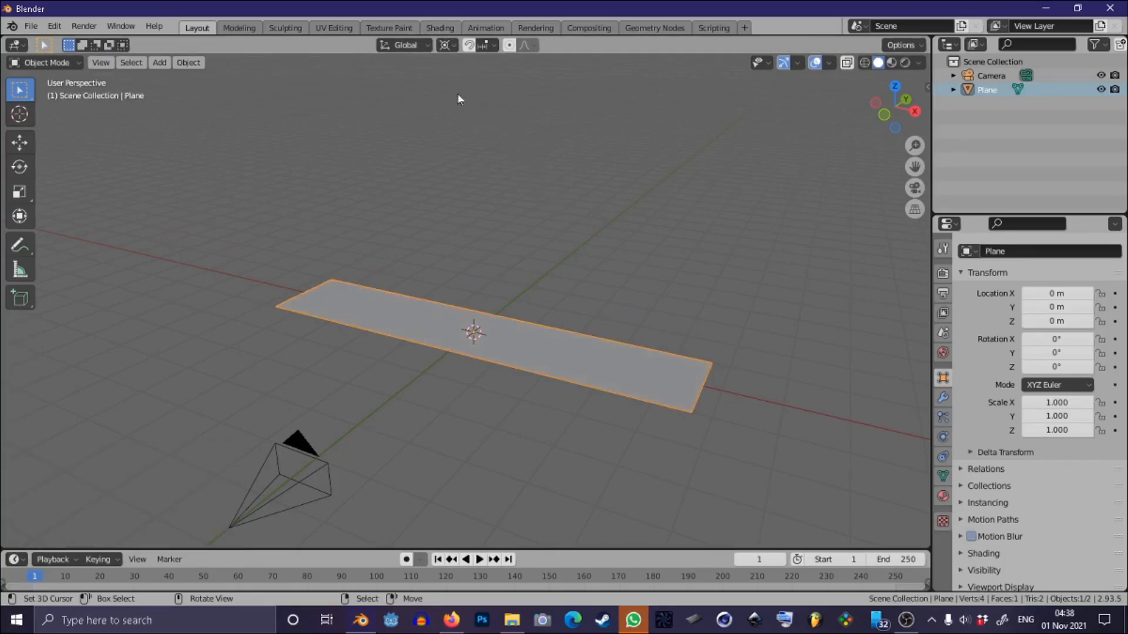
Step: In the Shading workspace, create a new material and add a Texture Coordinate node
{"action": "left_click", "coordinate": [439, 27]}
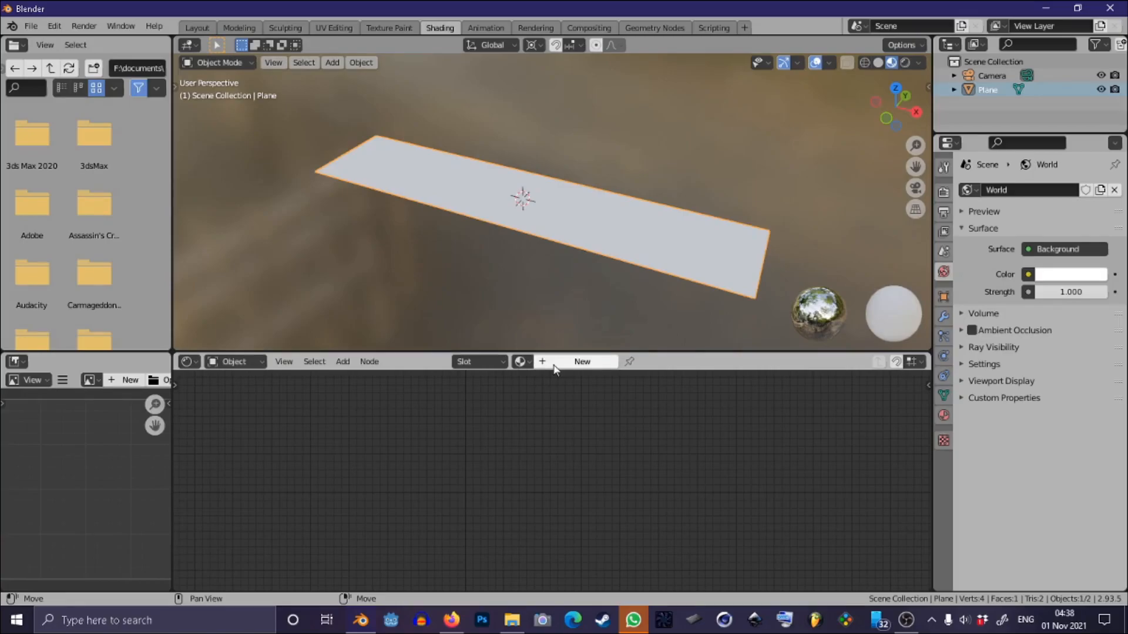
{"action": "left_click", "coordinate": [582, 362]}
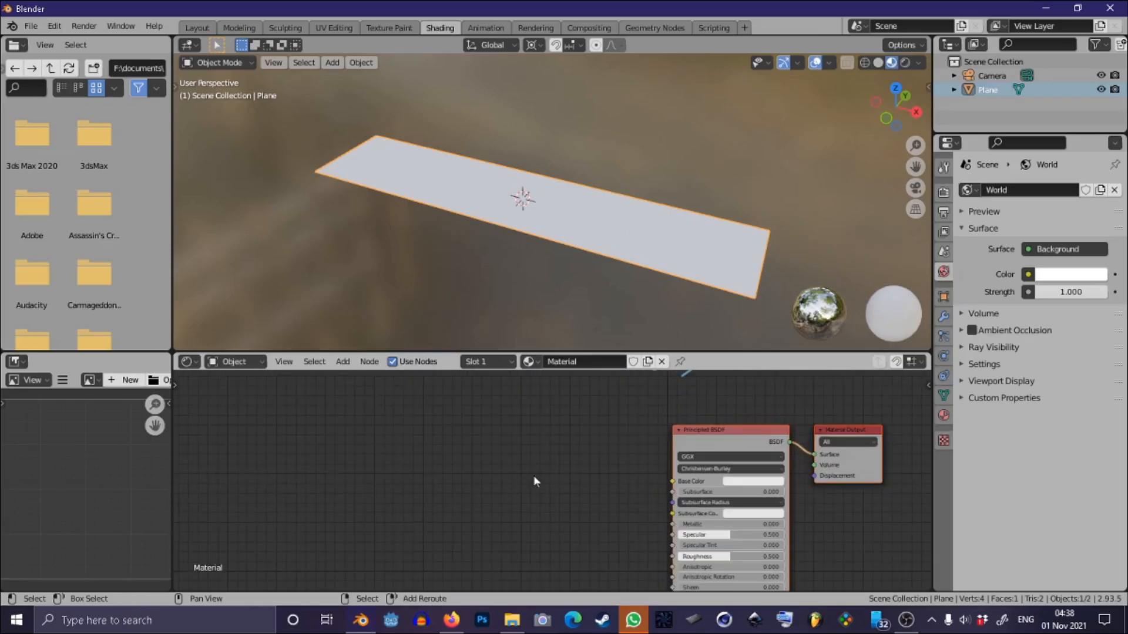
{"action": "mouse_move", "coordinate": [469, 430]}
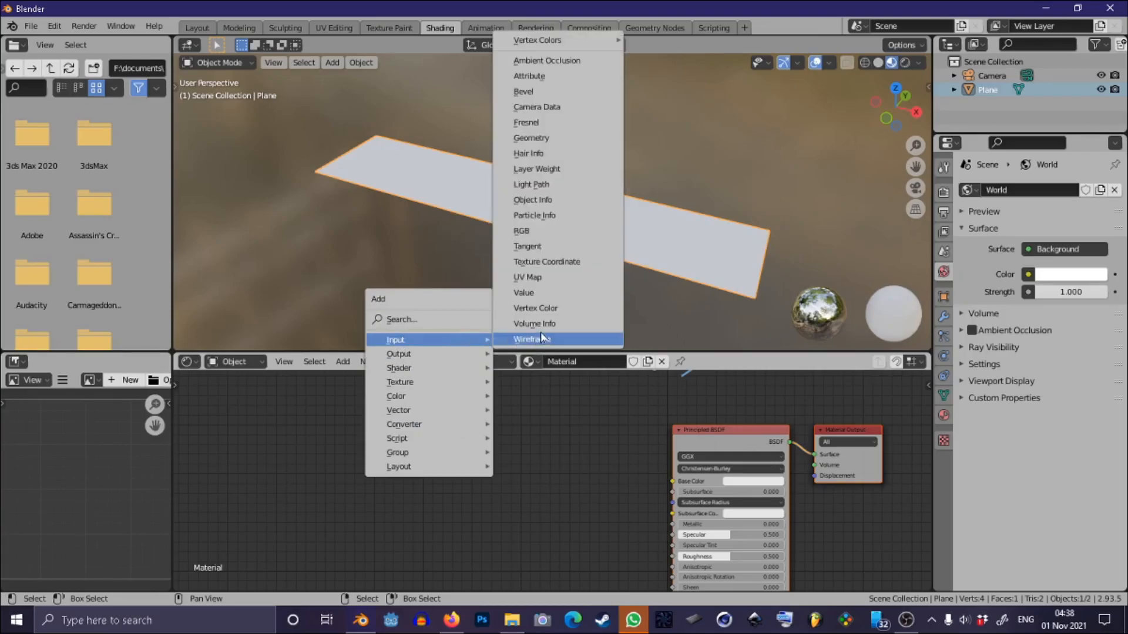
{"action": "left_click", "coordinate": [547, 261]}
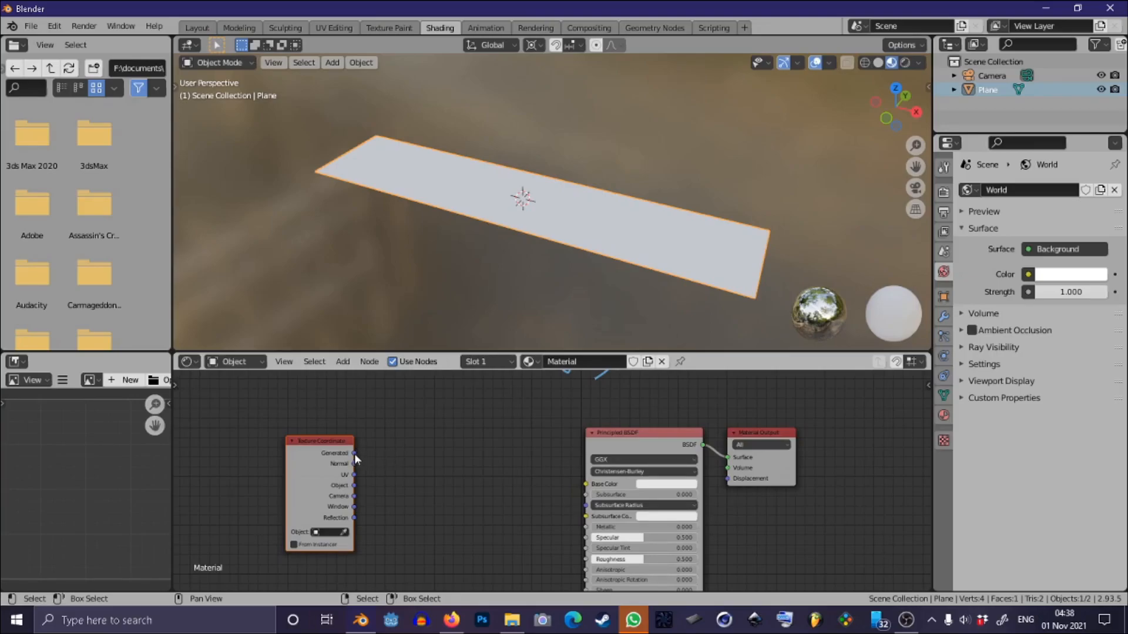
Step: Feed Generated coordinates through a Separate XYZ node so X drives the Base Color gradient
{"action": "left_click_drag", "start_coordinate": [354, 453], "coordinate": [586, 484]}
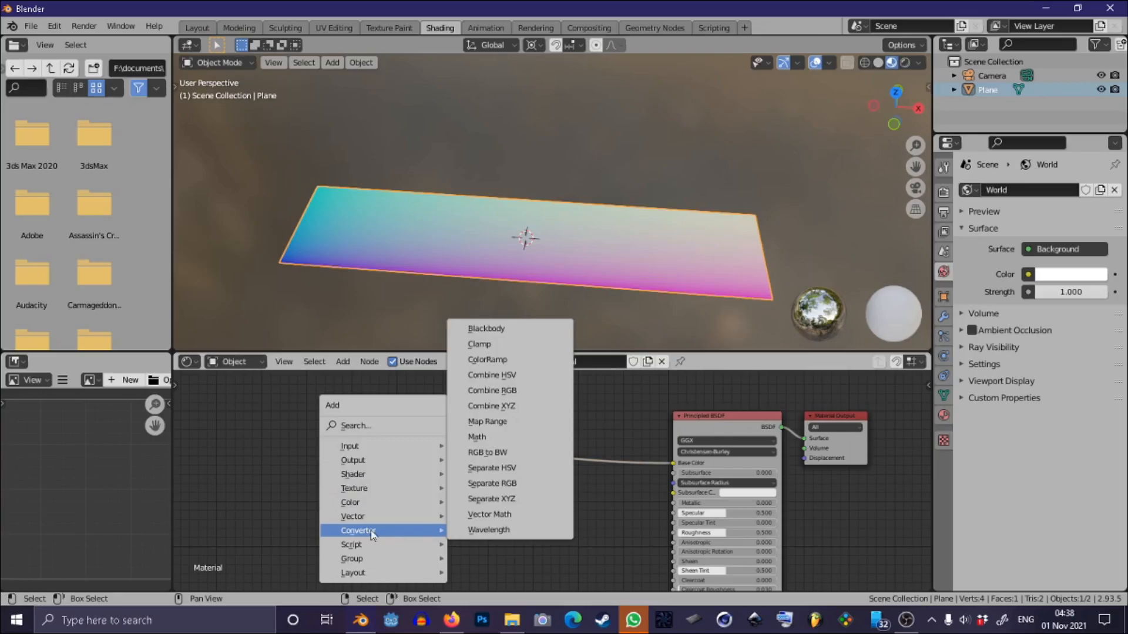
{"action": "mouse_move", "coordinate": [504, 498]}
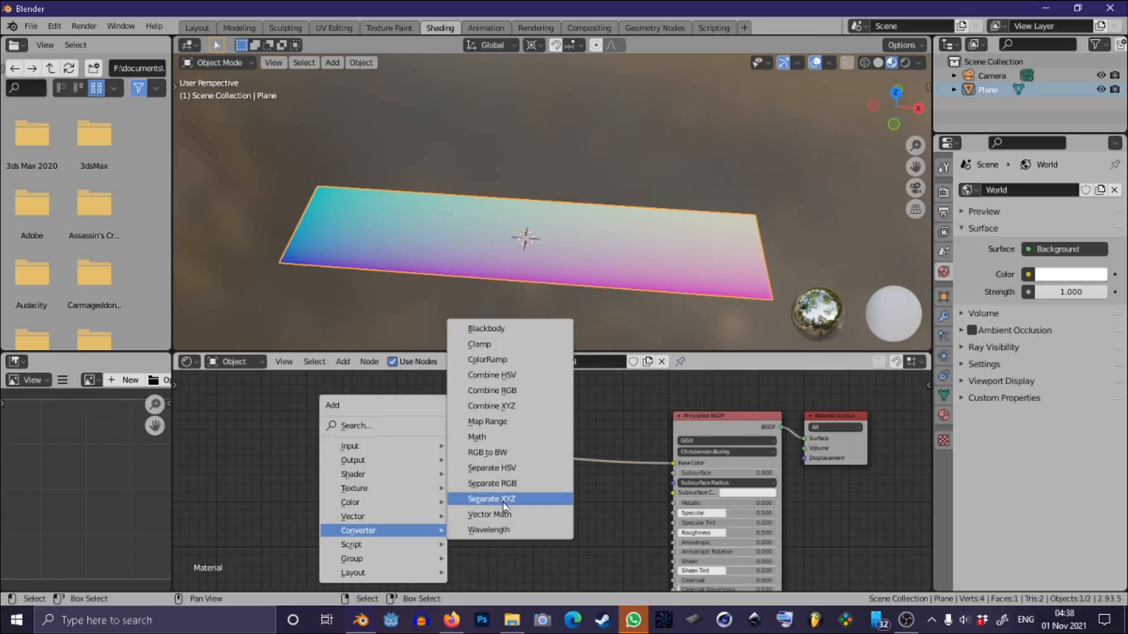
{"action": "mouse_move", "coordinate": [491, 499]}
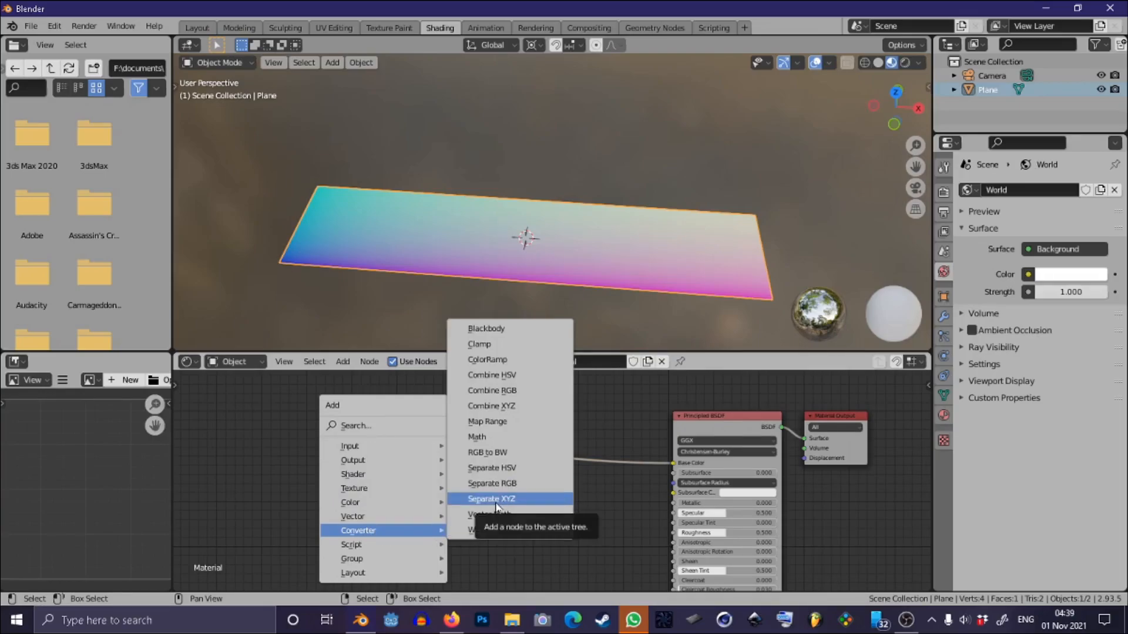
{"action": "left_click", "coordinate": [491, 498]}
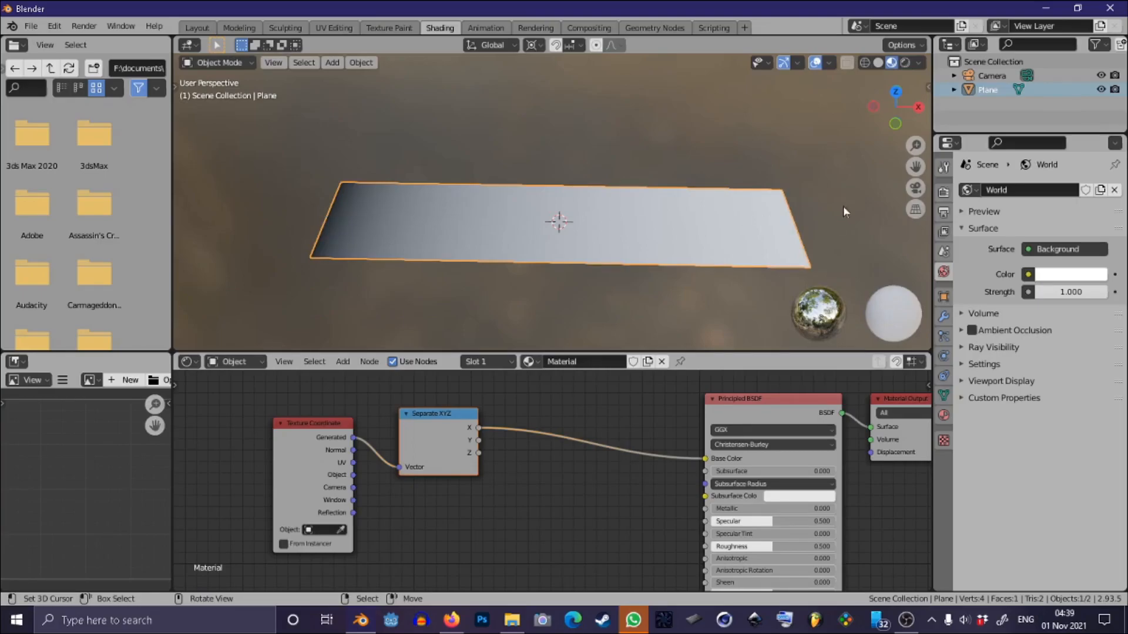
{"action": "mouse_move", "coordinate": [789, 247]}
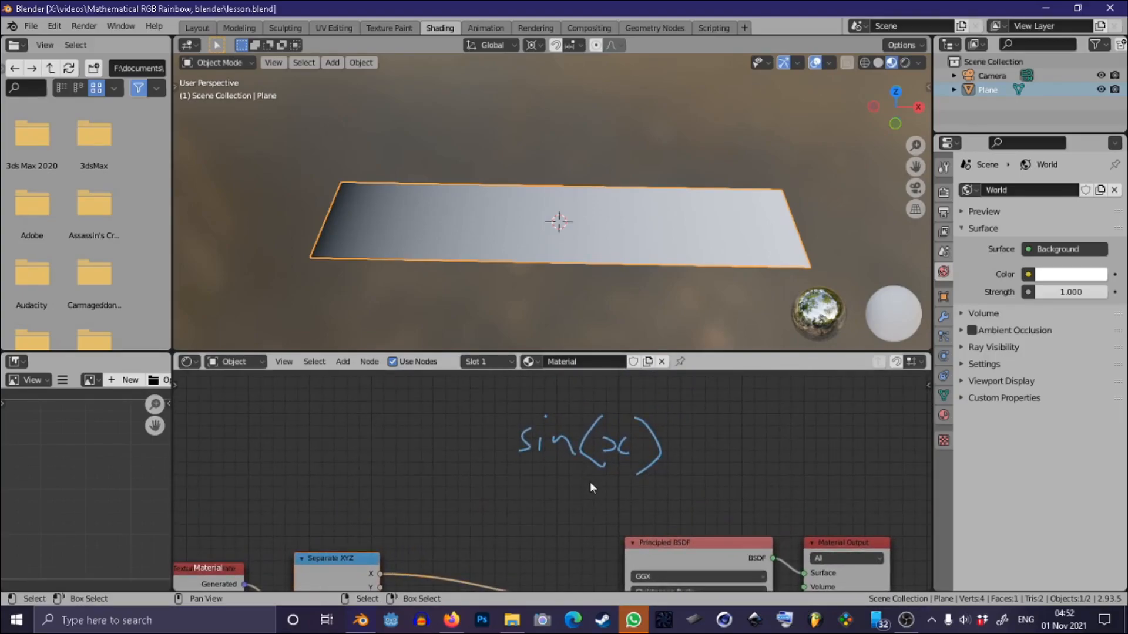
{"action": "mouse_move", "coordinate": [604, 465]}
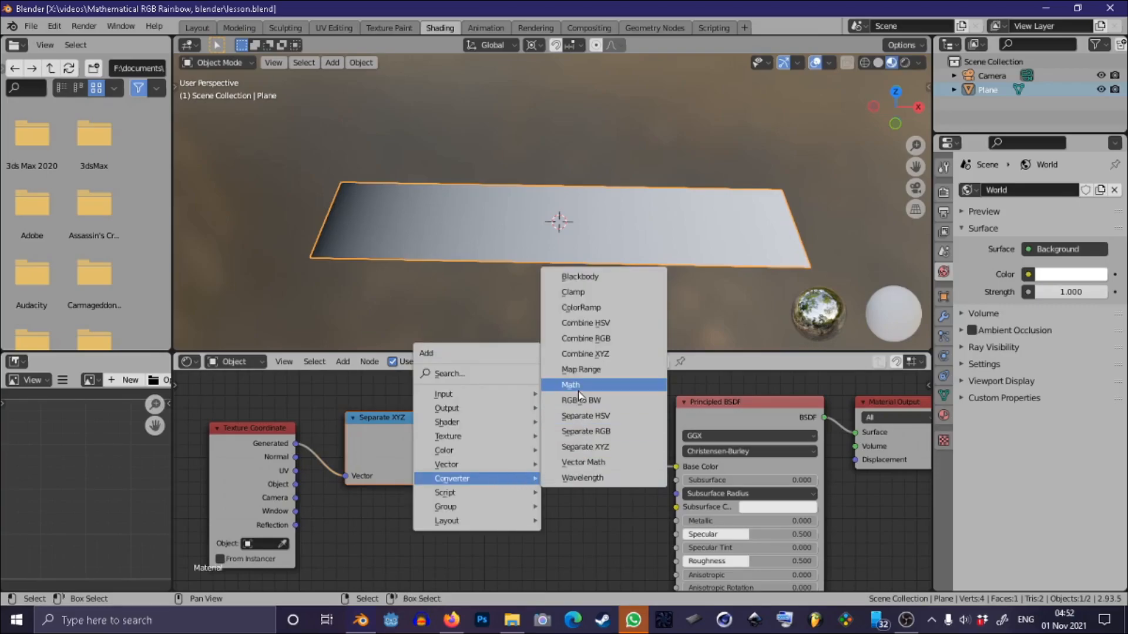
Step: Insert Multiply (32.7) and Sine math nodes before Base Color, sketching sin(x) as a note
{"action": "left_click", "coordinate": [571, 385]}
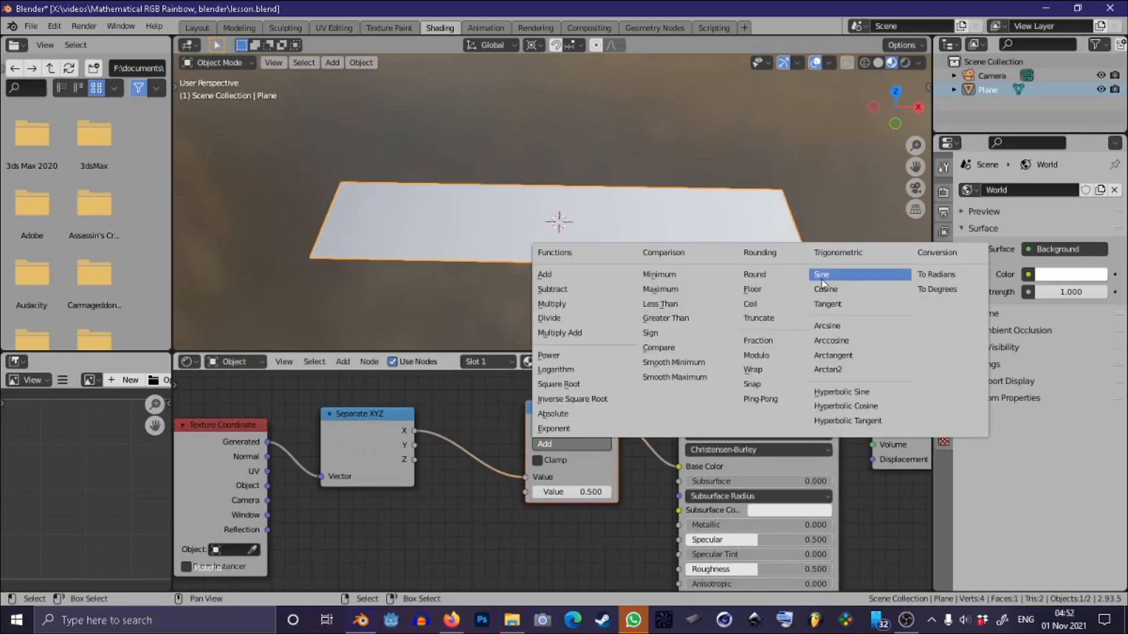
{"action": "left_click", "coordinate": [821, 274]}
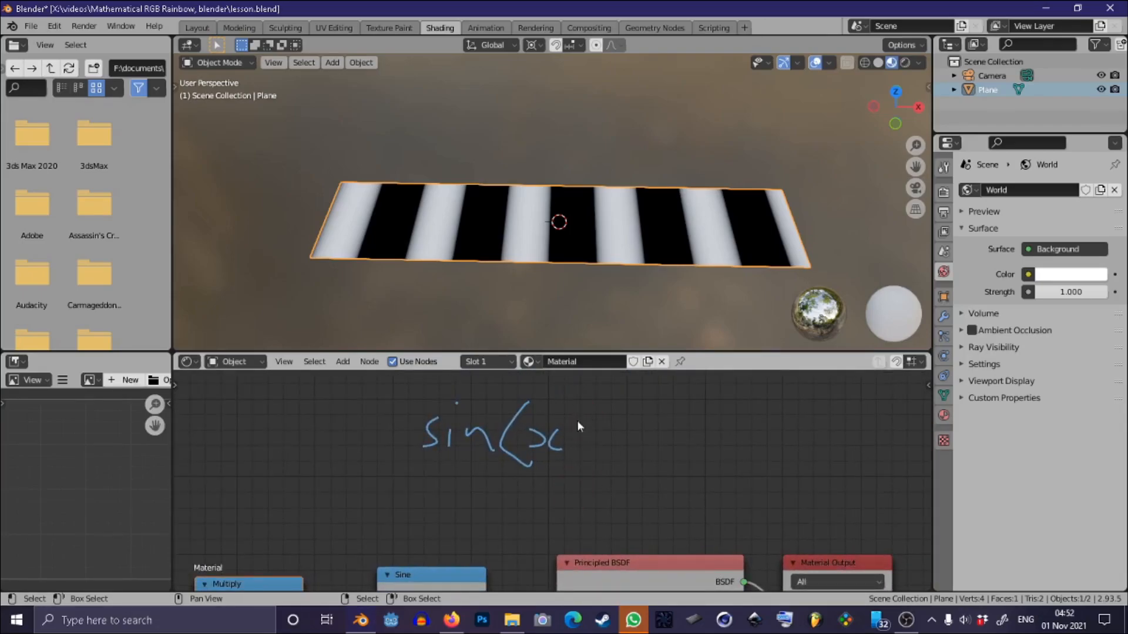
{"action": "left_click_drag", "start_coordinate": [582, 410], "coordinate": [604, 446]}
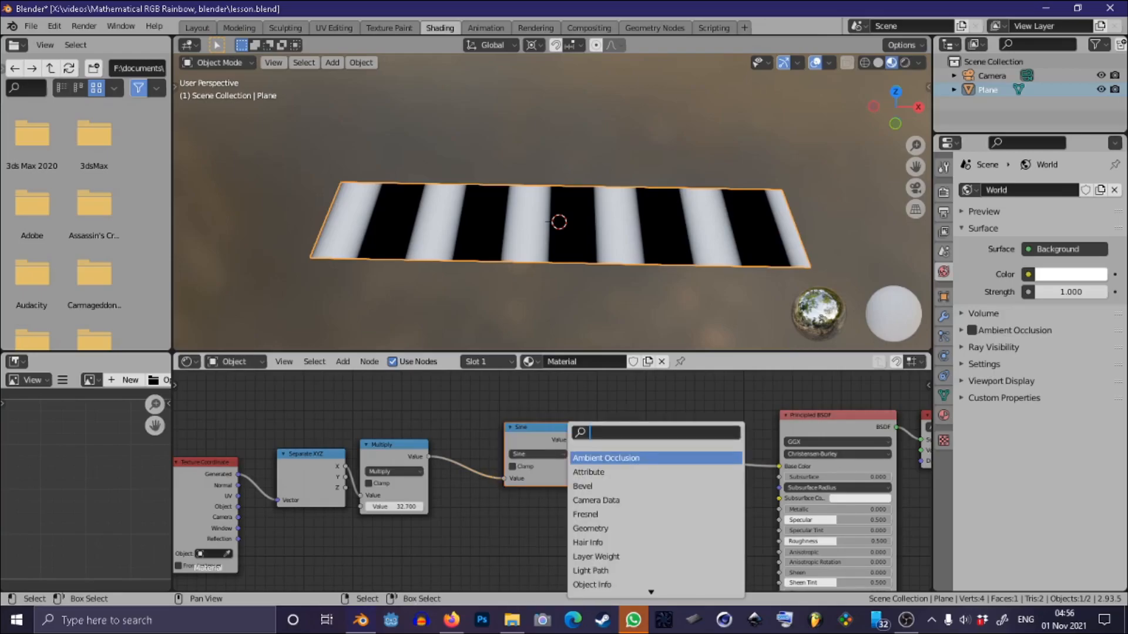
Step: Search 'combine' and add a Combine RGB node to take the three sine outputs
{"action": "type", "text": "combine"}
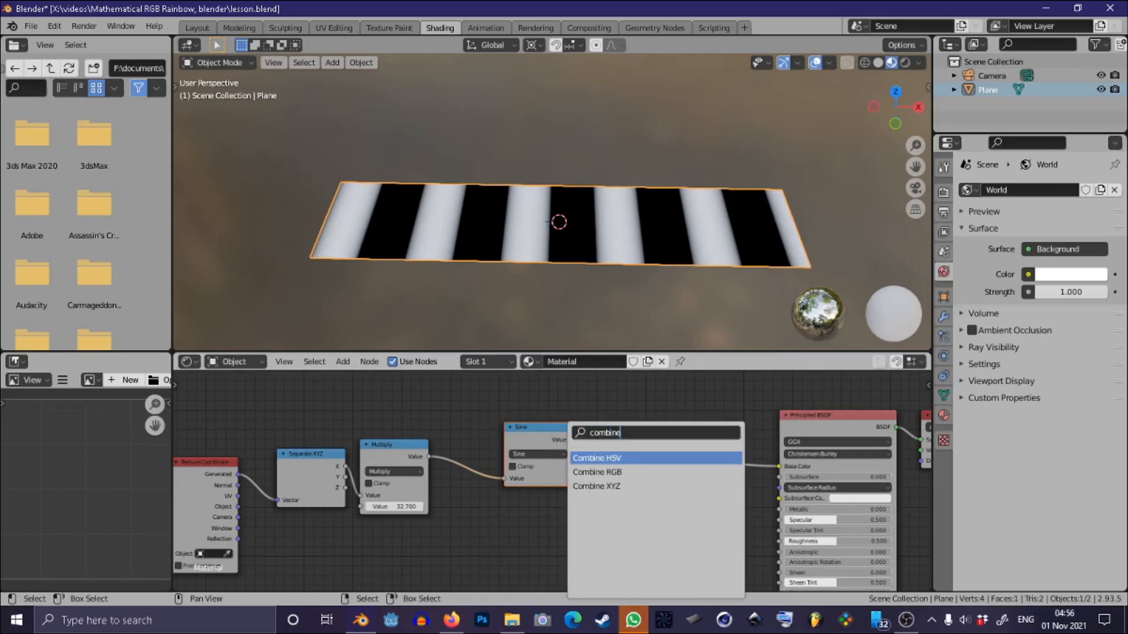
{"action": "left_click", "coordinate": [597, 472]}
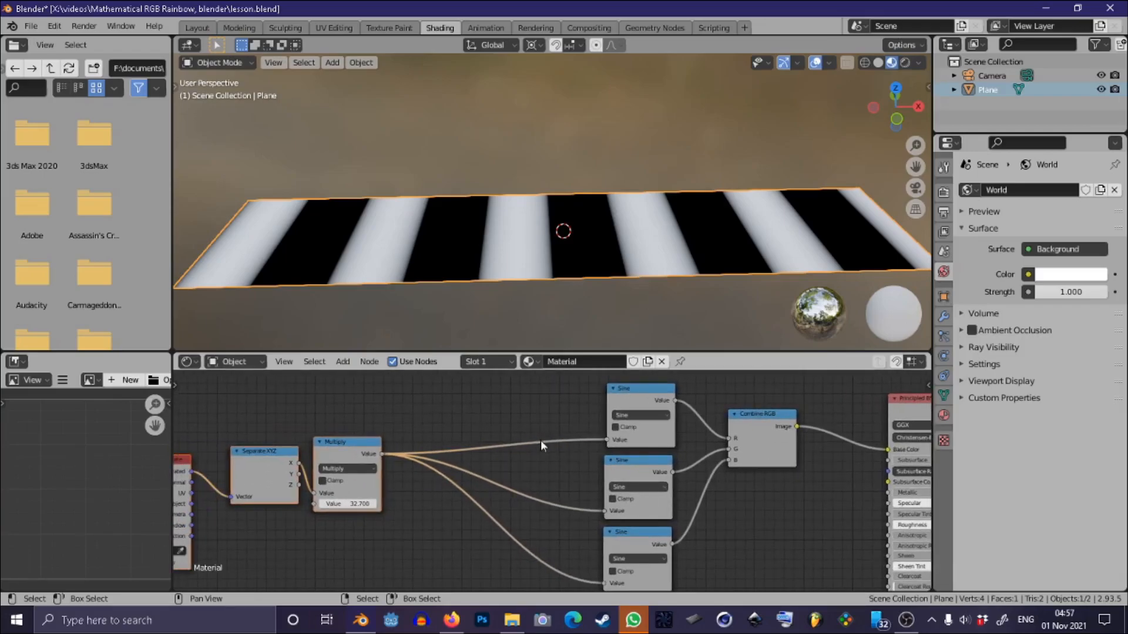
{"action": "mouse_move", "coordinate": [743, 446]}
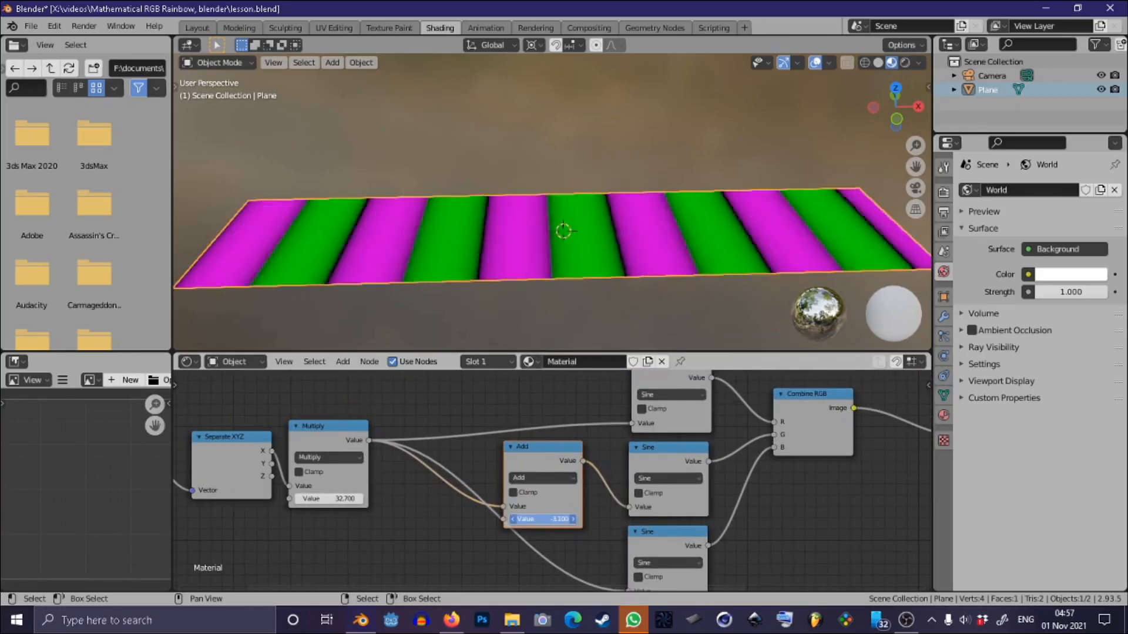
Step: Enter tau-based phase offsets (2.100, tau*0.333, *2) into the Add nodes' Value fields
{"action": "type", "text": "2.100"}
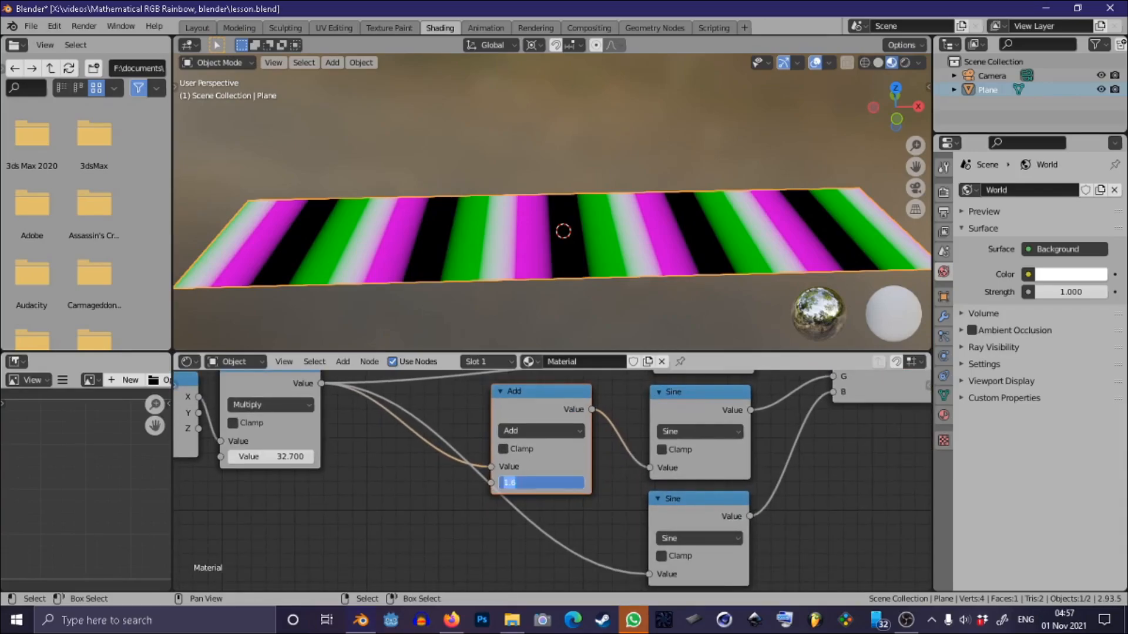
{"action": "type", "text": "tau*"}
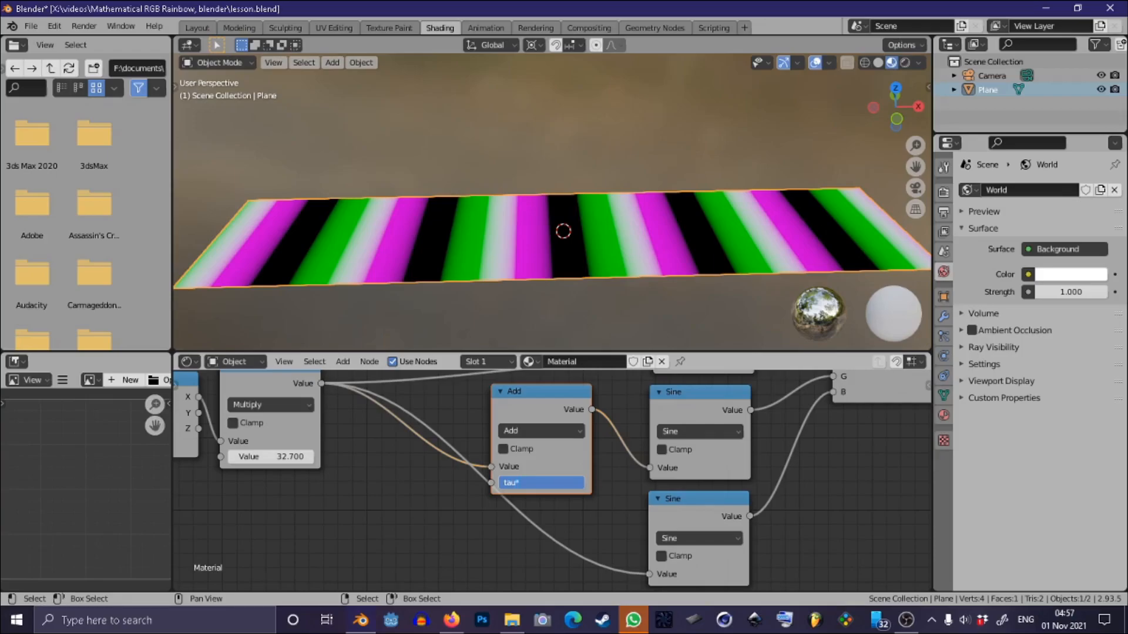
{"action": "type", "text": "0."}
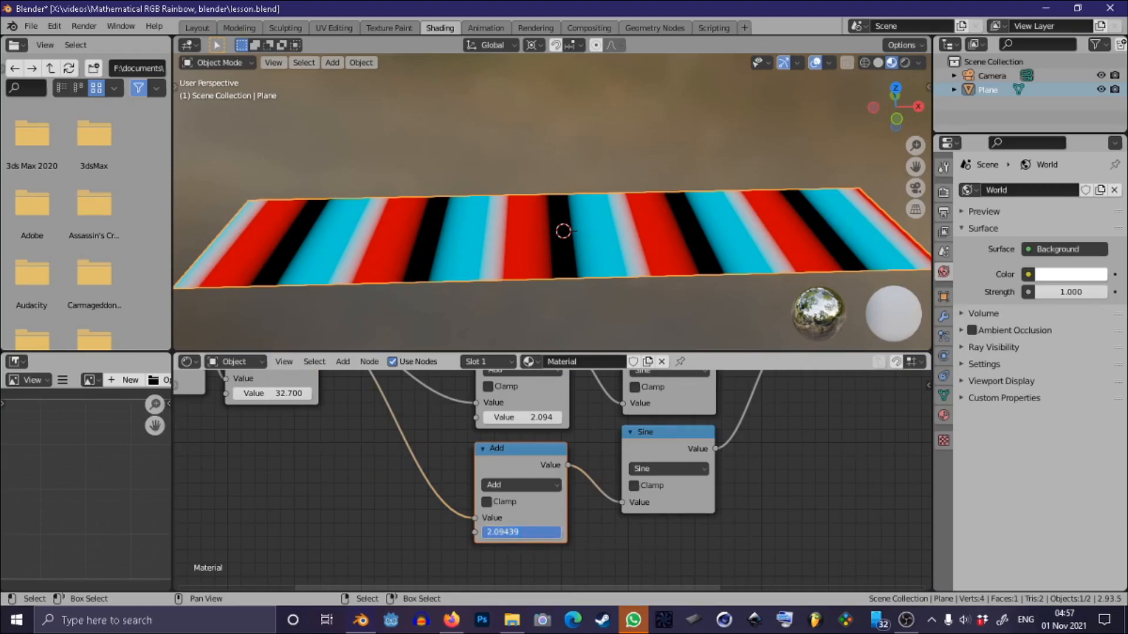
{"action": "type", "text": "*2"}
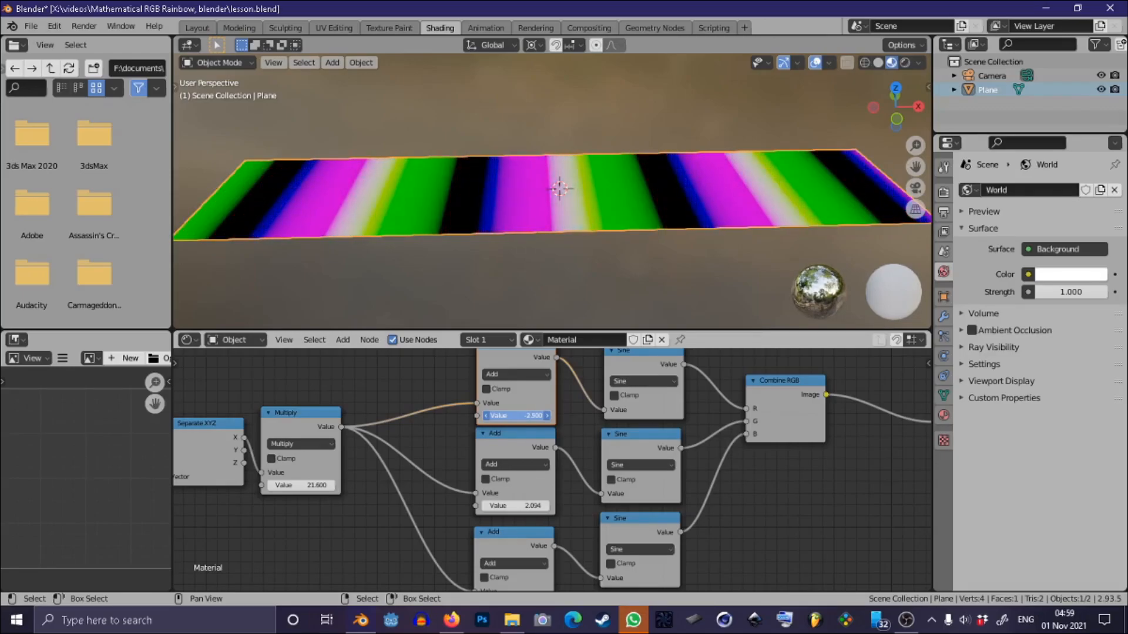
Step: Adjust the Value offsets of the top and middle Add nodes for green, magenta and blue stripes
{"action": "left_click_drag", "start_coordinate": [515, 416], "coordinate": [505, 416]}
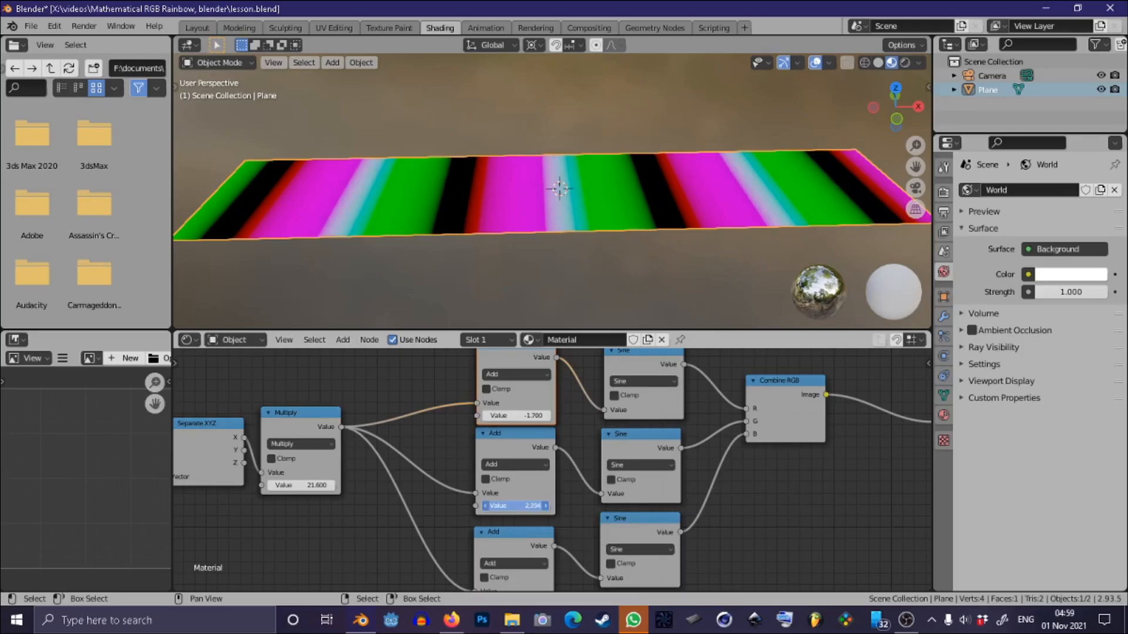
{"action": "left_click", "coordinate": [514, 505]}
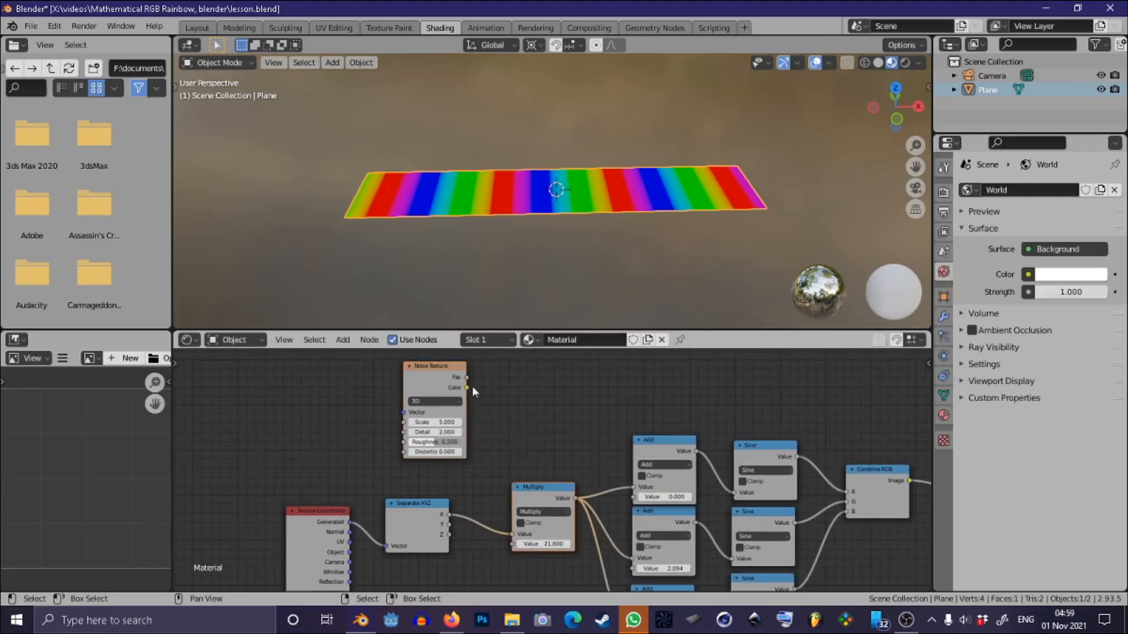
Step: Connect the Noise Texture's Color output into the Multiply node, warping the rainbow bands
{"action": "left_click_drag", "start_coordinate": [466, 388], "coordinate": [515, 536]}
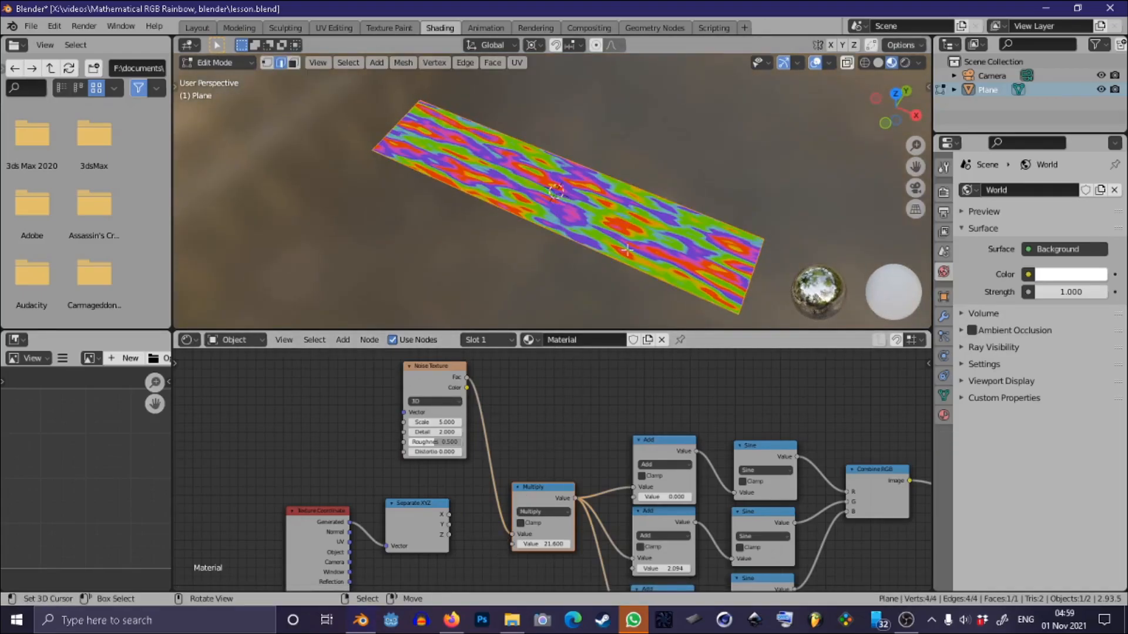
Step: Scale the plane into a broad square and raise the Multiply value to 46
{"action": "key", "text": "s"}
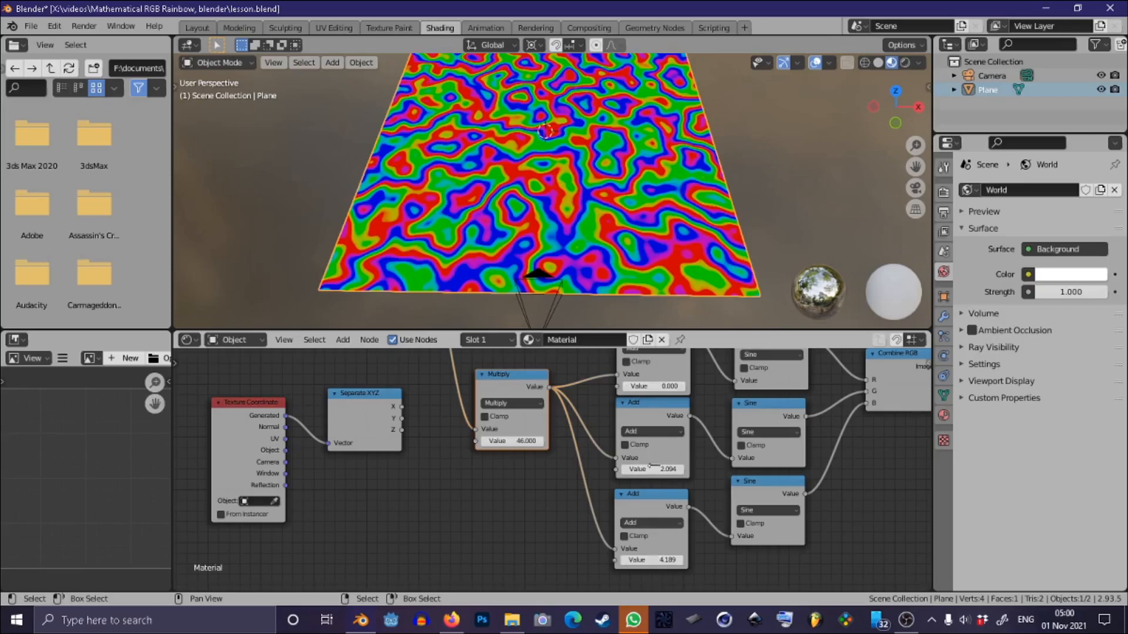
{"action": "mouse_move", "coordinate": [491, 461]}
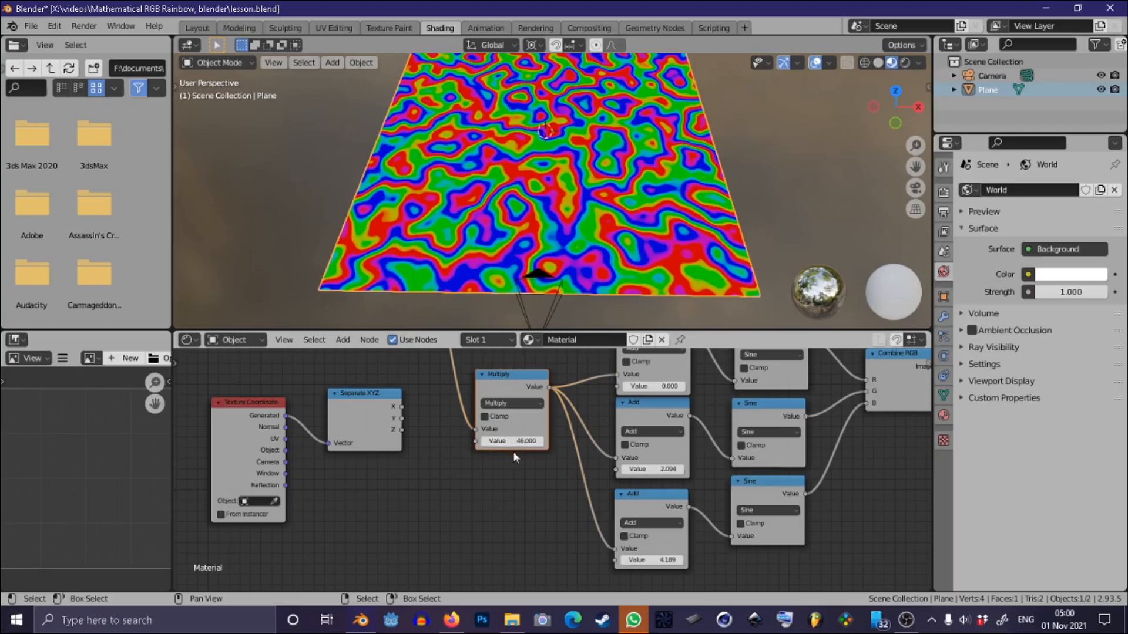
Step: Add a Value node (81.5) feeding the Add nodes' offsets, turning the noise red, yellow, blue and black
{"action": "left_click_drag", "start_coordinate": [526, 440], "coordinate": [511, 441]}
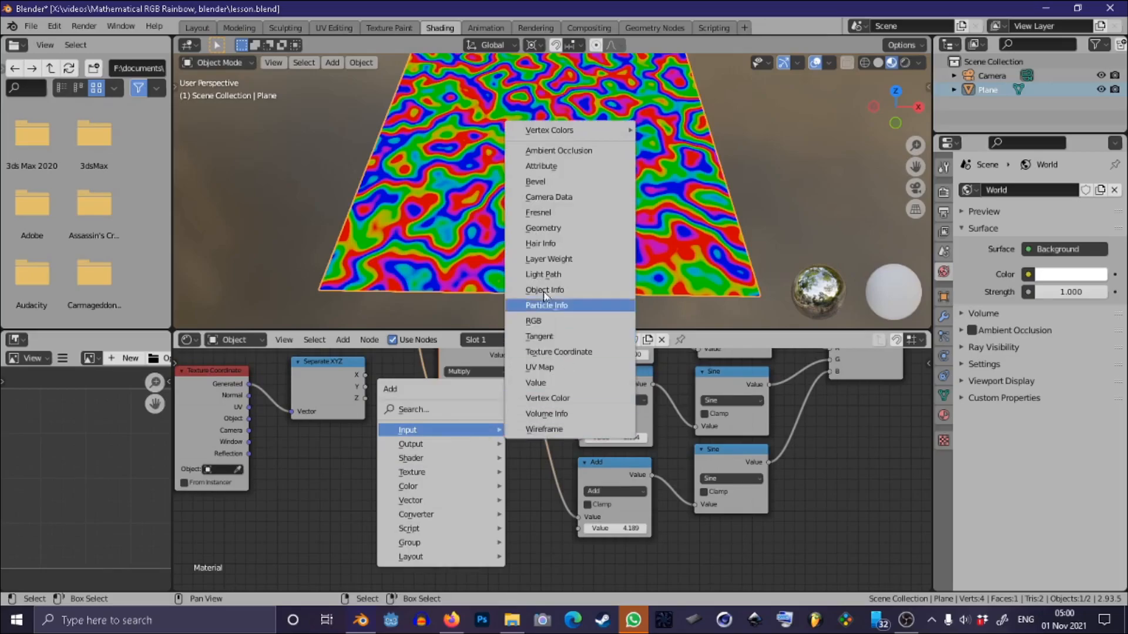
{"action": "left_click", "coordinate": [536, 383]}
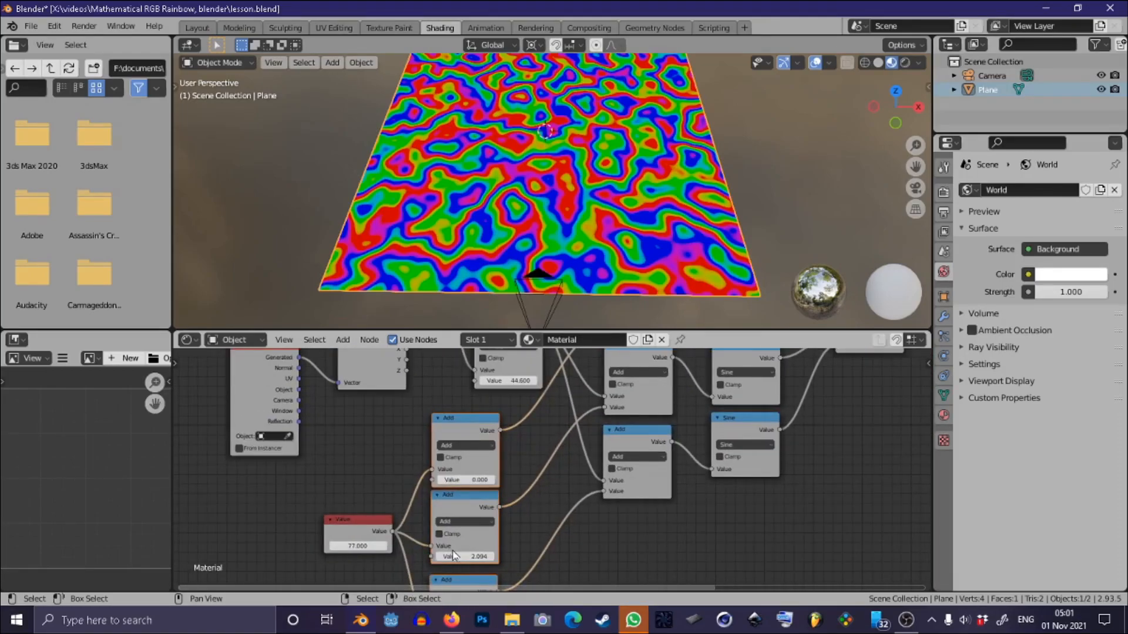
{"action": "left_click_drag", "start_coordinate": [464, 556], "coordinate": [479, 556]}
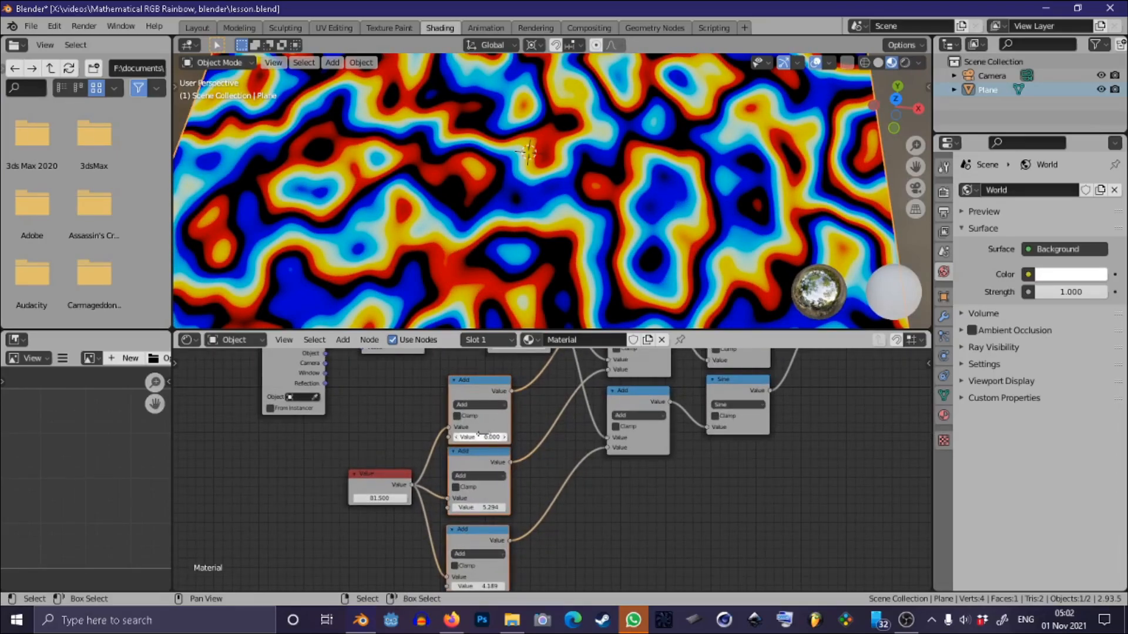
{"action": "left_click", "coordinate": [478, 437]}
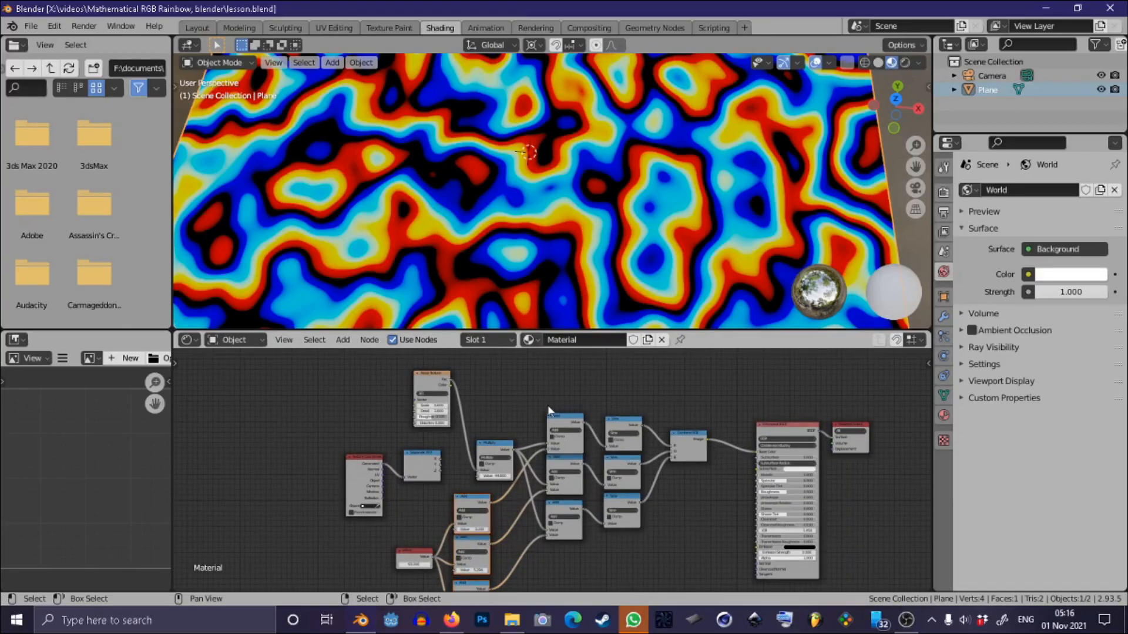
{"action": "mouse_move", "coordinate": [505, 426]}
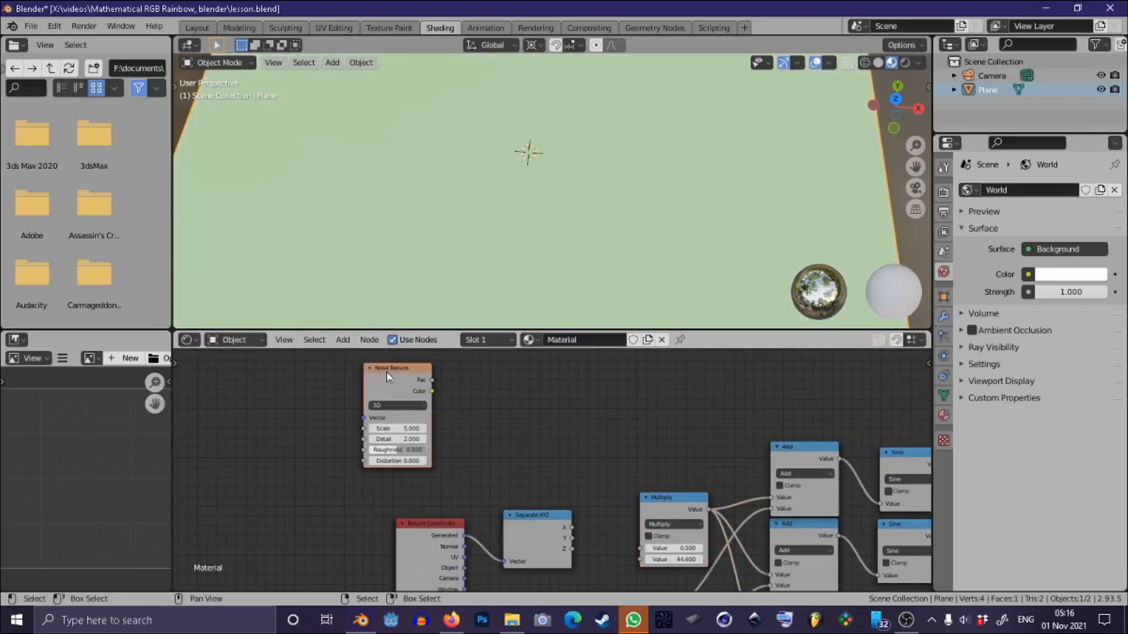
Step: Add an Image Texture node with a new blank image and wire it into the Multiply node
{"action": "left_click", "coordinate": [342, 340]}
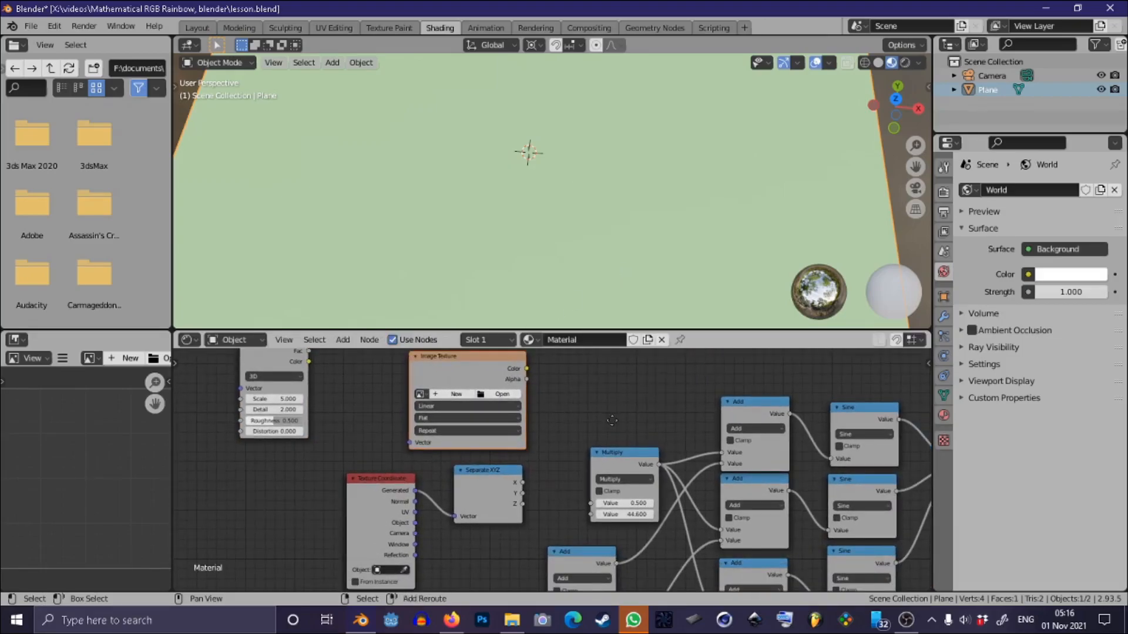
{"action": "left_click", "coordinate": [456, 394]}
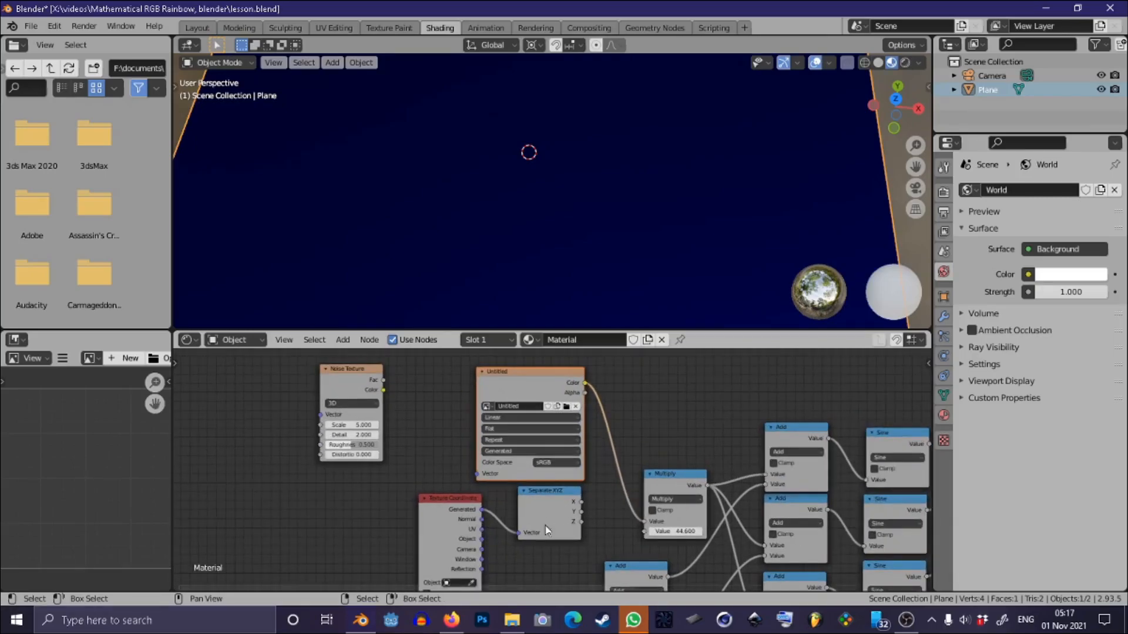
{"action": "left_click_drag", "start_coordinate": [450, 498], "coordinate": [380, 498]}
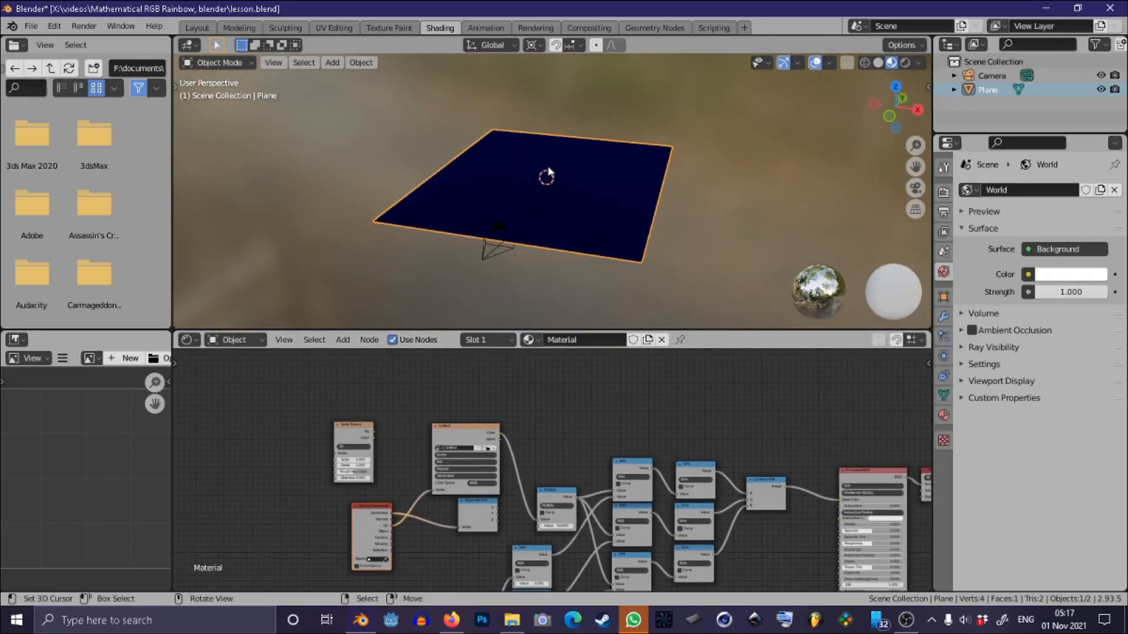
Step: Switch to Texture Paint mode, paint a rainbow-edged stroke on the plane, and edit the second Add node's offset
{"action": "key", "text": "Tab"}
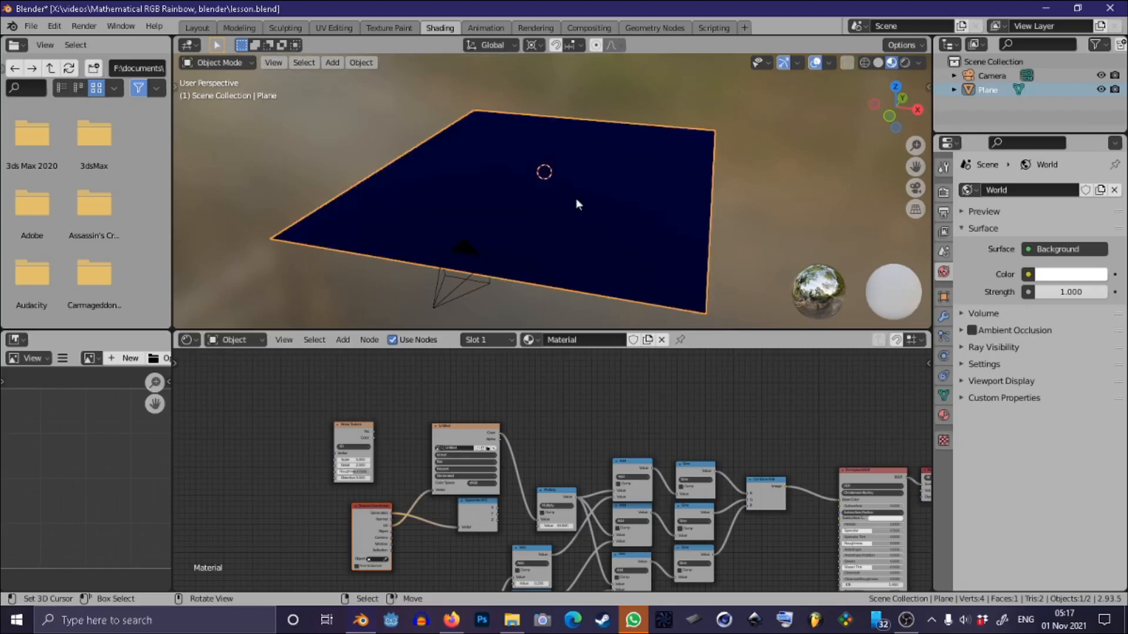
{"action": "left_click", "coordinate": [220, 62]}
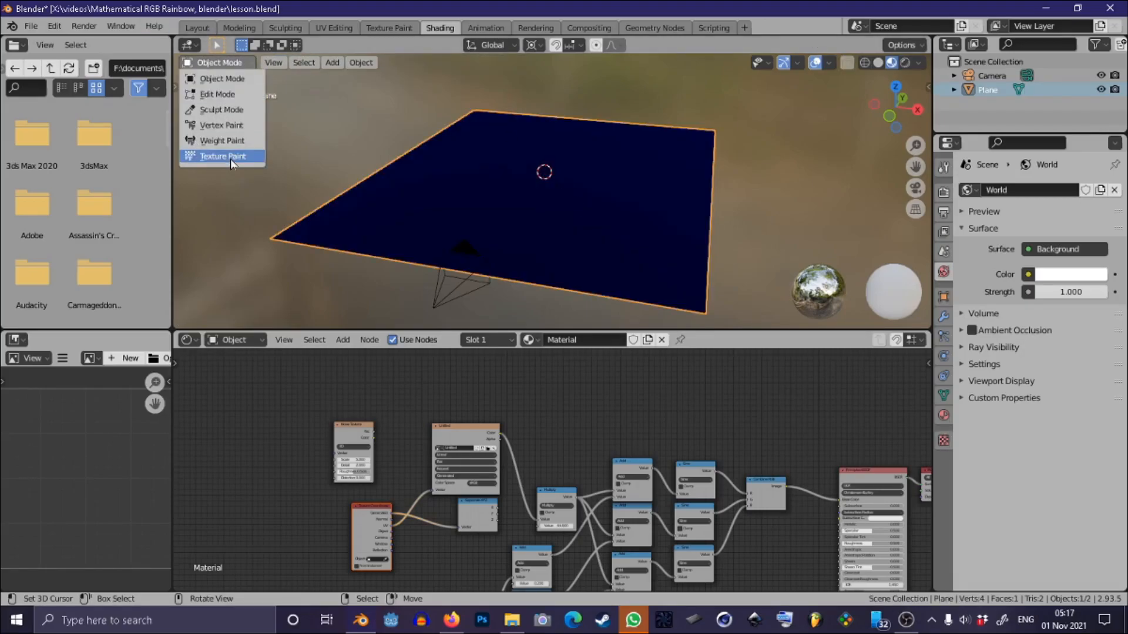
{"action": "left_click", "coordinate": [221, 156]}
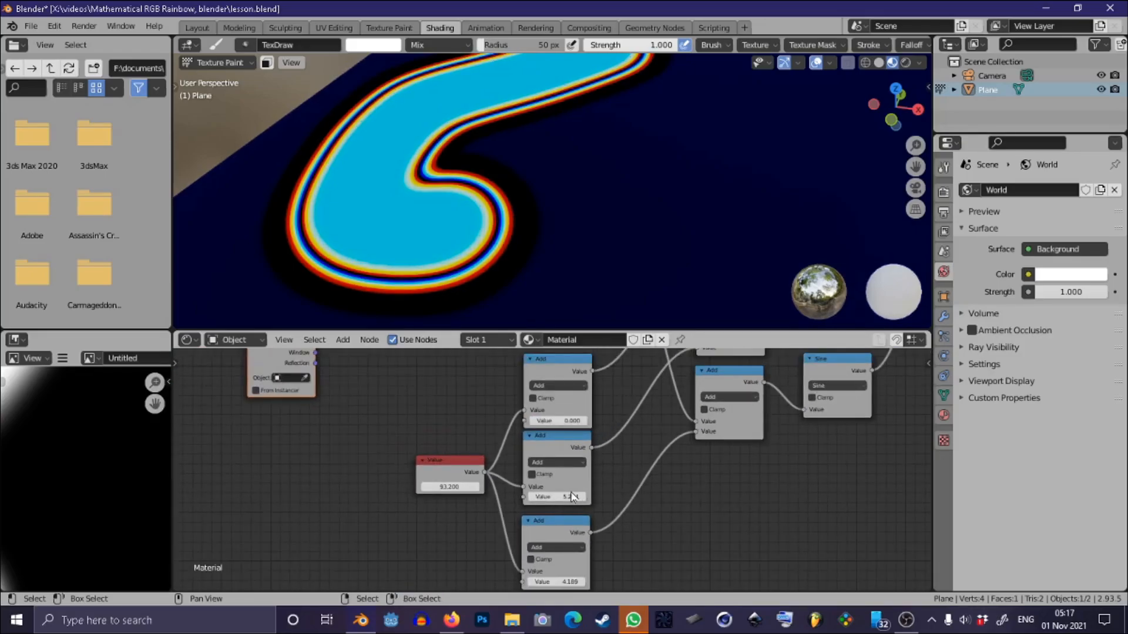
{"action": "left_click", "coordinate": [554, 496]}
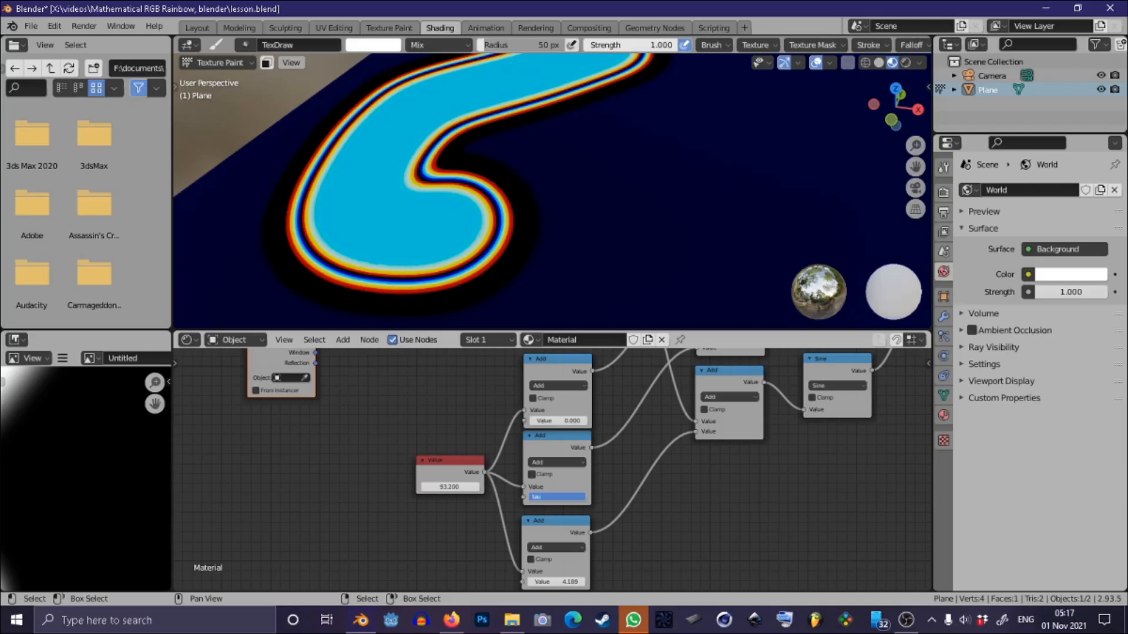
{"action": "left_click", "coordinate": [556, 495]}
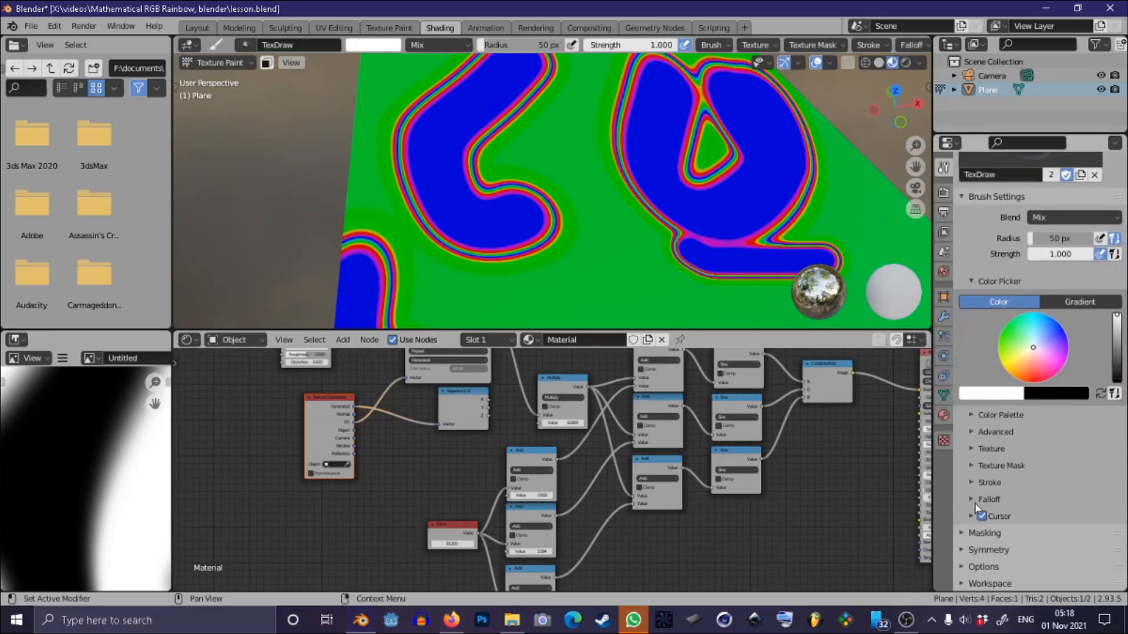
Step: Set the brush to the Sharper falloff preset, 135 px radius and strength 0.407
{"action": "left_click", "coordinate": [988, 500]}
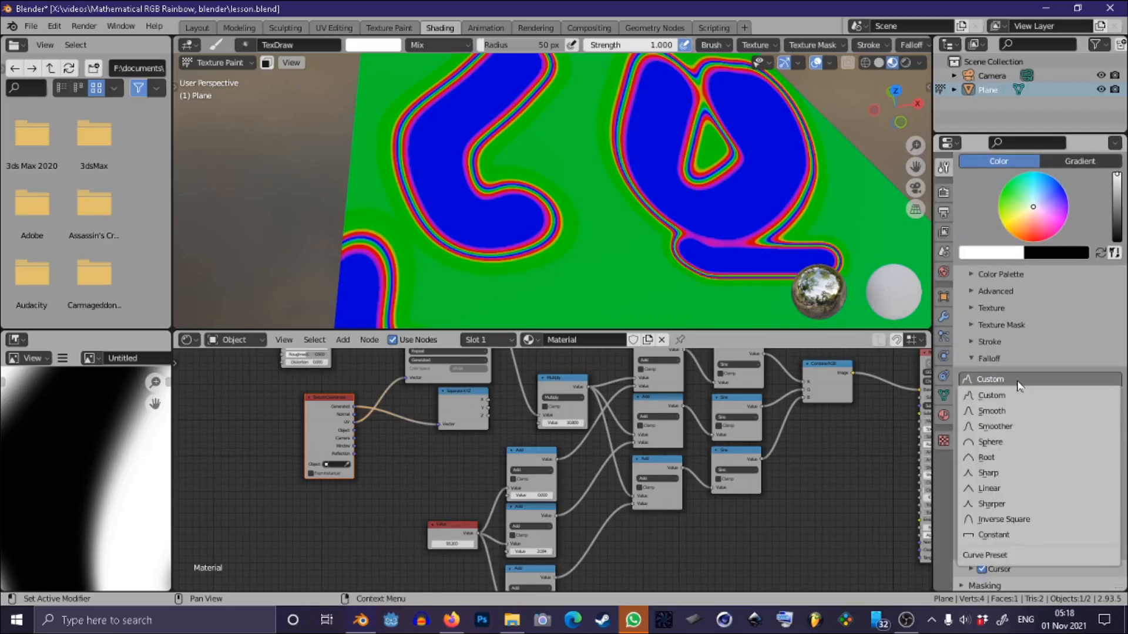
{"action": "left_click", "coordinate": [992, 504]}
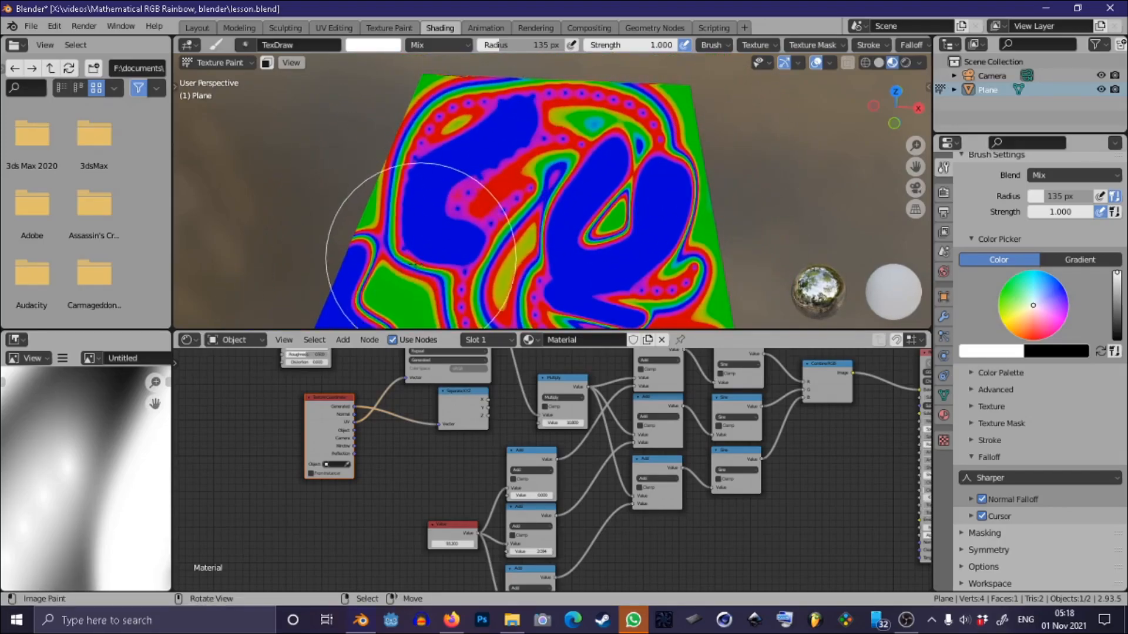
{"action": "left_click", "coordinate": [372, 44]}
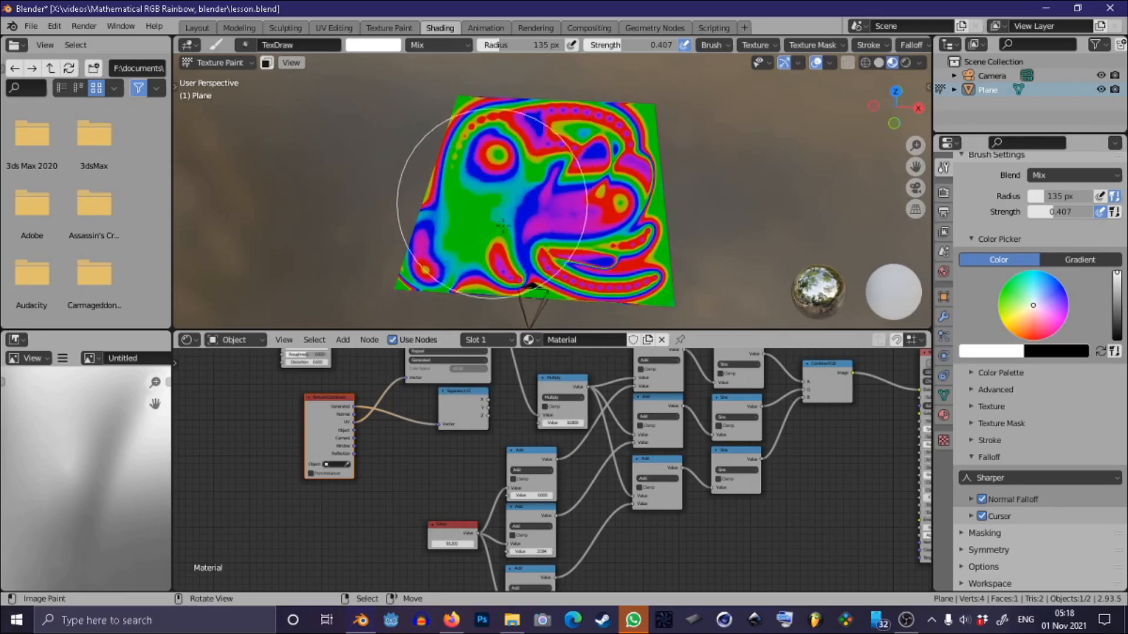
{"action": "scroll", "scroll_direction": "up", "scroll_amount": 3}
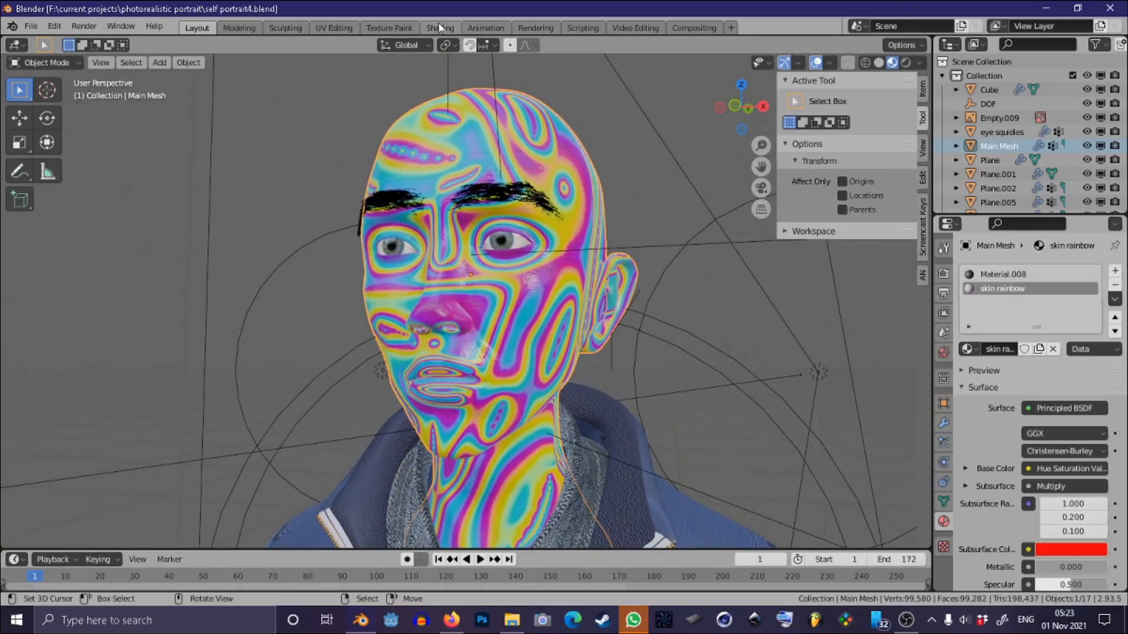
Step: Move to the Layout workspace and orbit the rainbow-skinned head to a side profile
{"action": "left_click", "coordinate": [440, 27]}
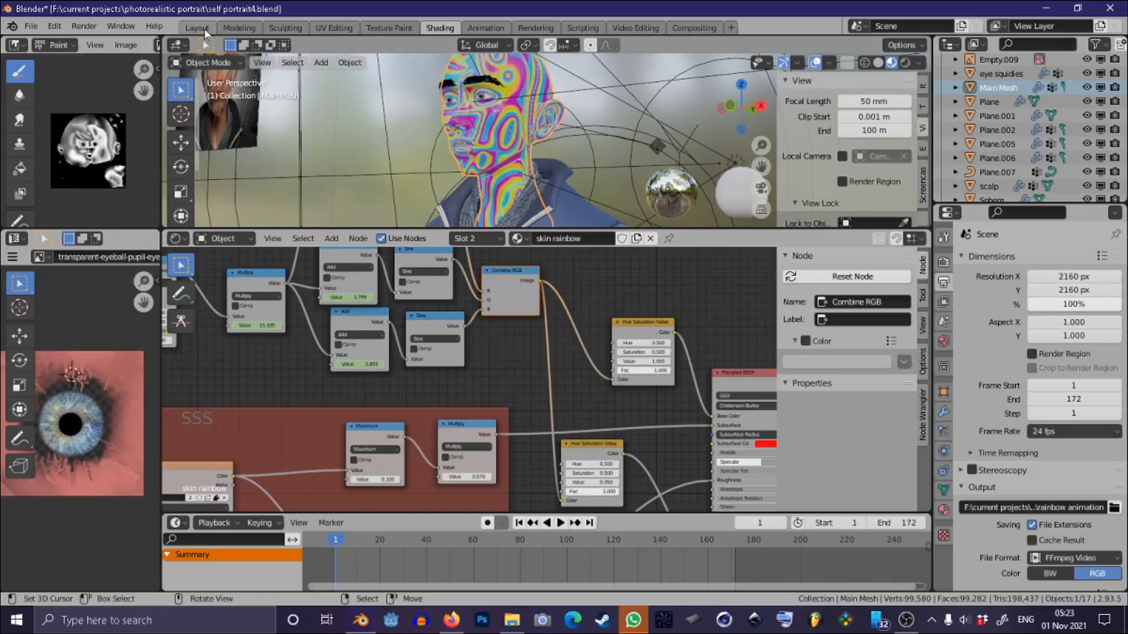
{"action": "left_click", "coordinate": [196, 27]}
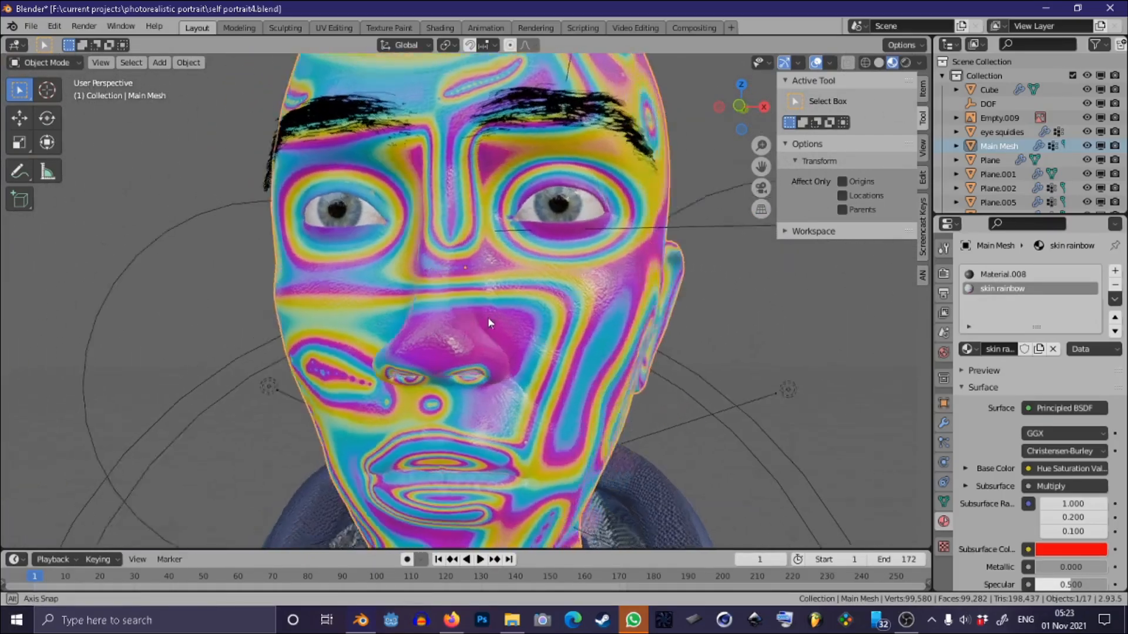
{"action": "left_click_drag", "start_coordinate": [489, 325], "coordinate": [424, 329]}
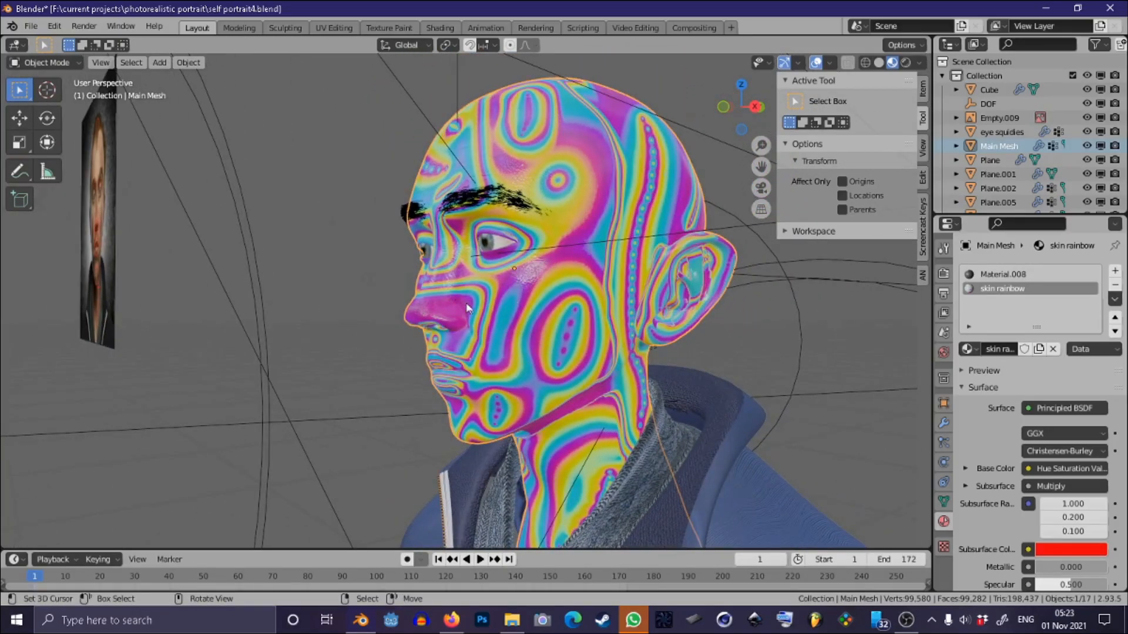
{"action": "left_click", "coordinate": [46, 63]}
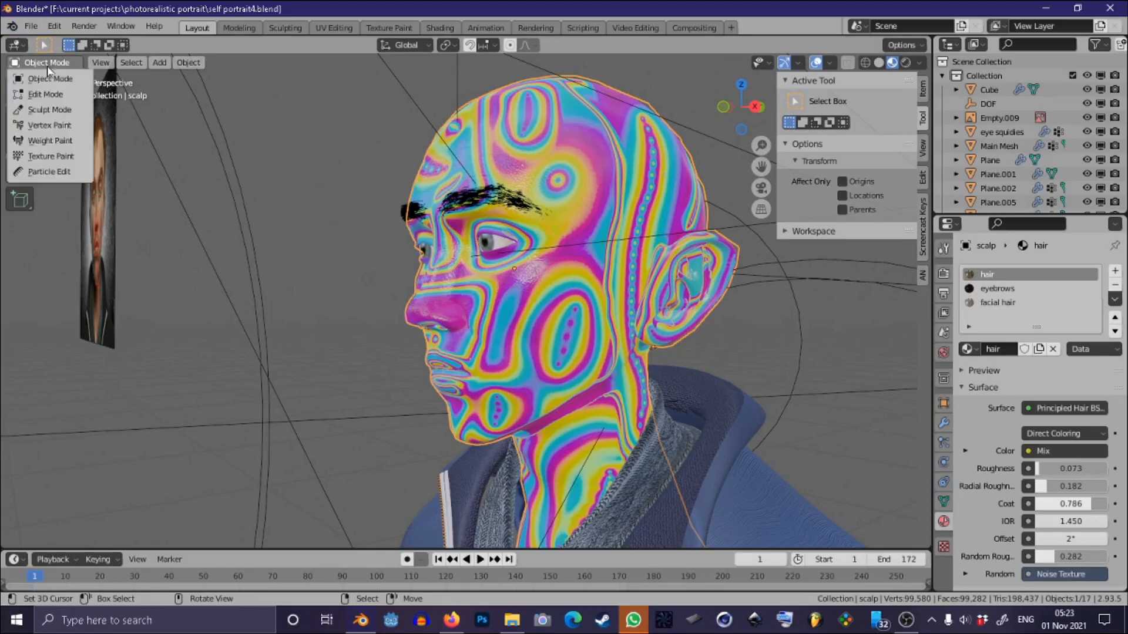
{"action": "mouse_move", "coordinate": [50, 157]}
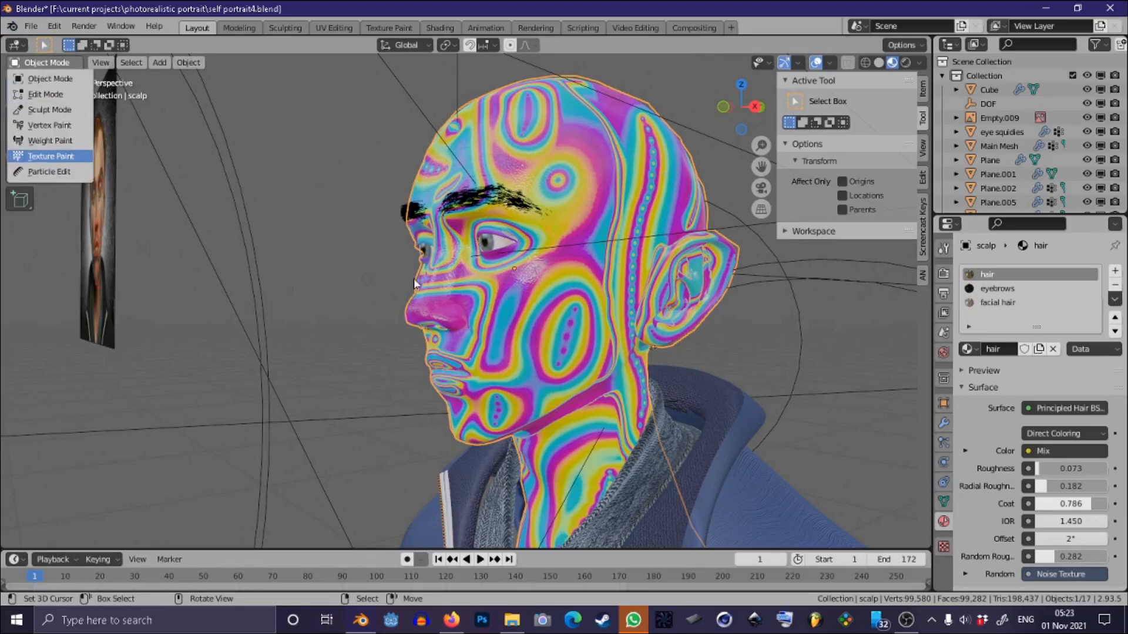
Step: Enter Texture Paint on the head and try a paint stroke on the forehead
{"action": "left_click", "coordinate": [51, 156]}
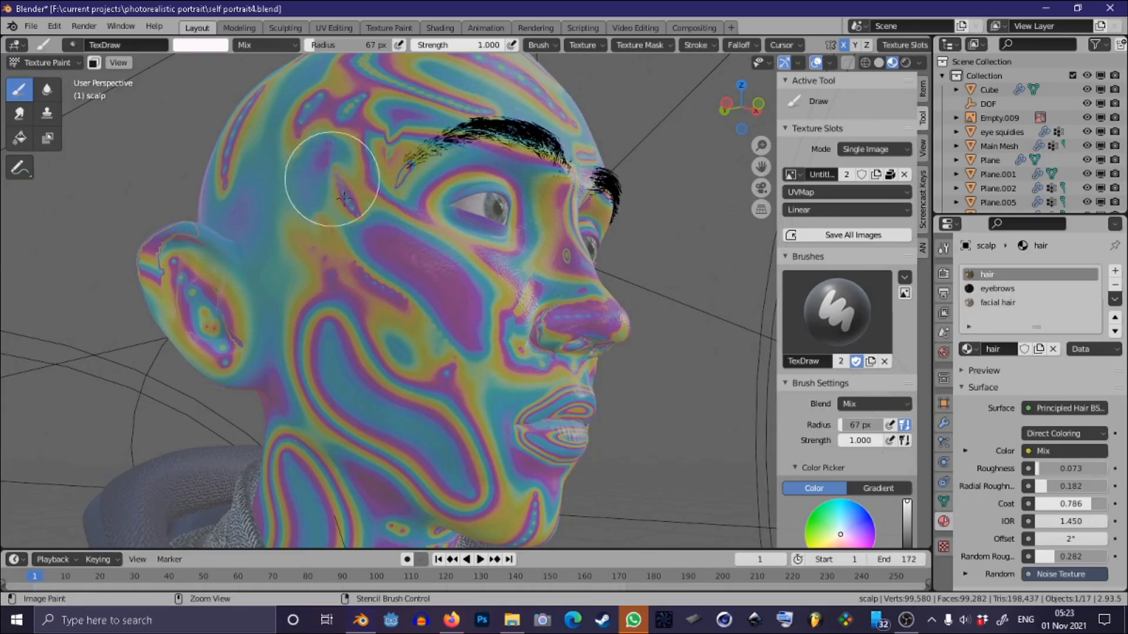
{"action": "left_click_drag", "start_coordinate": [334, 179], "coordinate": [313, 162]}
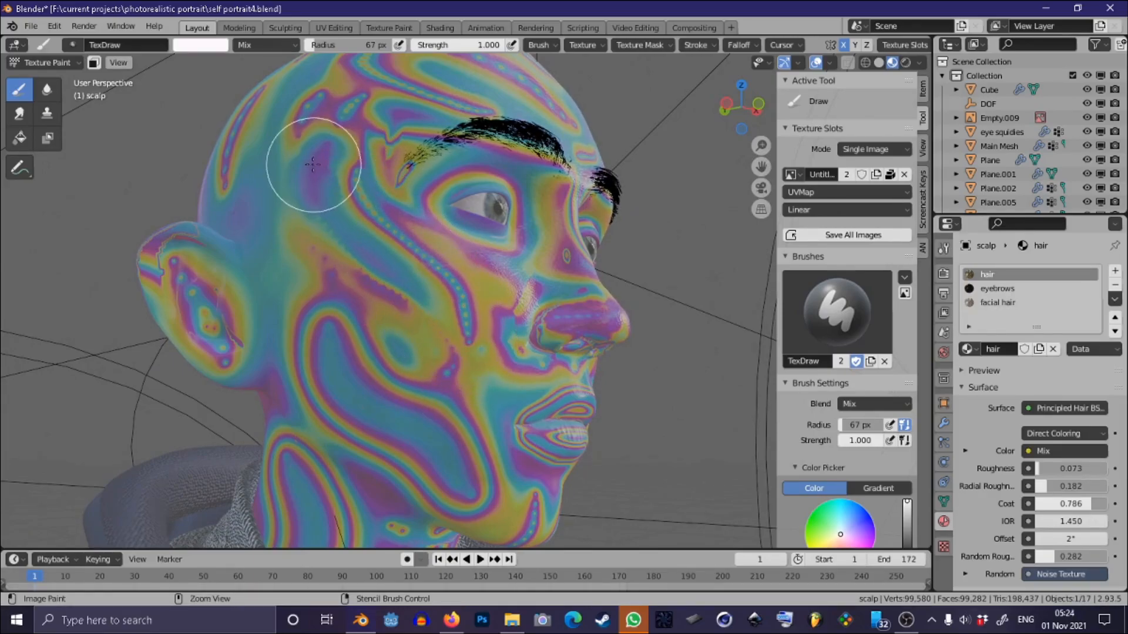
{"action": "left_click_drag", "start_coordinate": [313, 164], "coordinate": [267, 130]}
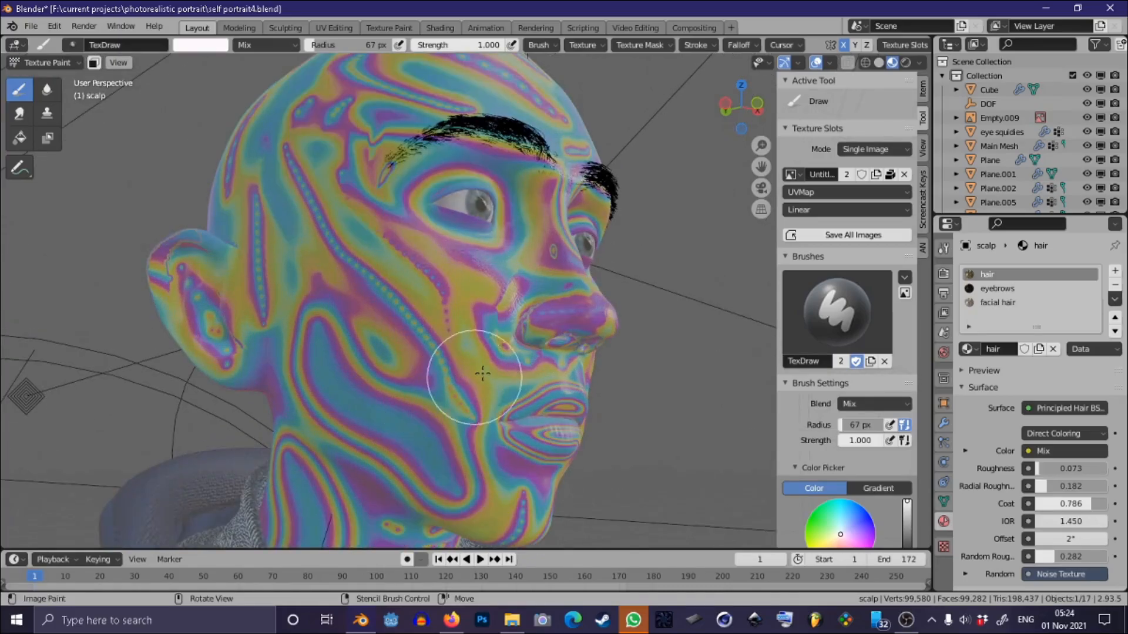
{"action": "left_click_drag", "start_coordinate": [481, 373], "coordinate": [377, 313]}
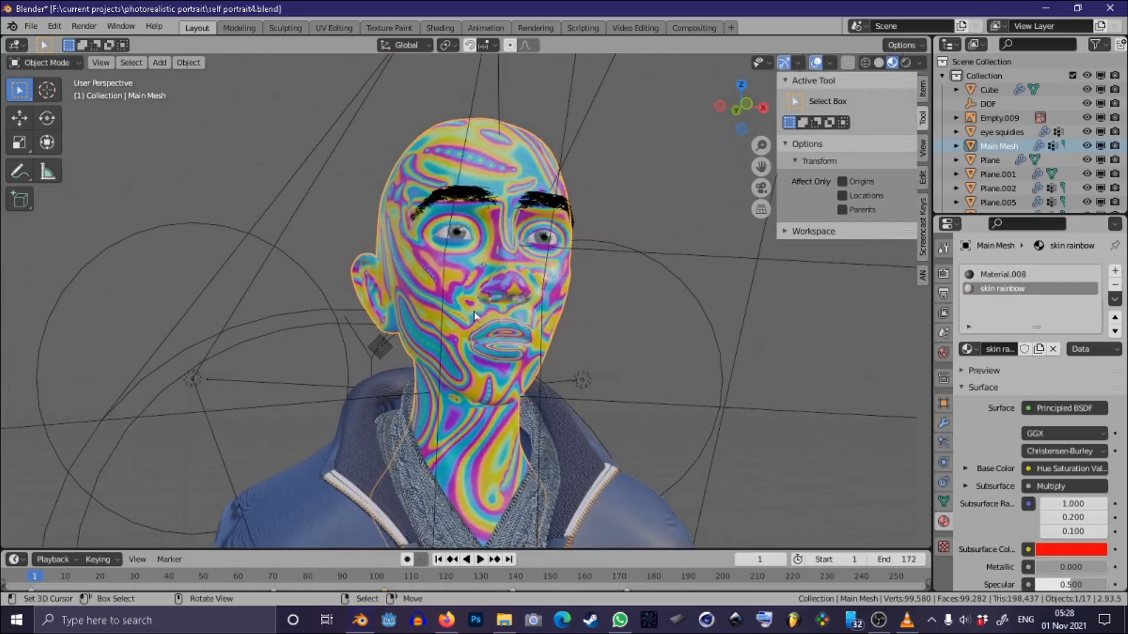
Step: In the Shading workspace, drive the Value node with #frame so the head's rainbow animates, then tweak the expression
{"action": "left_click", "coordinate": [439, 27]}
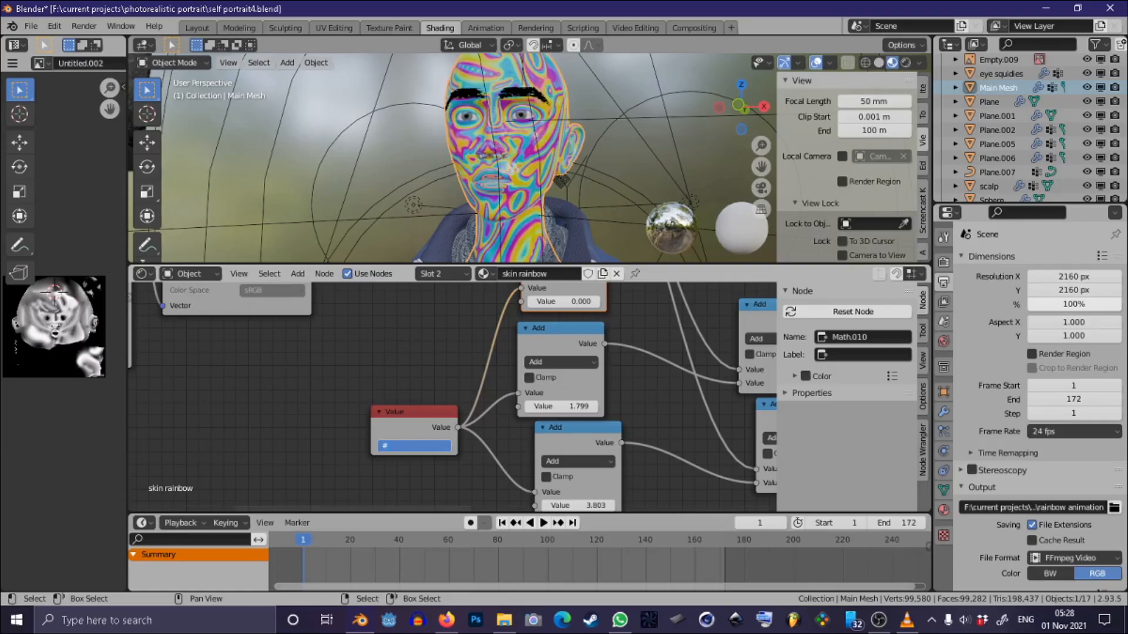
{"action": "type", "text": "#frame"}
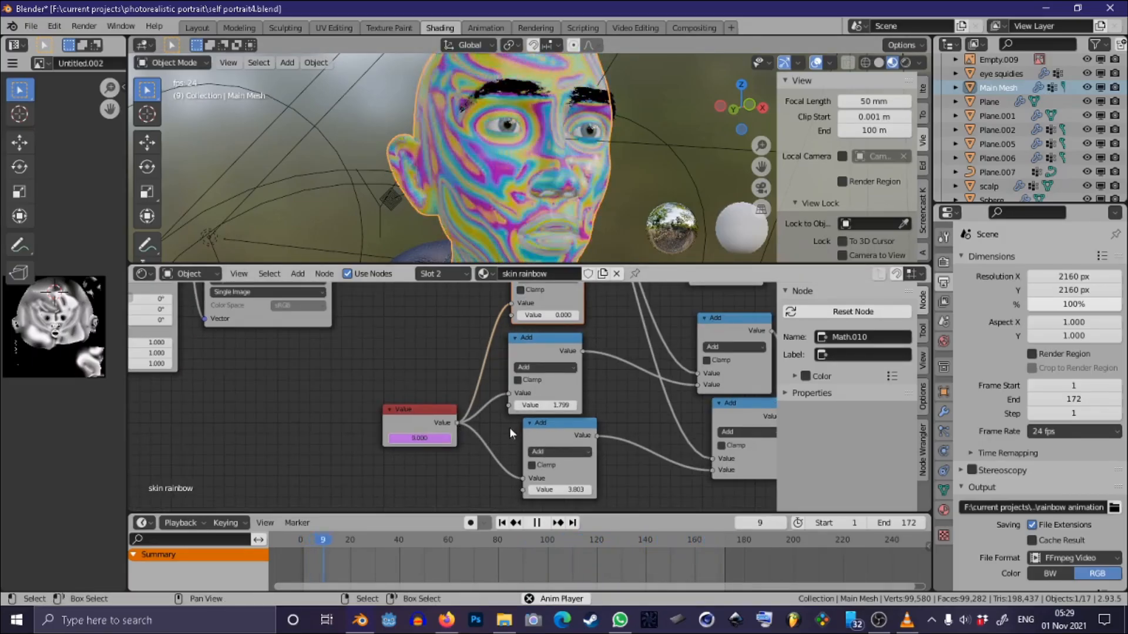
{"action": "left_click", "coordinate": [441, 539]}
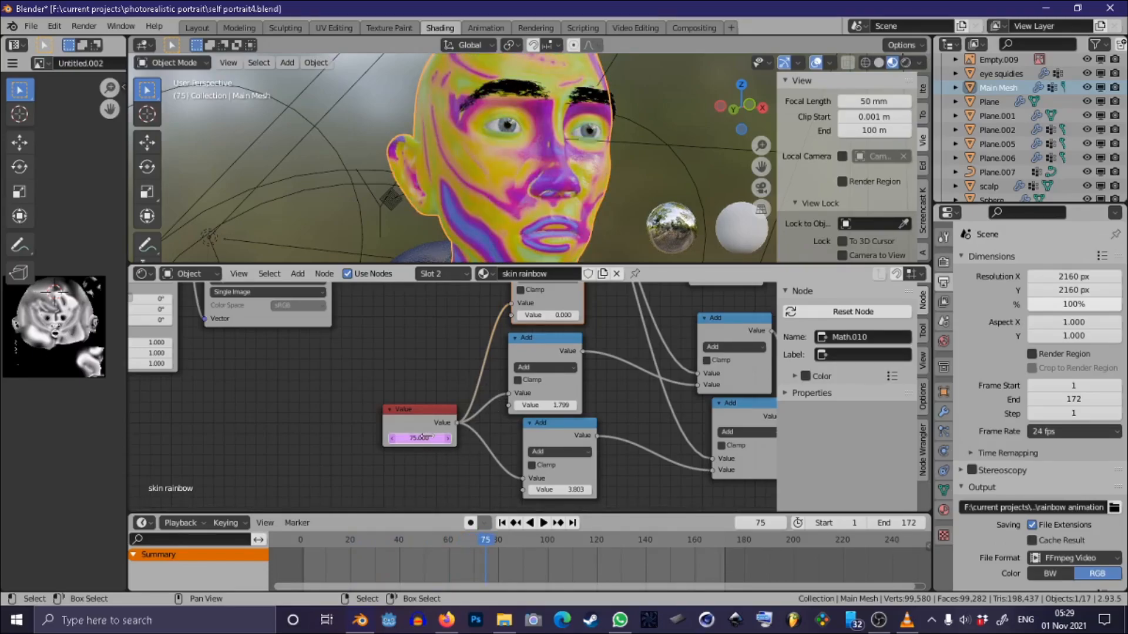
{"action": "double_click", "coordinate": [418, 438]}
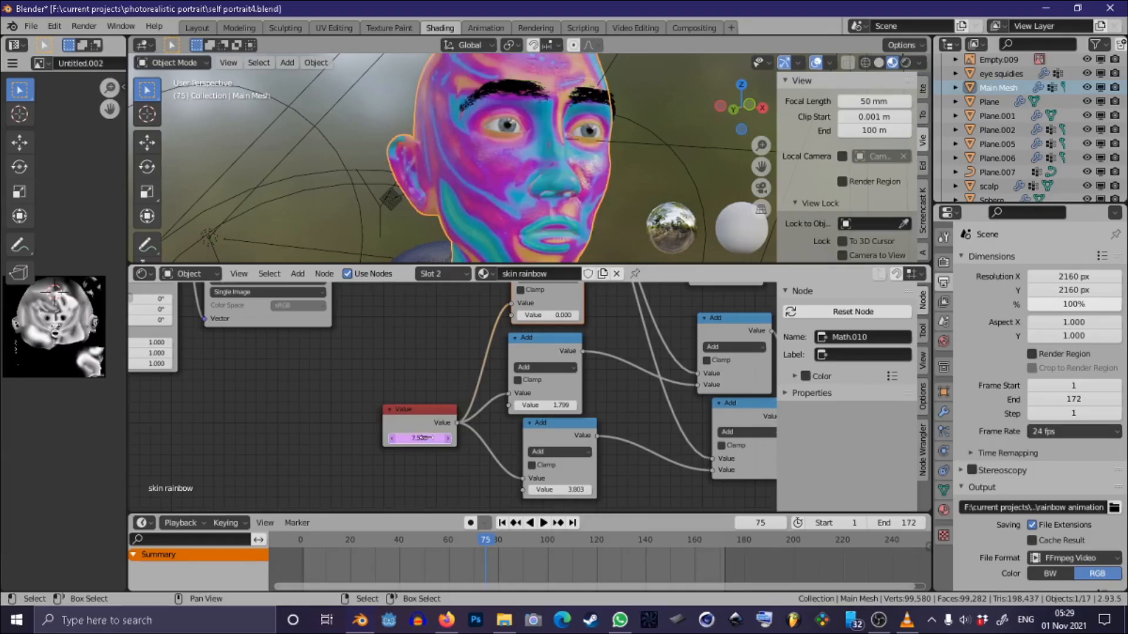
{"action": "left_click", "coordinate": [543, 523]}
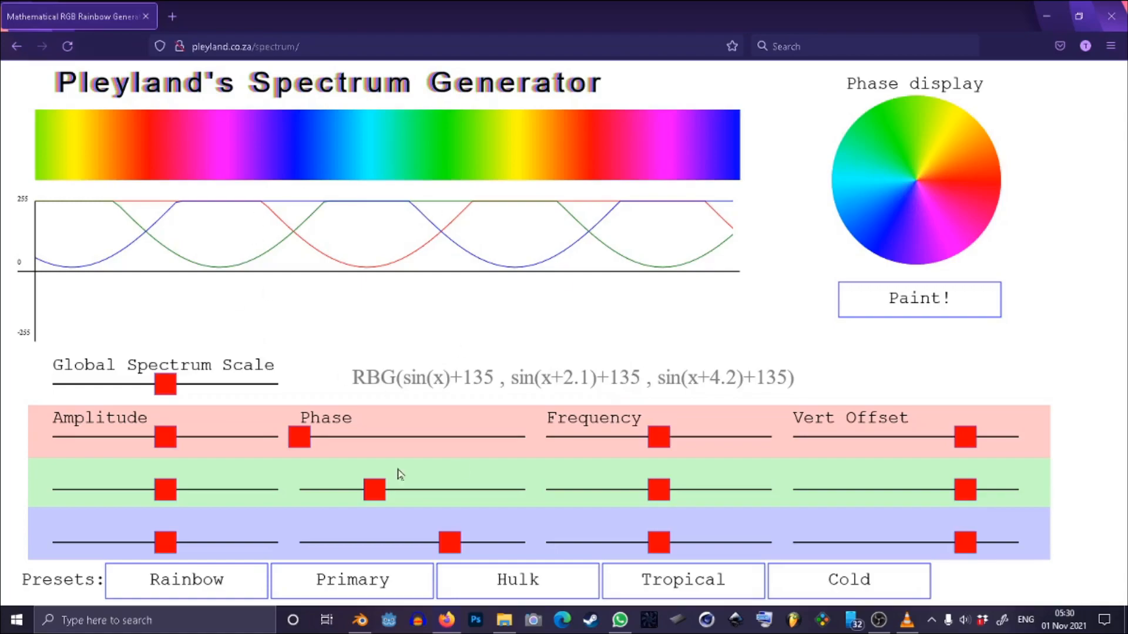
{"action": "mouse_move", "coordinate": [295, 386]}
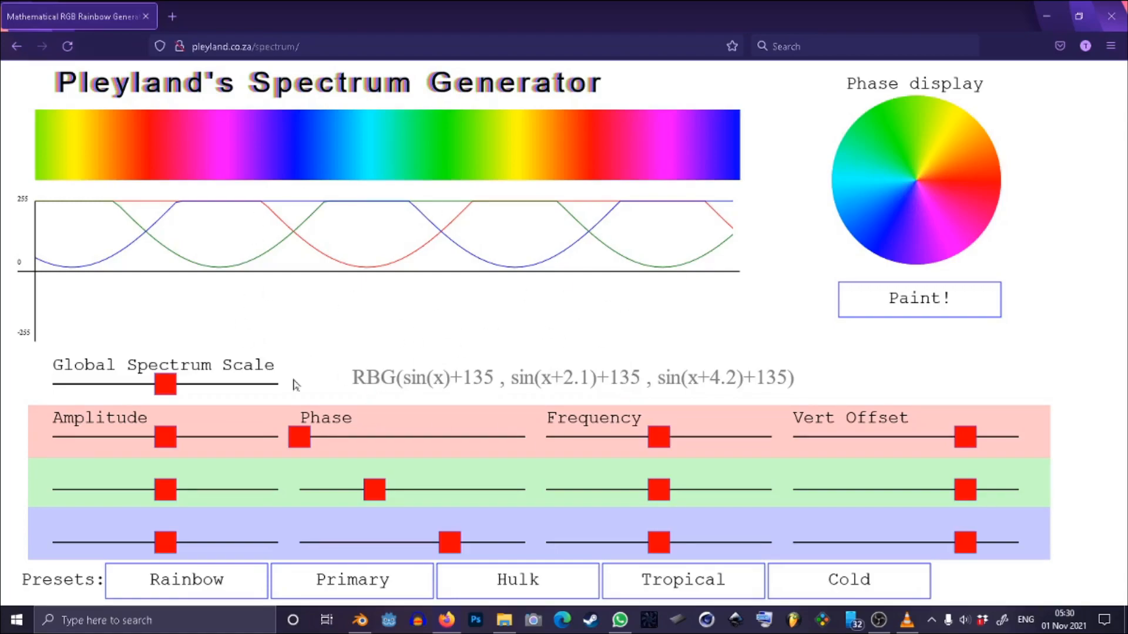
Step: Wiggle the red phase back to zero and settle the red frequency at 1.6
{"action": "left_click_drag", "start_coordinate": [298, 437], "coordinate": [349, 437]}
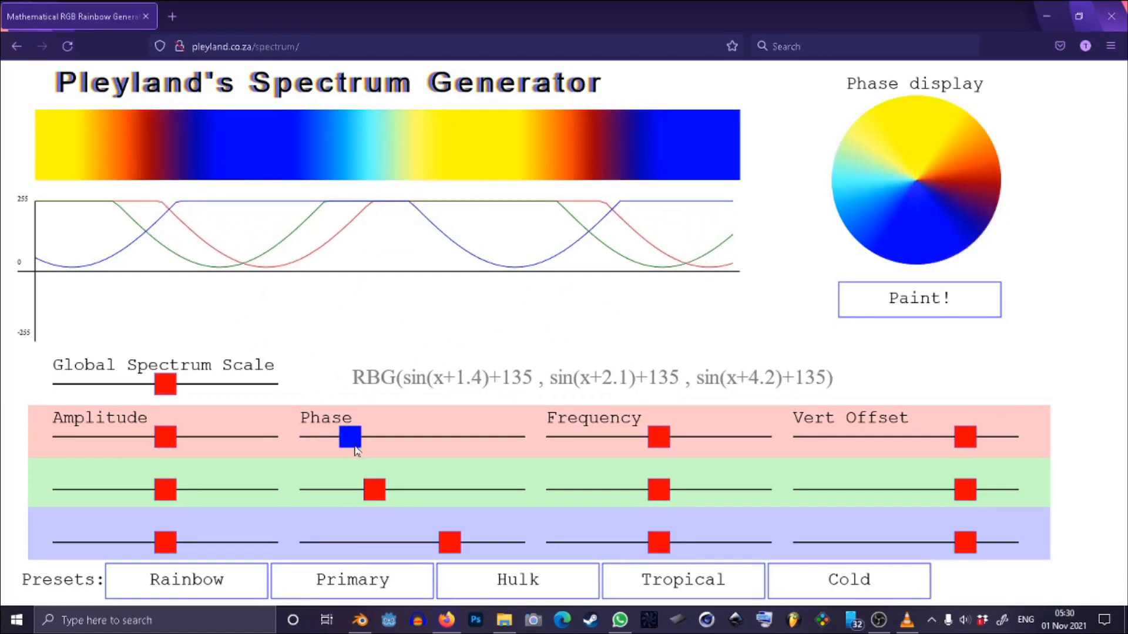
{"action": "left_click_drag", "start_coordinate": [350, 437], "coordinate": [345, 438]}
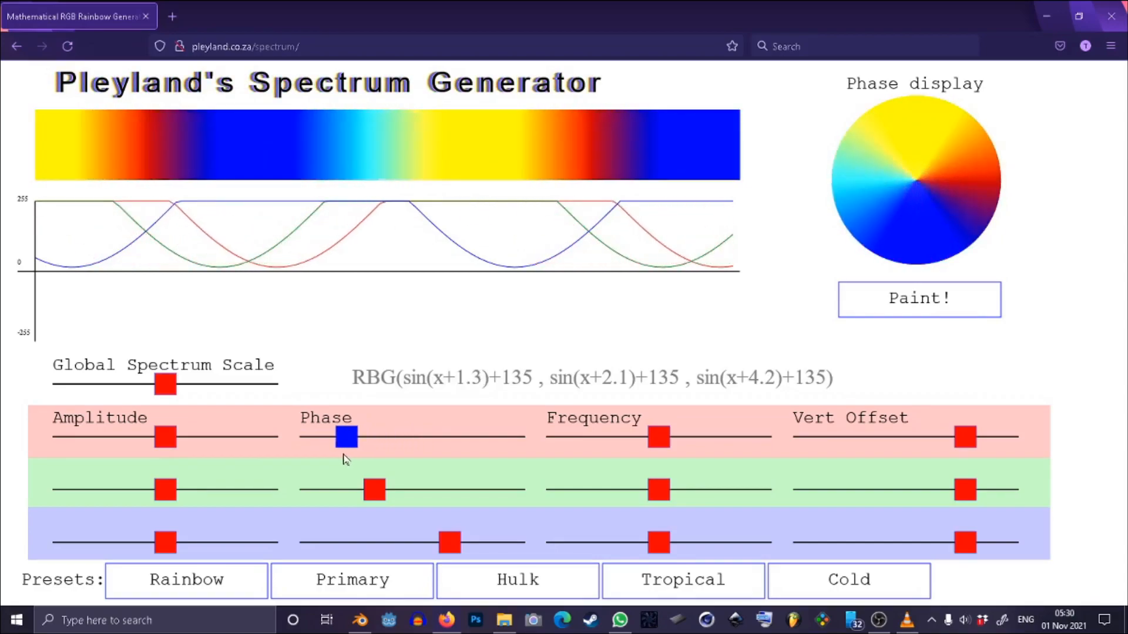
{"action": "left_click_drag", "start_coordinate": [345, 437], "coordinate": [298, 437]}
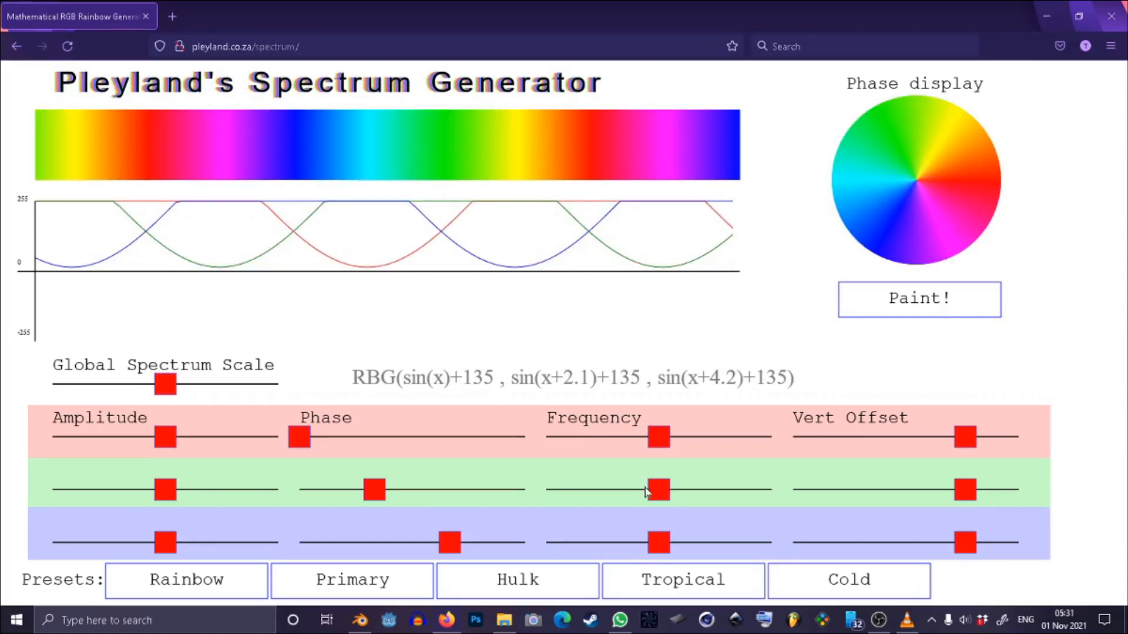
{"action": "left_click_drag", "start_coordinate": [658, 437], "coordinate": [623, 437]}
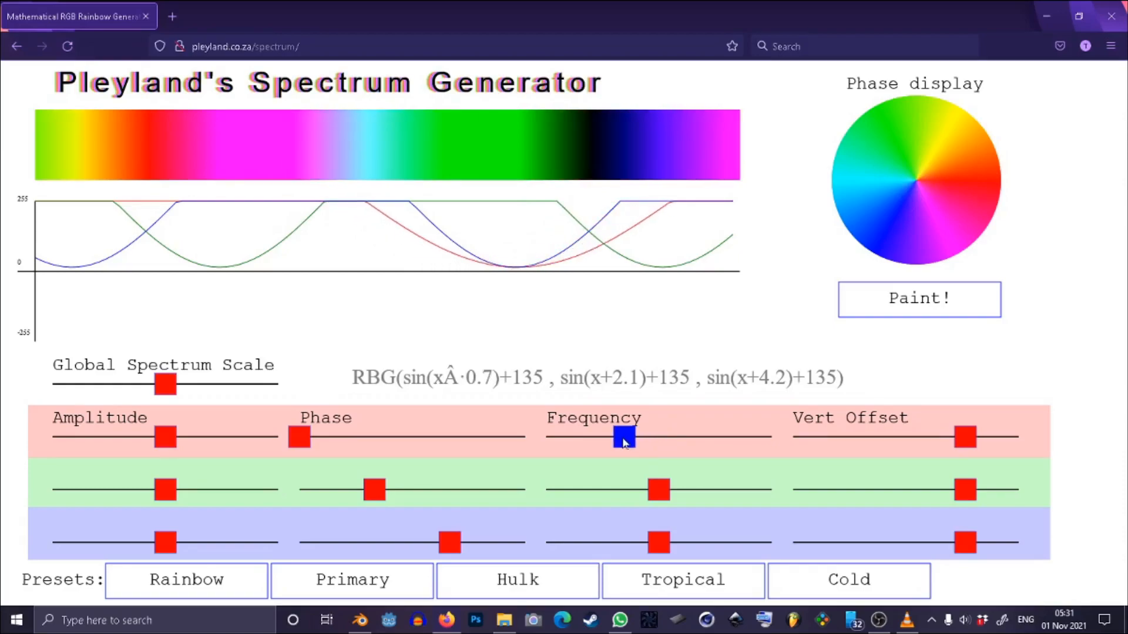
{"action": "left_click_drag", "start_coordinate": [623, 437], "coordinate": [644, 438]}
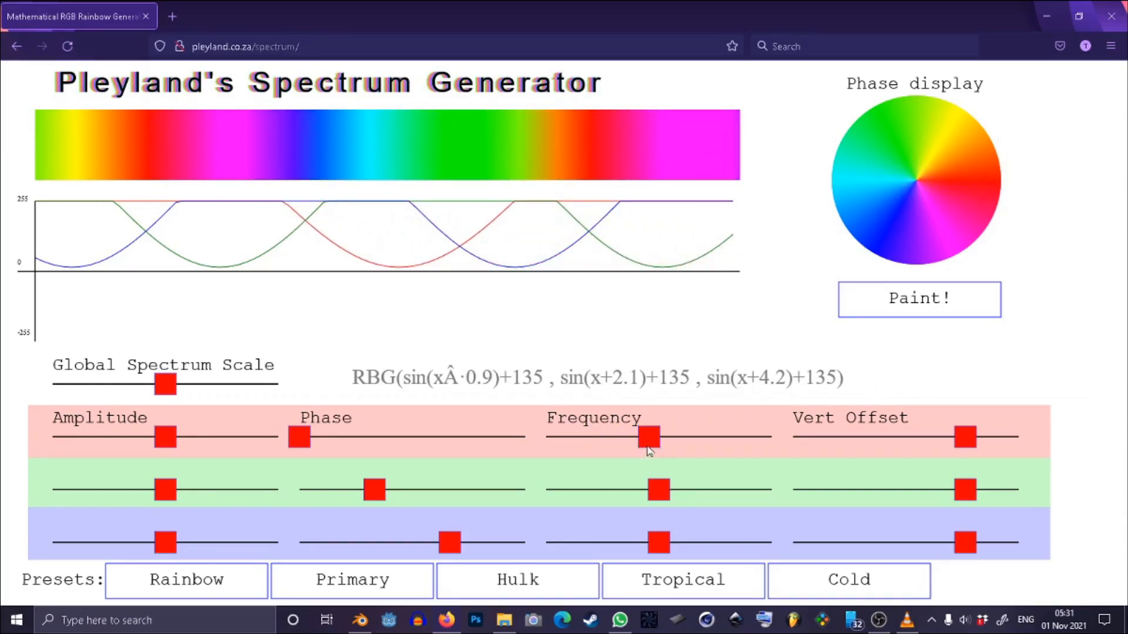
{"action": "left_click_drag", "start_coordinate": [648, 437], "coordinate": [616, 438]}
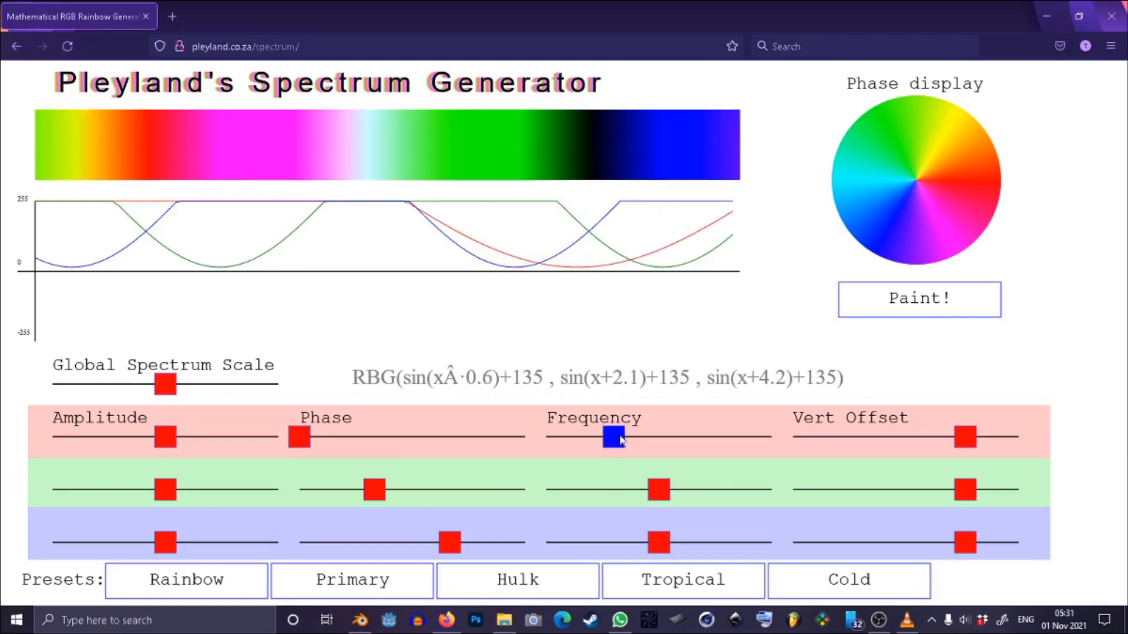
{"action": "left_click_drag", "start_coordinate": [619, 437], "coordinate": [745, 437]}
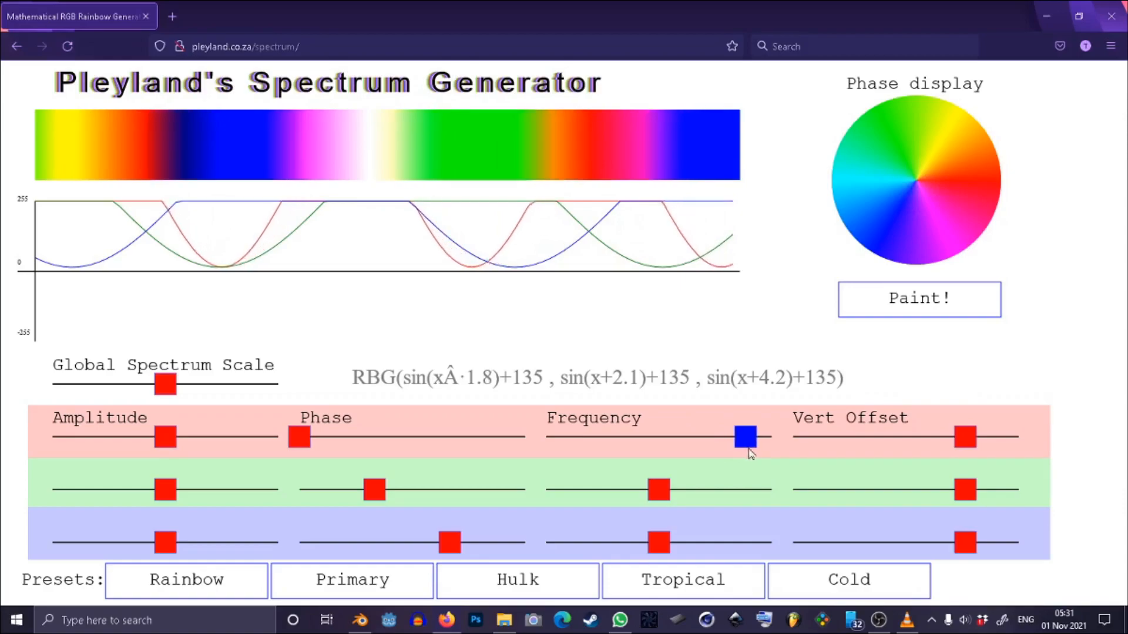
{"action": "left_click_drag", "start_coordinate": [746, 437], "coordinate": [765, 437]}
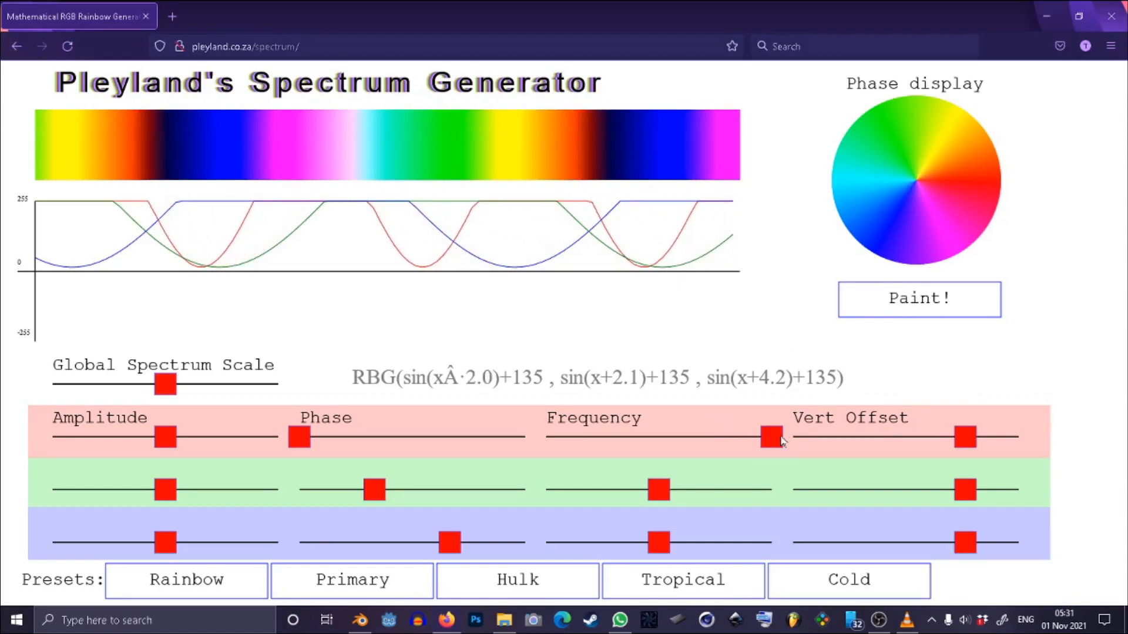
{"action": "left_click_drag", "start_coordinate": [769, 437], "coordinate": [737, 437]}
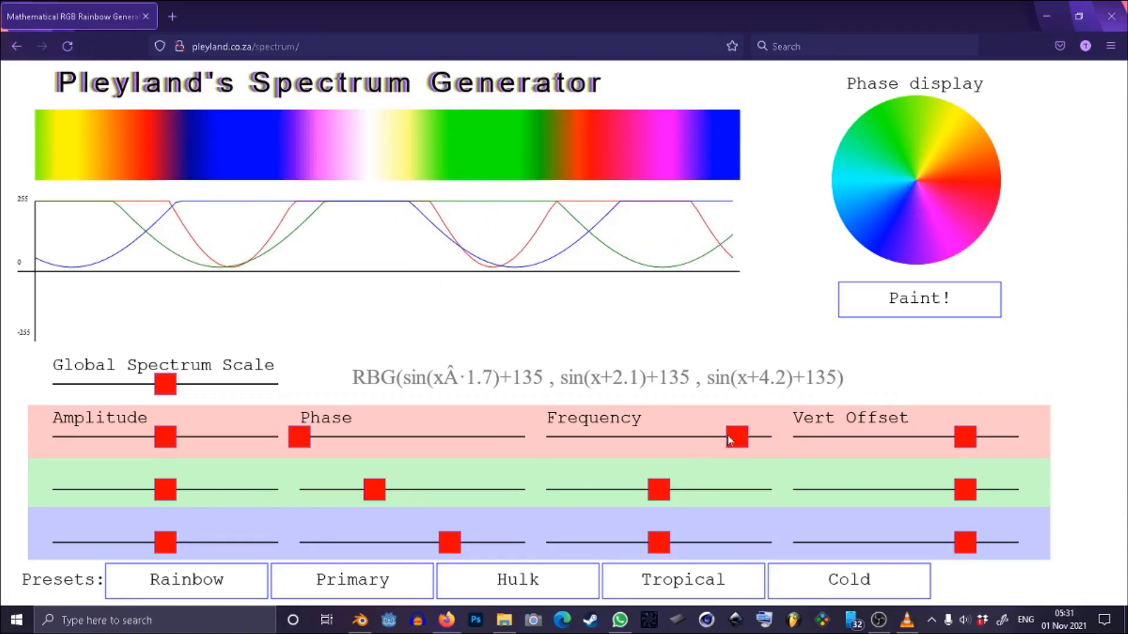
{"action": "left_click_drag", "start_coordinate": [738, 437], "coordinate": [728, 437]}
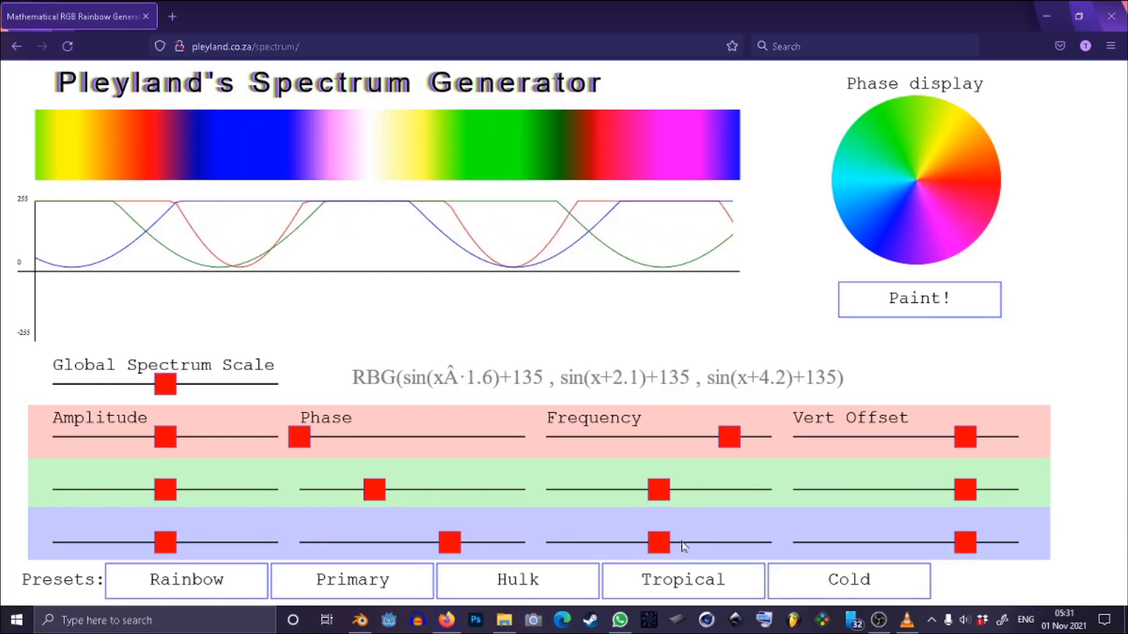
Step: Raise the green and blue frequencies (blue 0.7), set red amplitude 1.4 and green 0.4, then enter Paint
{"action": "left_click_drag", "start_coordinate": [658, 541], "coordinate": [583, 542]}
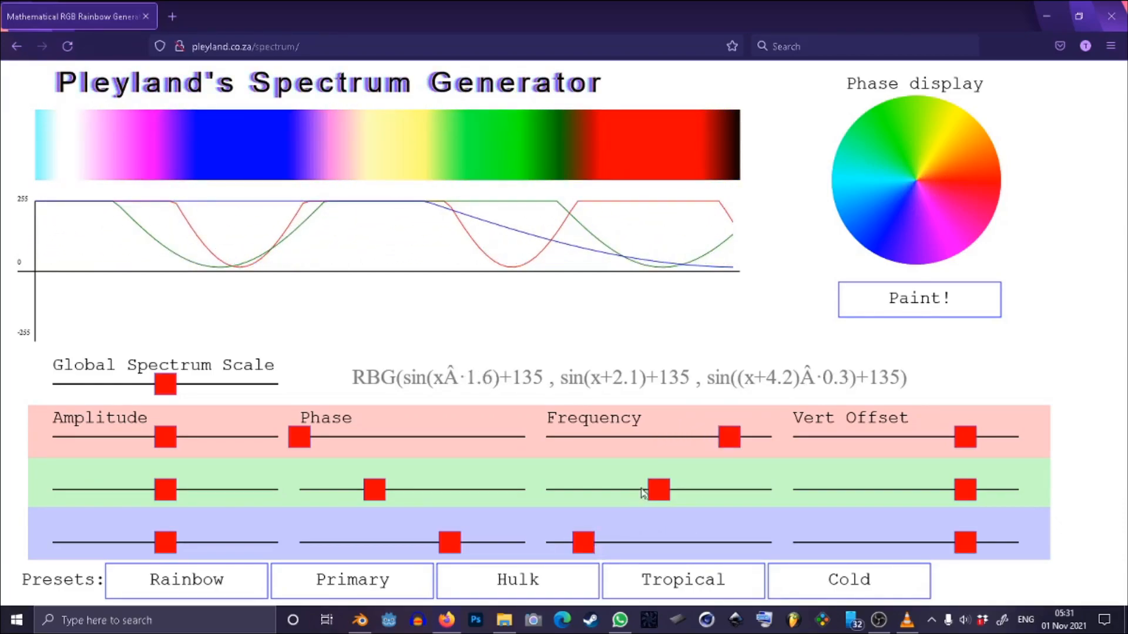
{"action": "left_click_drag", "start_coordinate": [583, 543], "coordinate": [629, 543]}
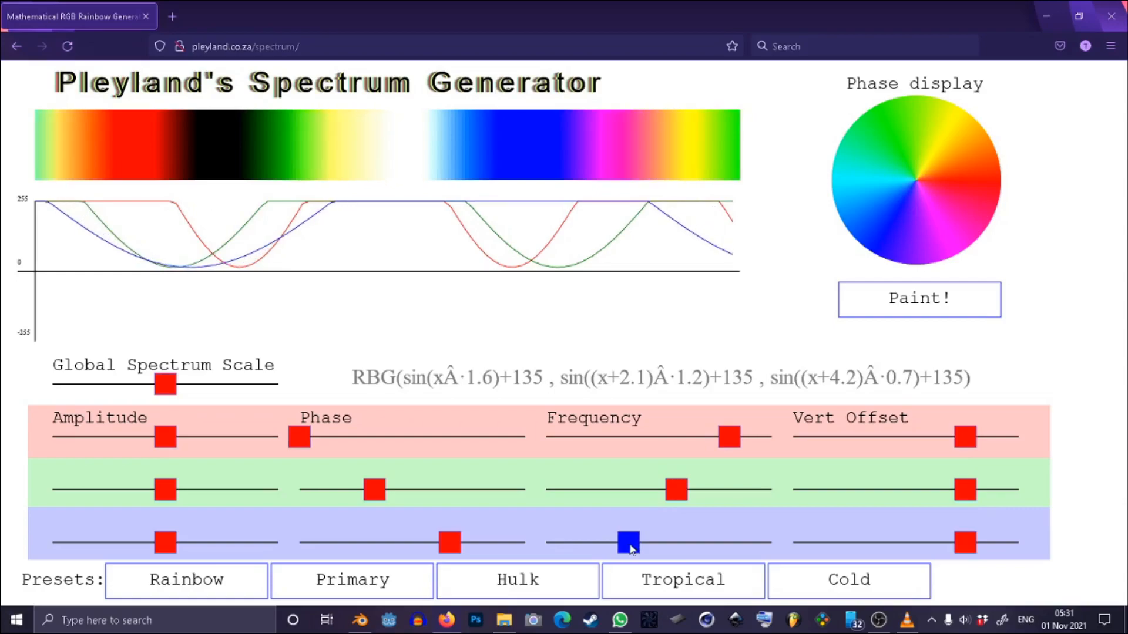
{"action": "left_click_drag", "start_coordinate": [166, 438], "coordinate": [207, 437]}
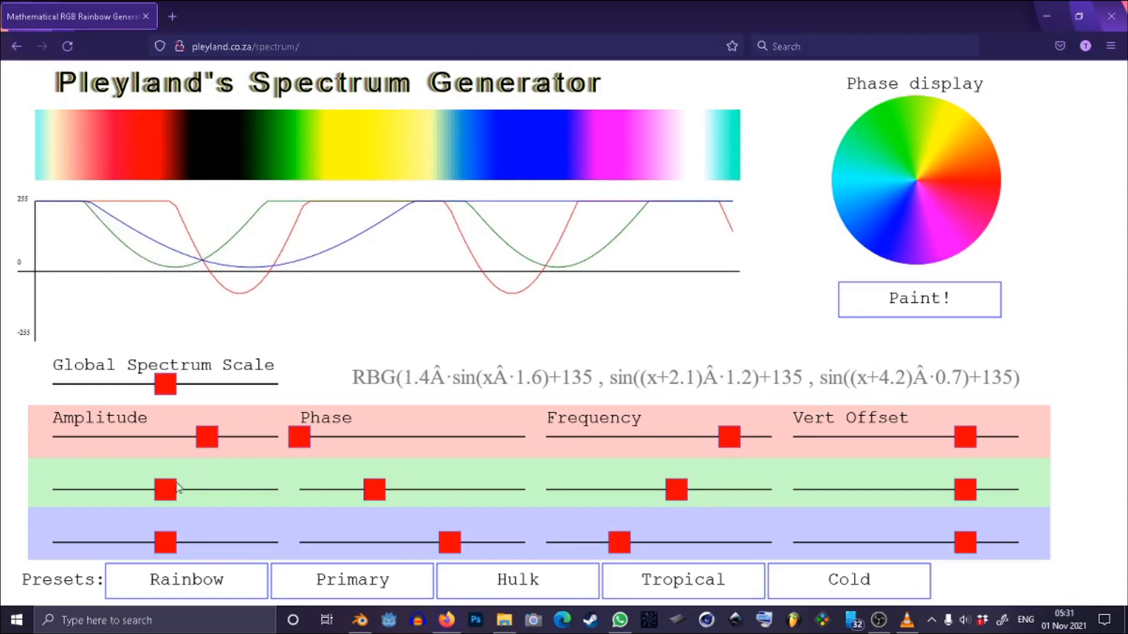
{"action": "left_click_drag", "start_coordinate": [165, 490], "coordinate": [97, 490]}
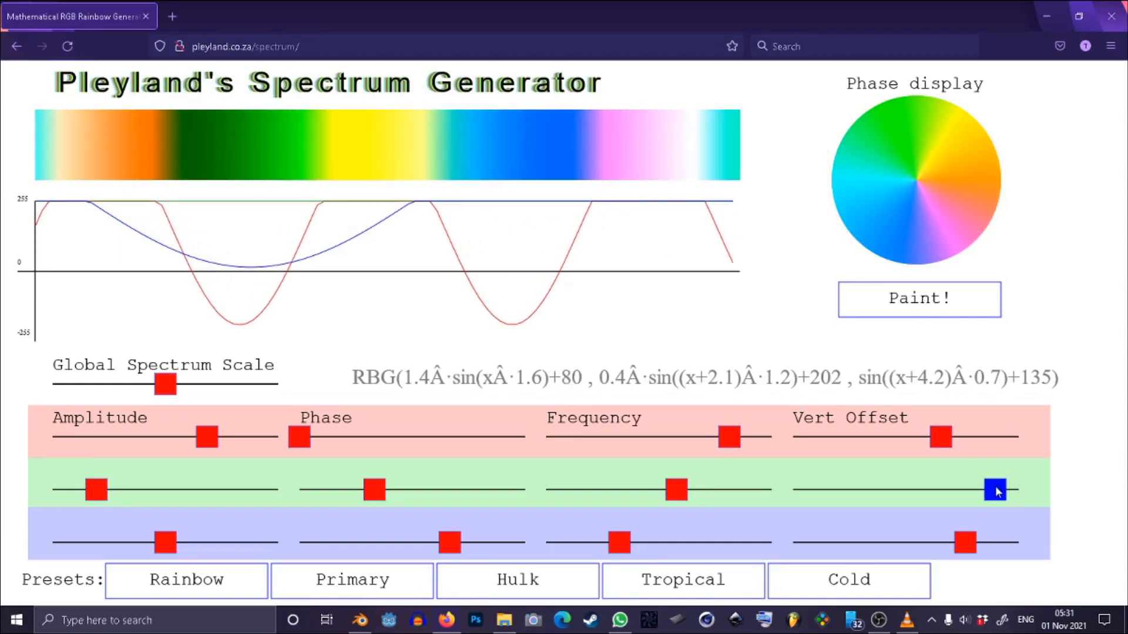
{"action": "left_click", "coordinate": [919, 299]}
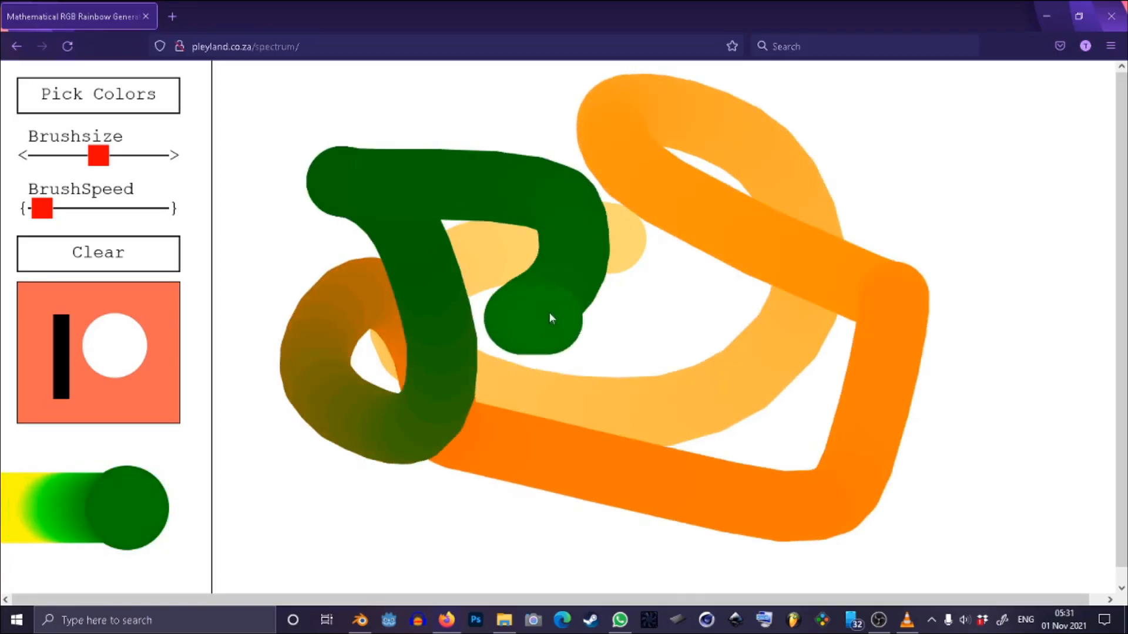
Step: Paint a spectrum stroke, then set the green frequency to 0.9 and the blue to 1.8
{"action": "left_click_drag", "start_coordinate": [41, 210], "coordinate": [108, 209]}
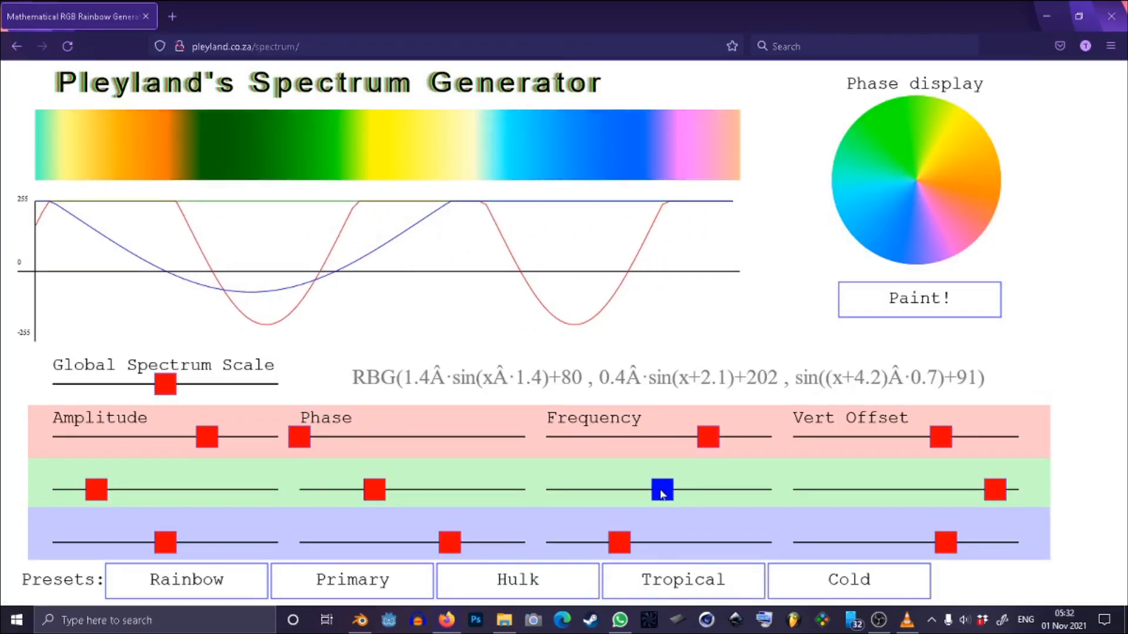
{"action": "left_click_drag", "start_coordinate": [660, 491], "coordinate": [644, 491]}
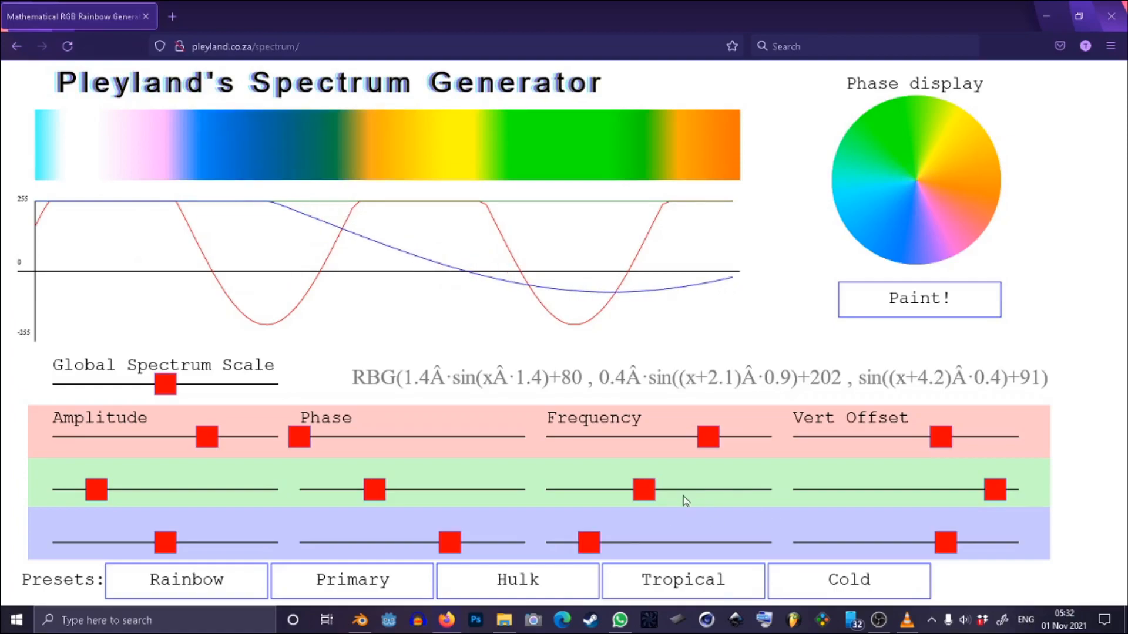
{"action": "left_click_drag", "start_coordinate": [590, 543], "coordinate": [719, 542]}
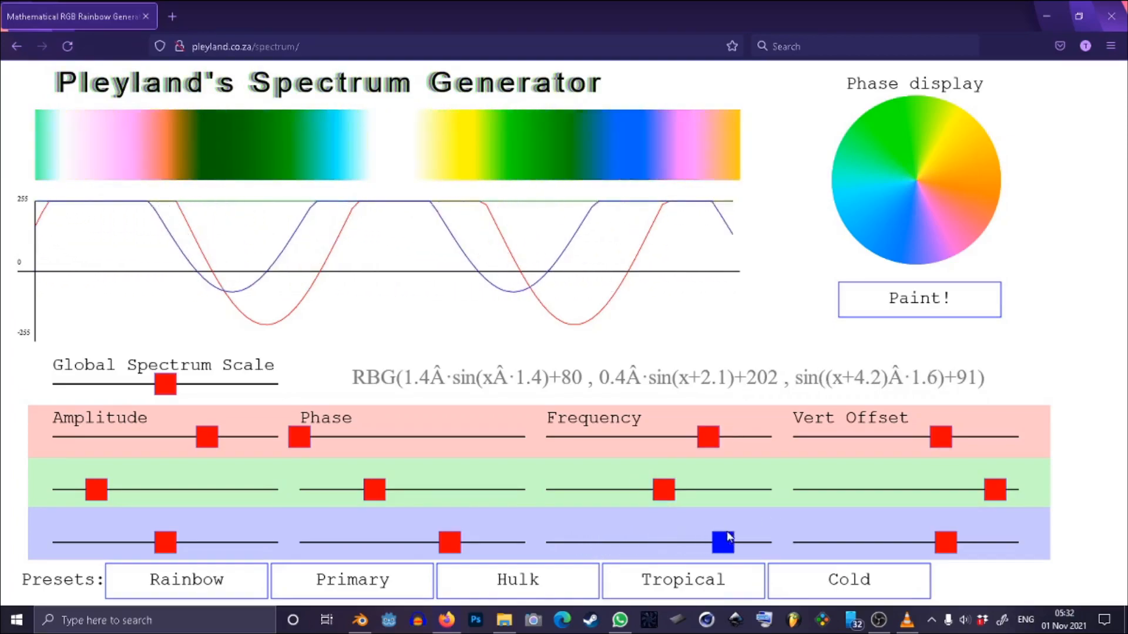
{"action": "left_click_drag", "start_coordinate": [723, 543], "coordinate": [752, 542]}
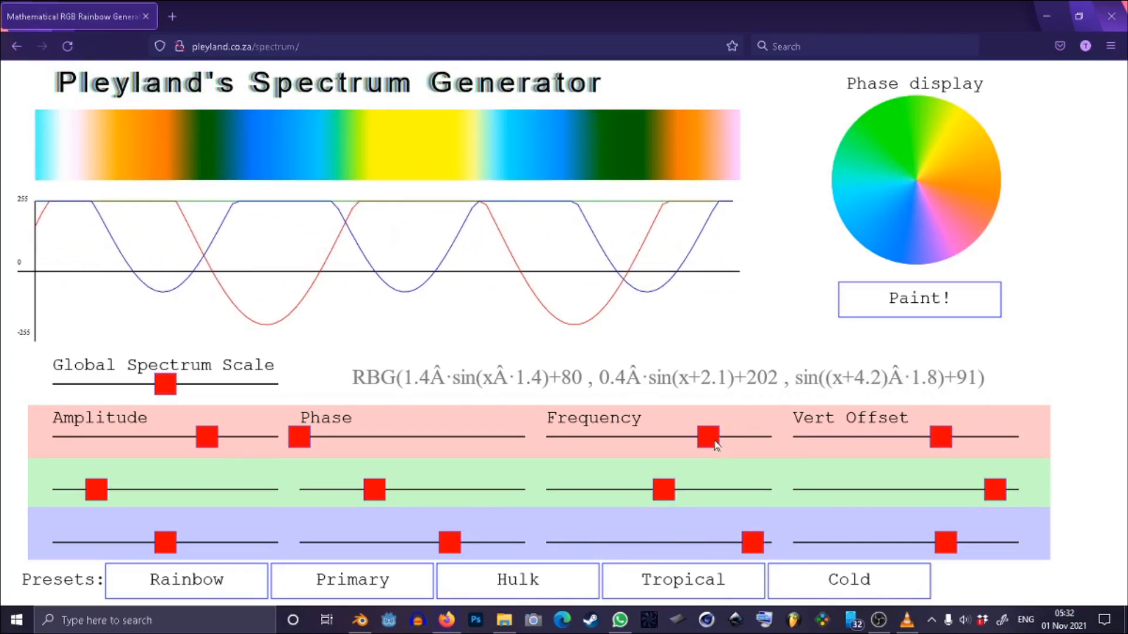
Step: Open the paint canvas and clear its strokes
{"action": "left_click", "coordinate": [918, 299]}
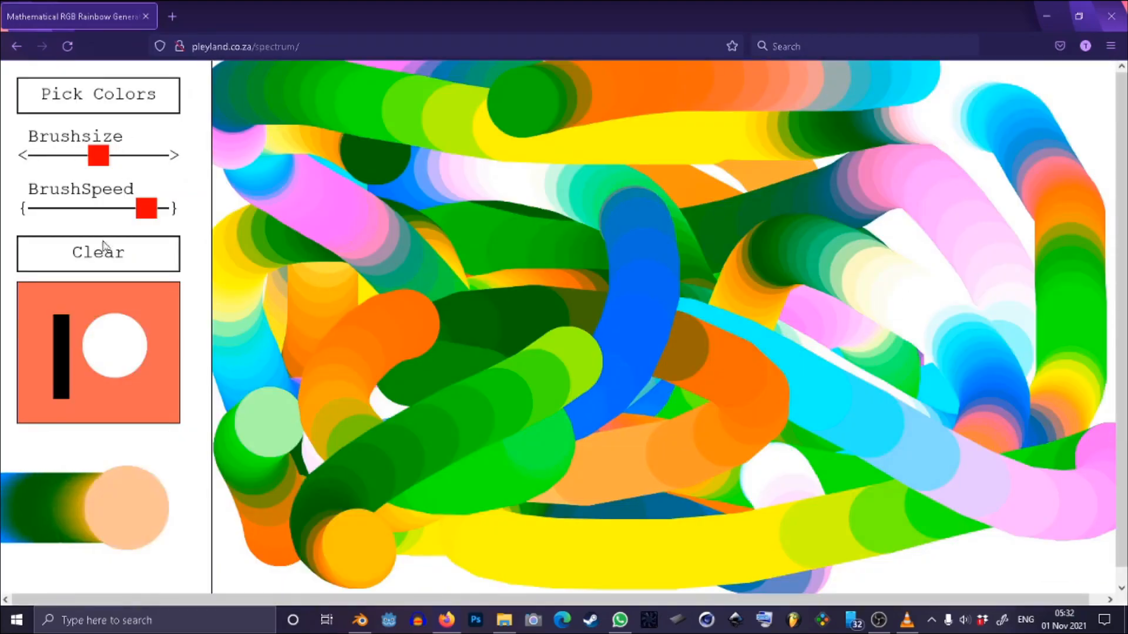
{"action": "left_click", "coordinate": [97, 254]}
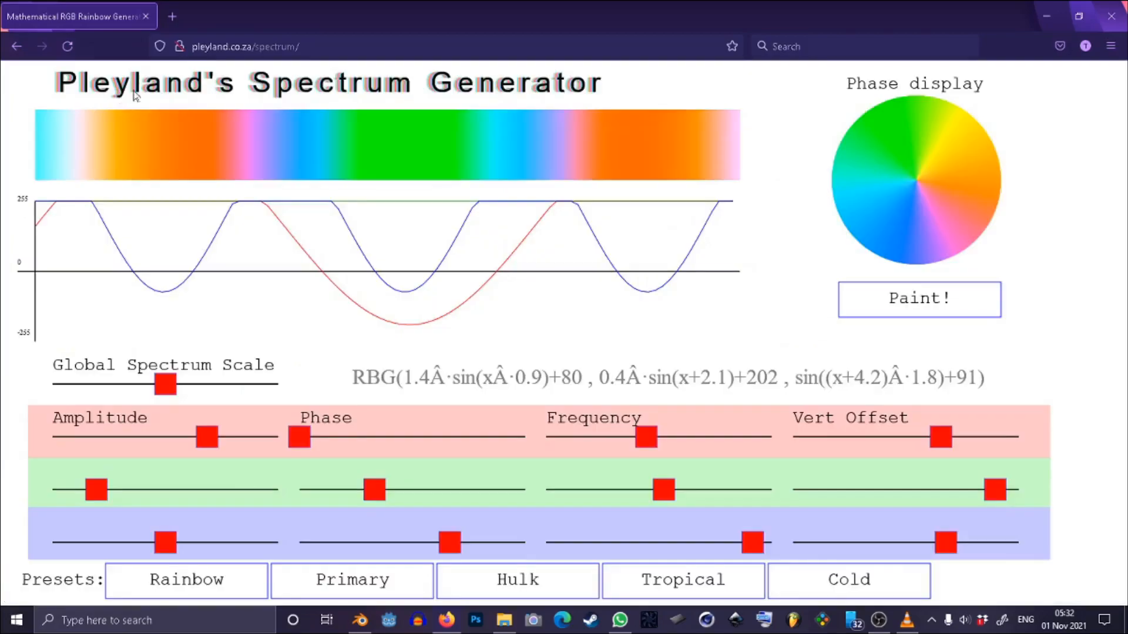
{"action": "mouse_move", "coordinate": [699, 410]}
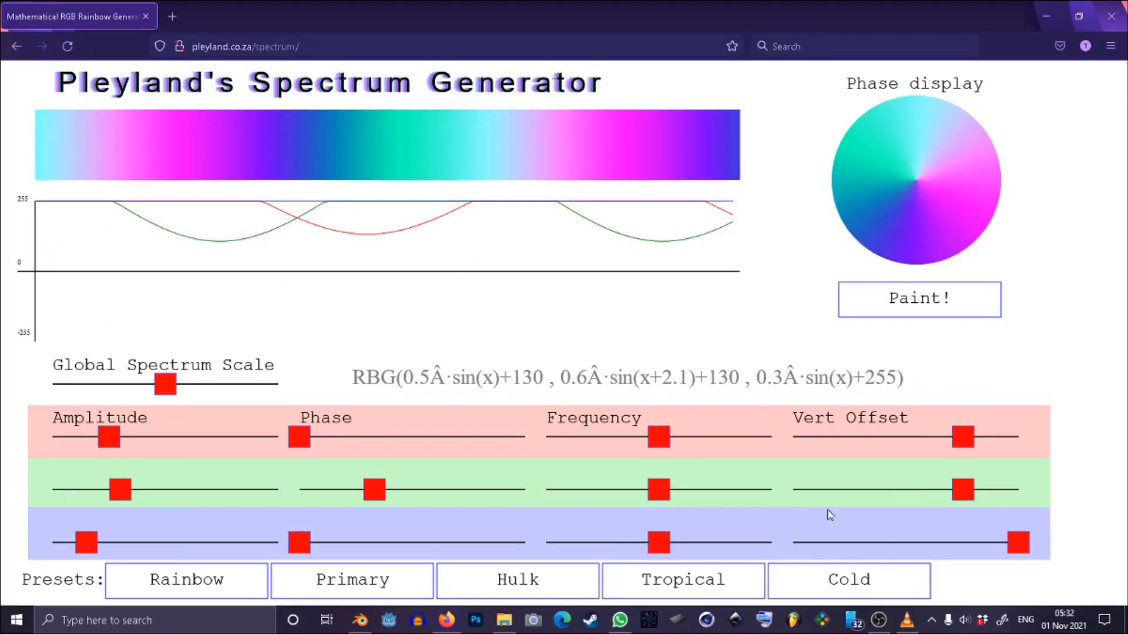
{"action": "mouse_move", "coordinate": [234, 454]}
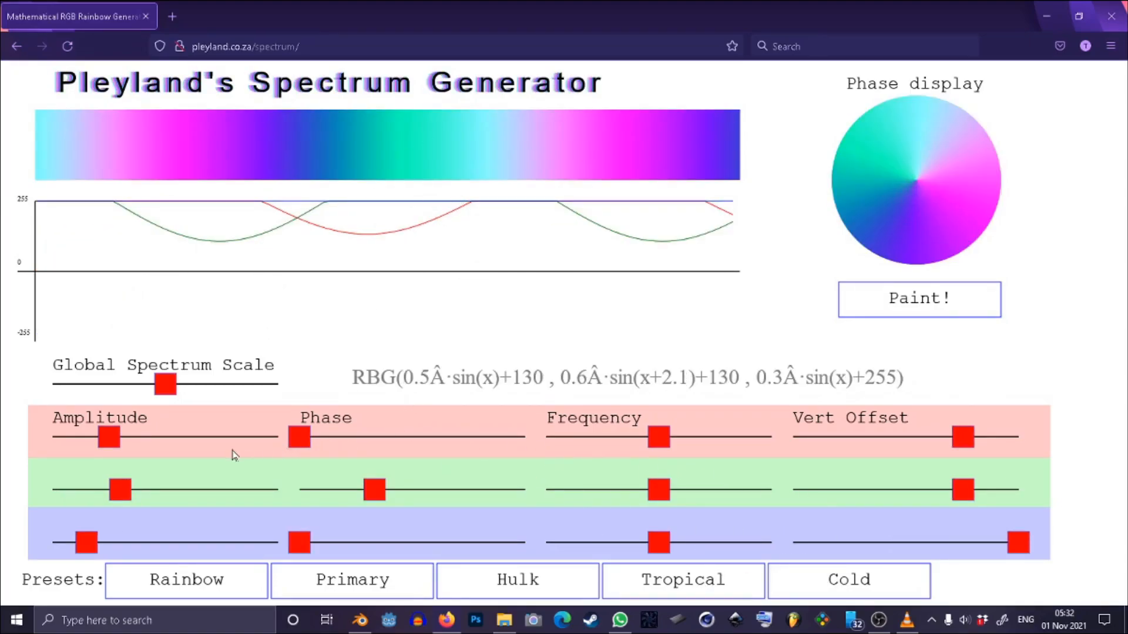
Step: From the Rainbow preset, flatten the red wave to amplitude 0.1 with vertical offset 97
{"action": "left_click", "coordinate": [185, 581]}
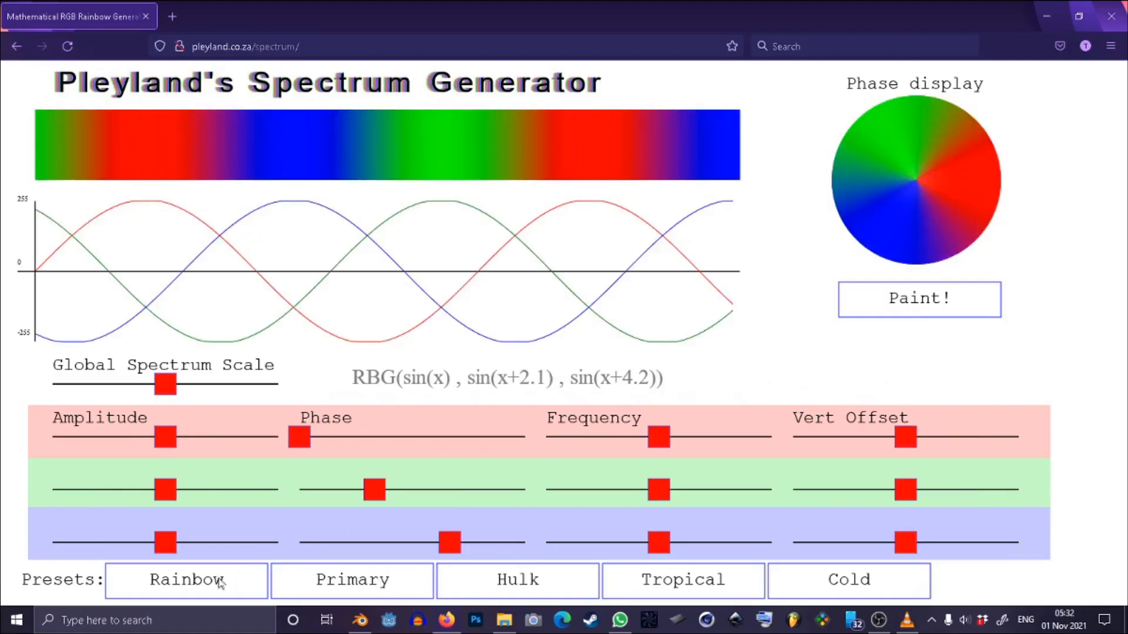
{"action": "left_click_drag", "start_coordinate": [165, 437], "coordinate": [151, 437]}
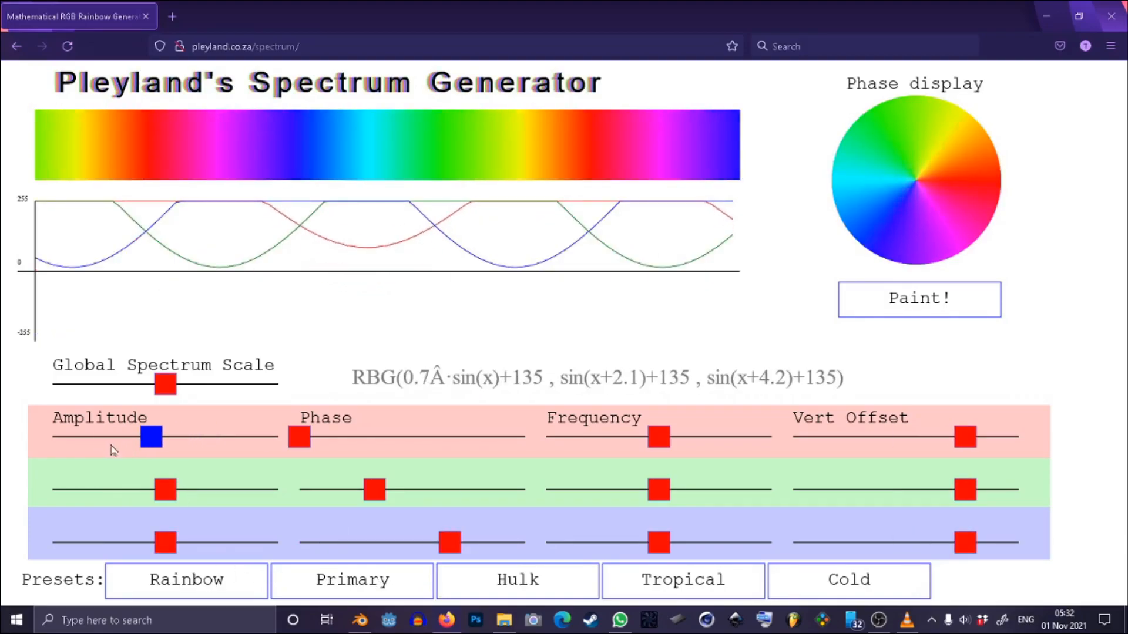
{"action": "left_click_drag", "start_coordinate": [152, 437], "coordinate": [84, 437]}
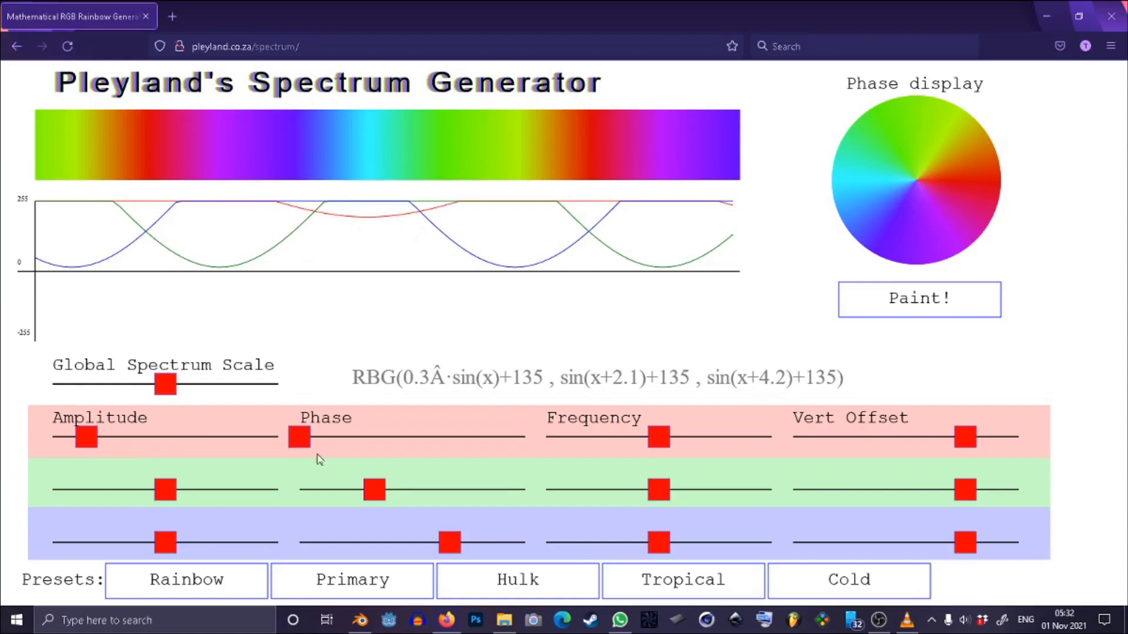
{"action": "left_click_drag", "start_coordinate": [964, 437], "coordinate": [915, 437]}
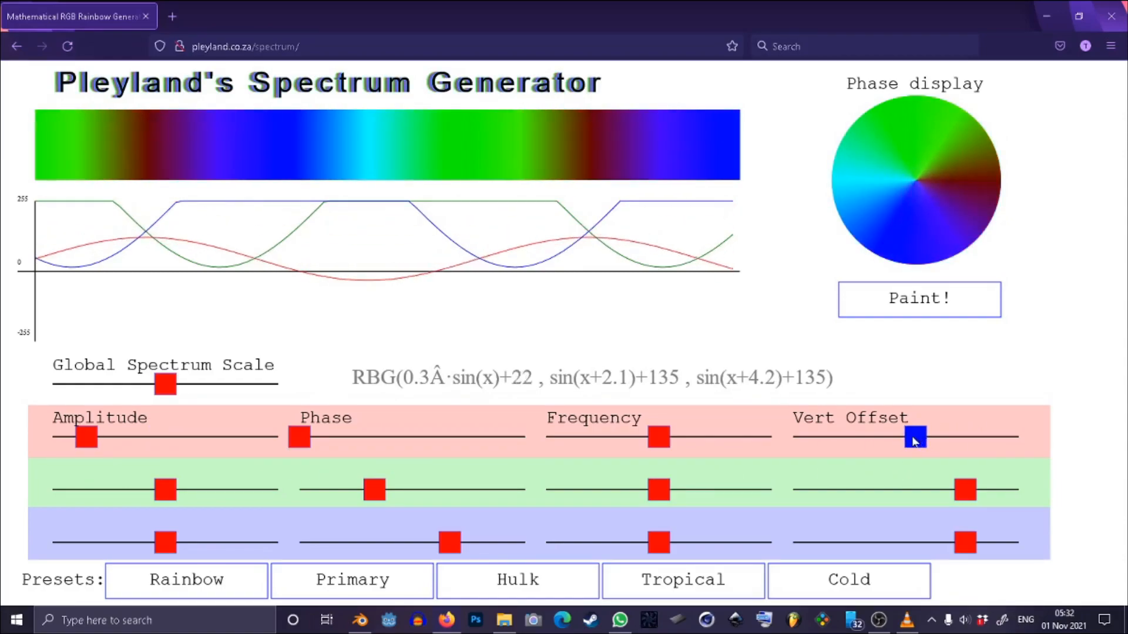
{"action": "left_click_drag", "start_coordinate": [916, 437], "coordinate": [883, 437]}
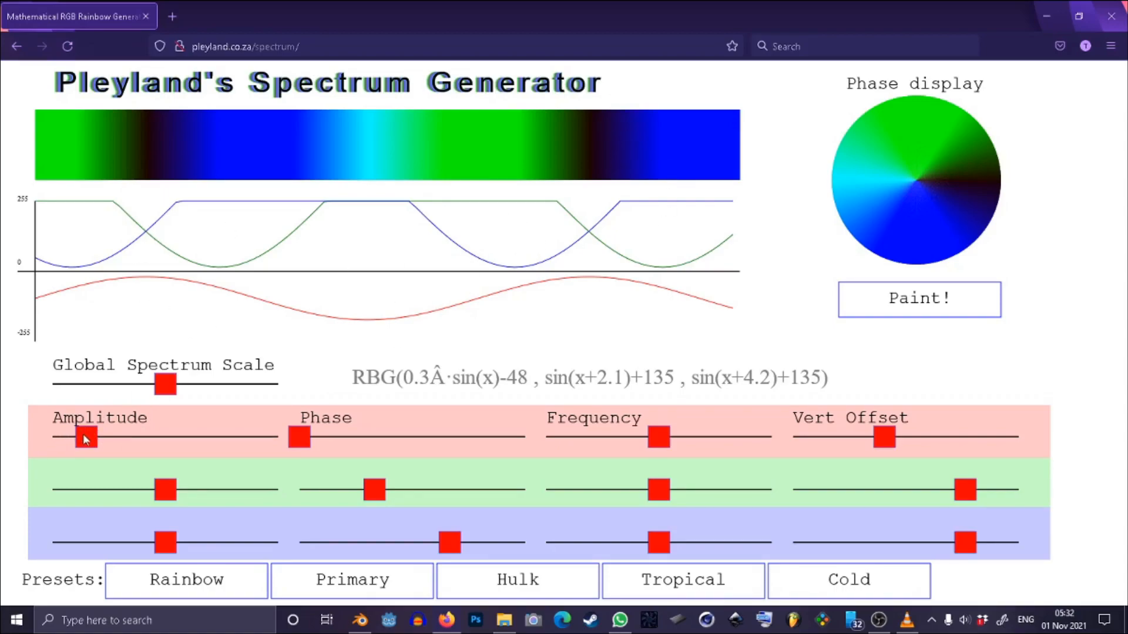
{"action": "left_click_drag", "start_coordinate": [83, 437], "coordinate": [61, 437]}
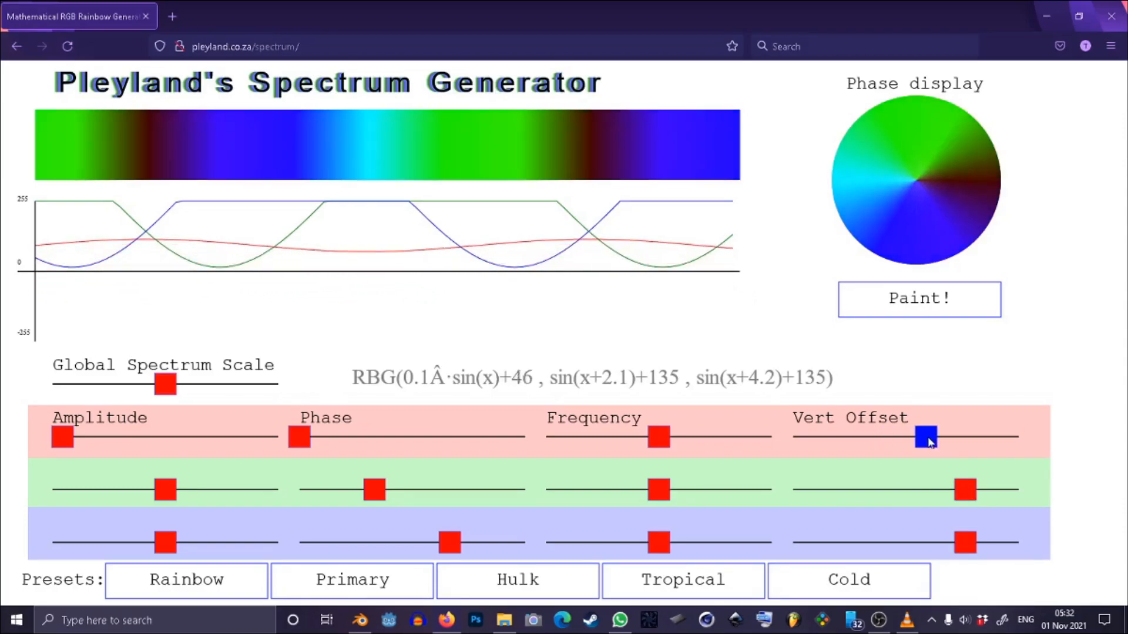
{"action": "left_click_drag", "start_coordinate": [928, 437], "coordinate": [967, 437]}
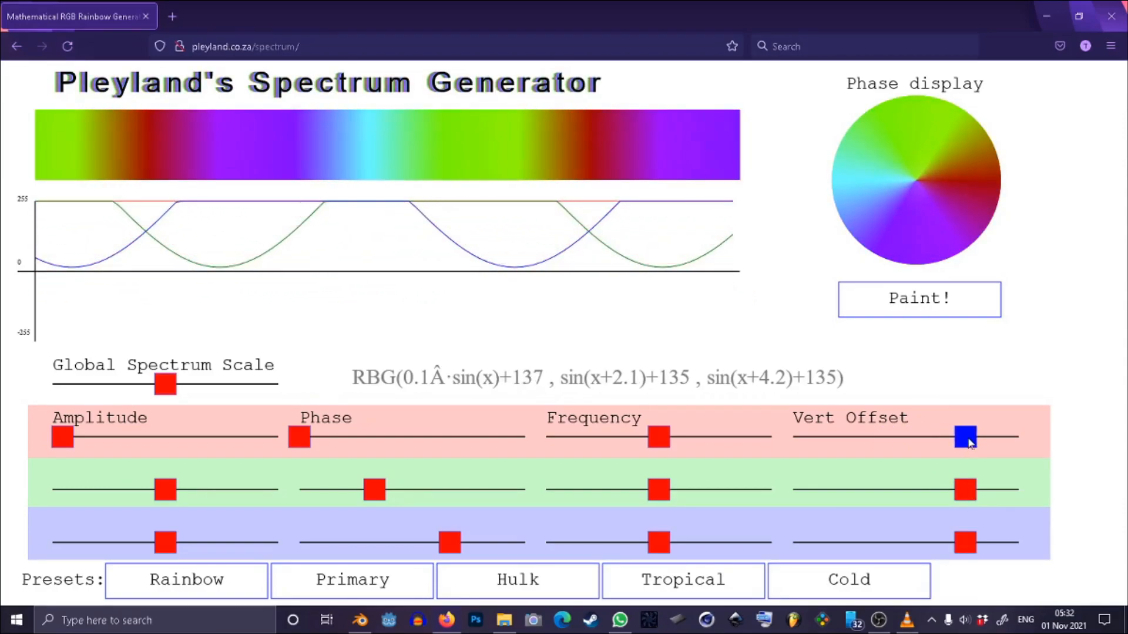
{"action": "left_click_drag", "start_coordinate": [967, 437], "coordinate": [949, 437]}
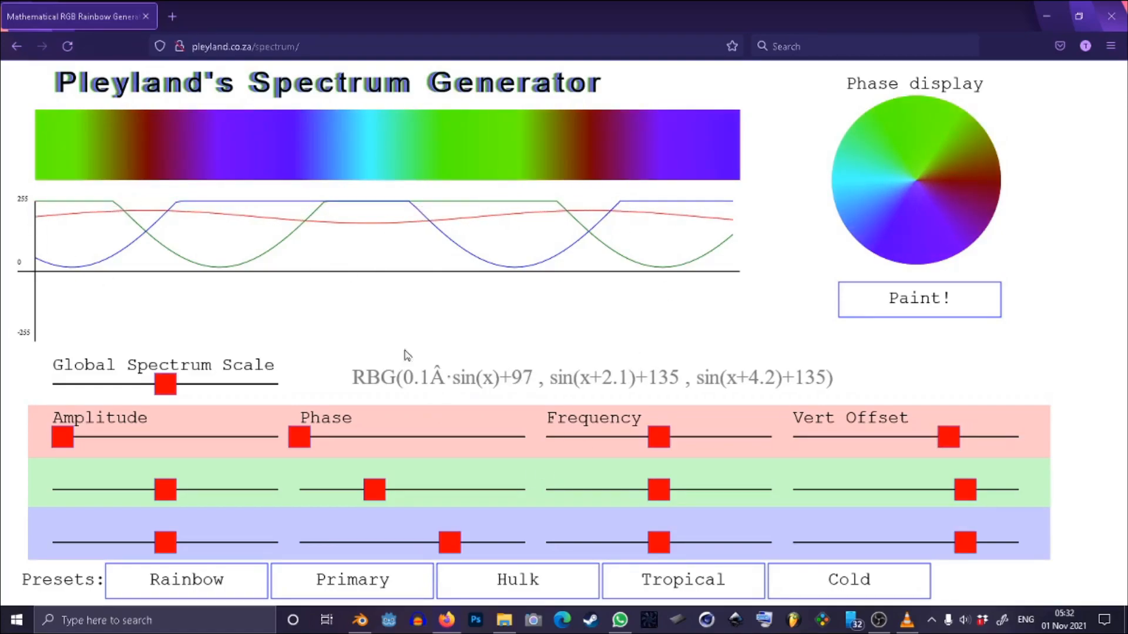
Step: Set the phases to red 4.6, blue 2.1 and green 4.2
{"action": "left_click_drag", "start_coordinate": [299, 437], "coordinate": [392, 437]}
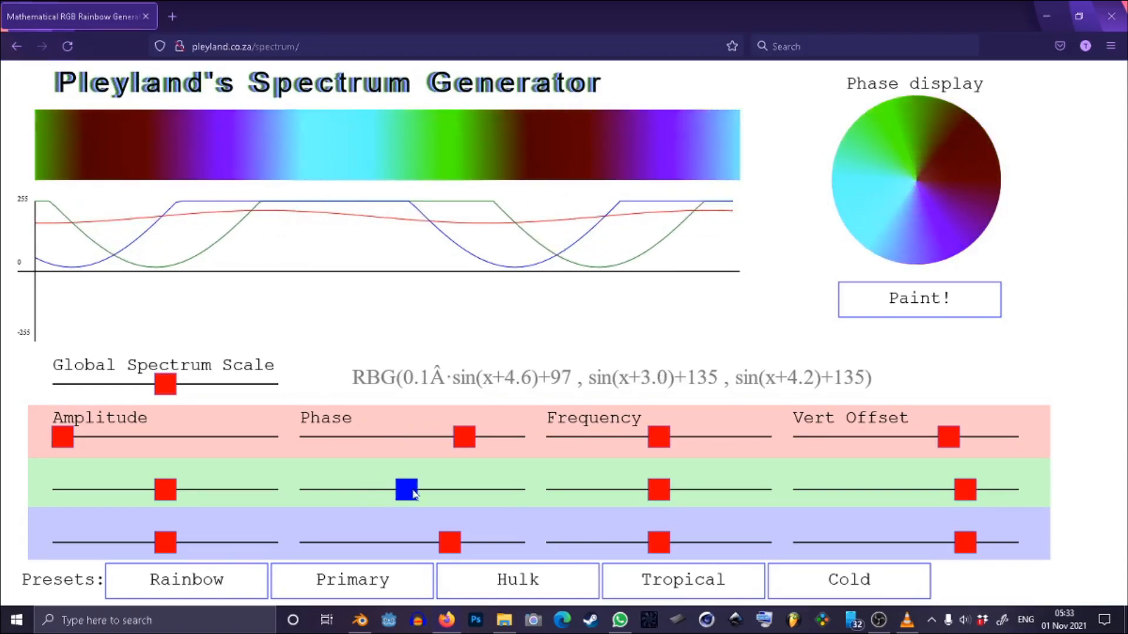
{"action": "left_click_drag", "start_coordinate": [408, 489], "coordinate": [298, 488]}
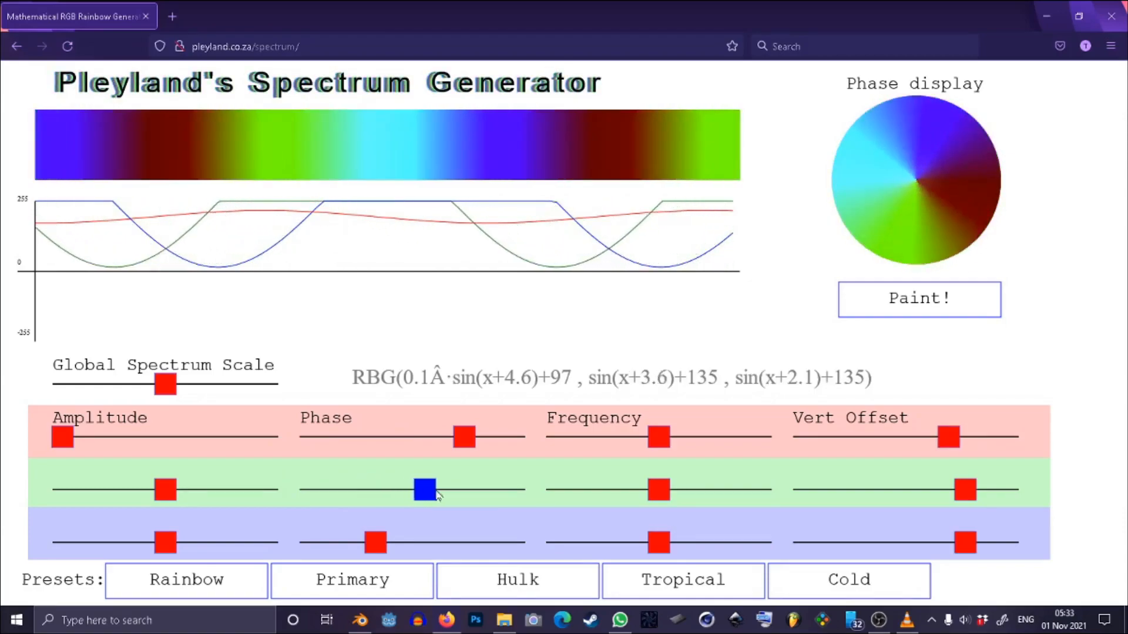
{"action": "left_click_drag", "start_coordinate": [427, 488], "coordinate": [432, 489]}
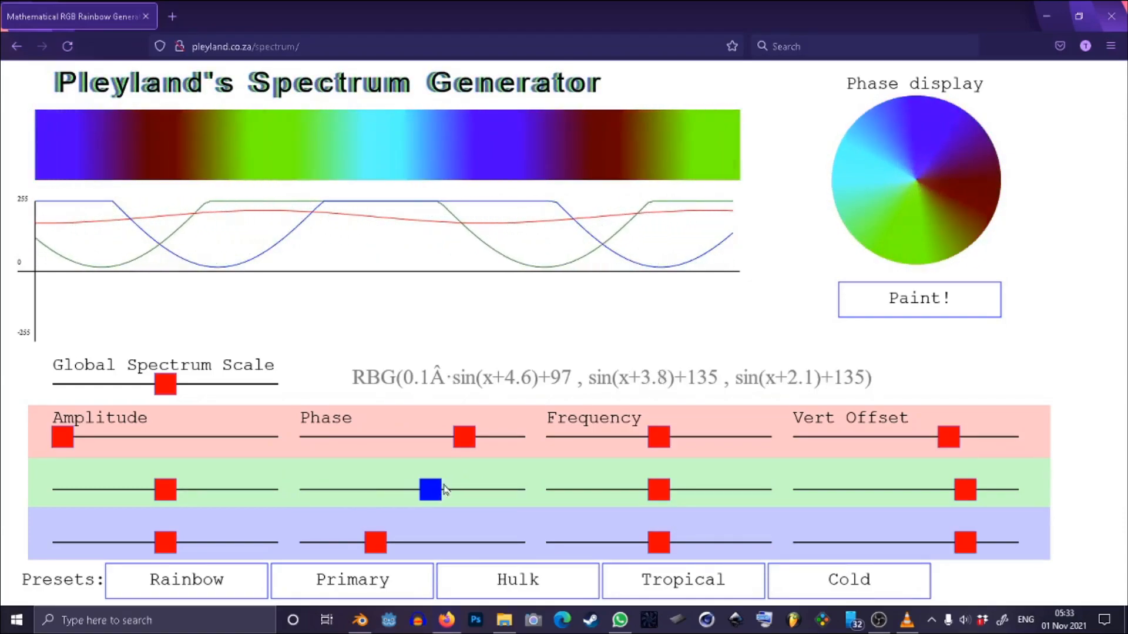
{"action": "left_click_drag", "start_coordinate": [427, 490], "coordinate": [448, 490]}
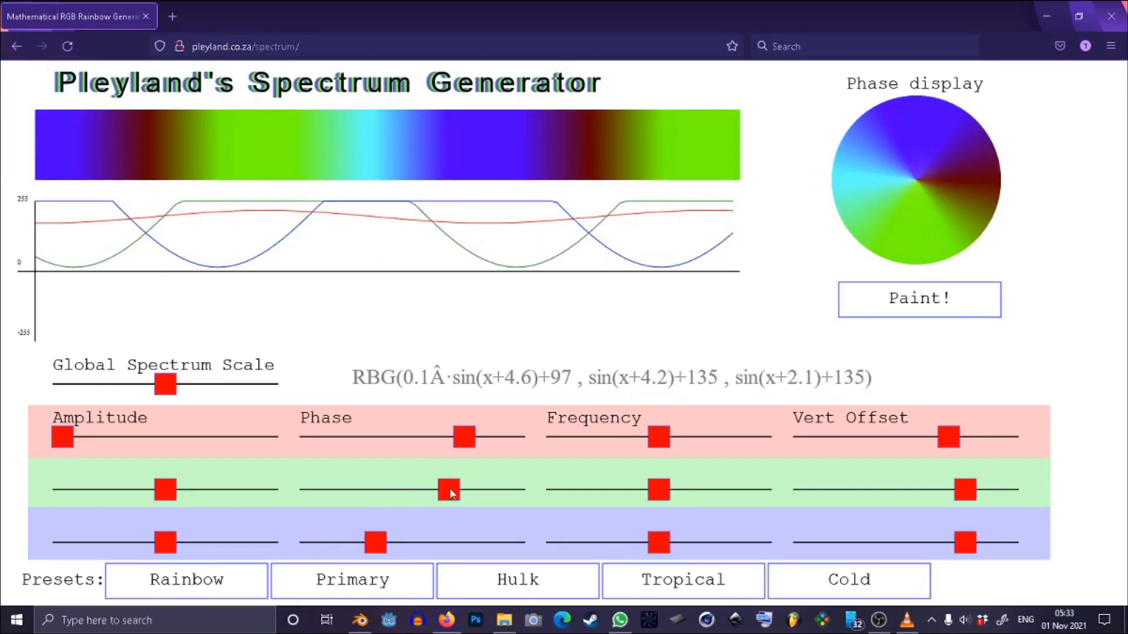